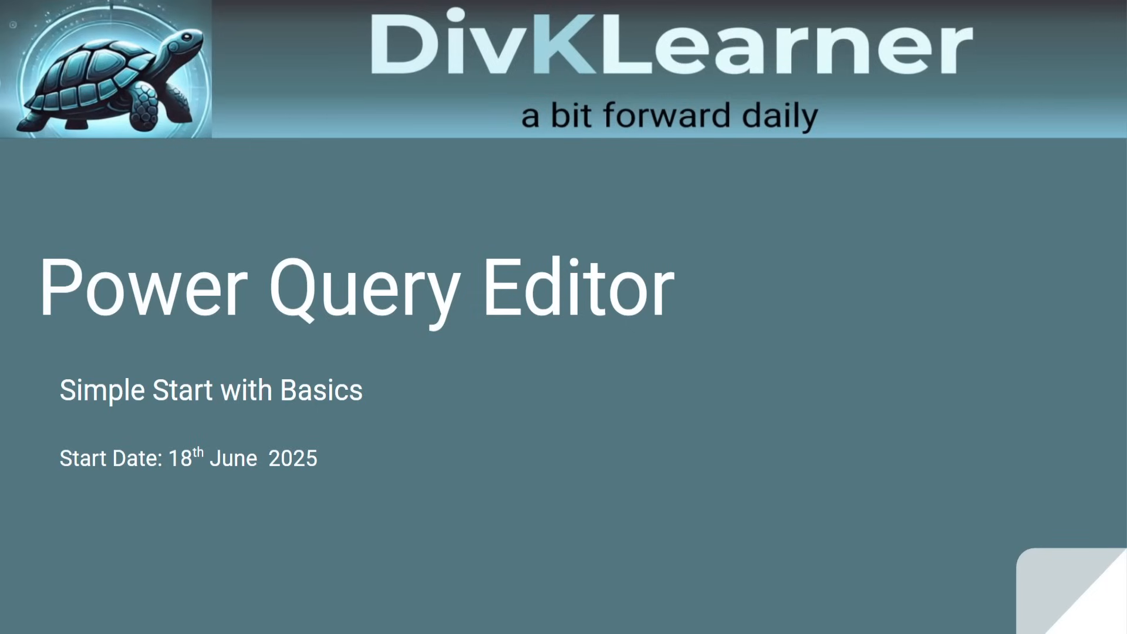
mouse_move(53, 203)
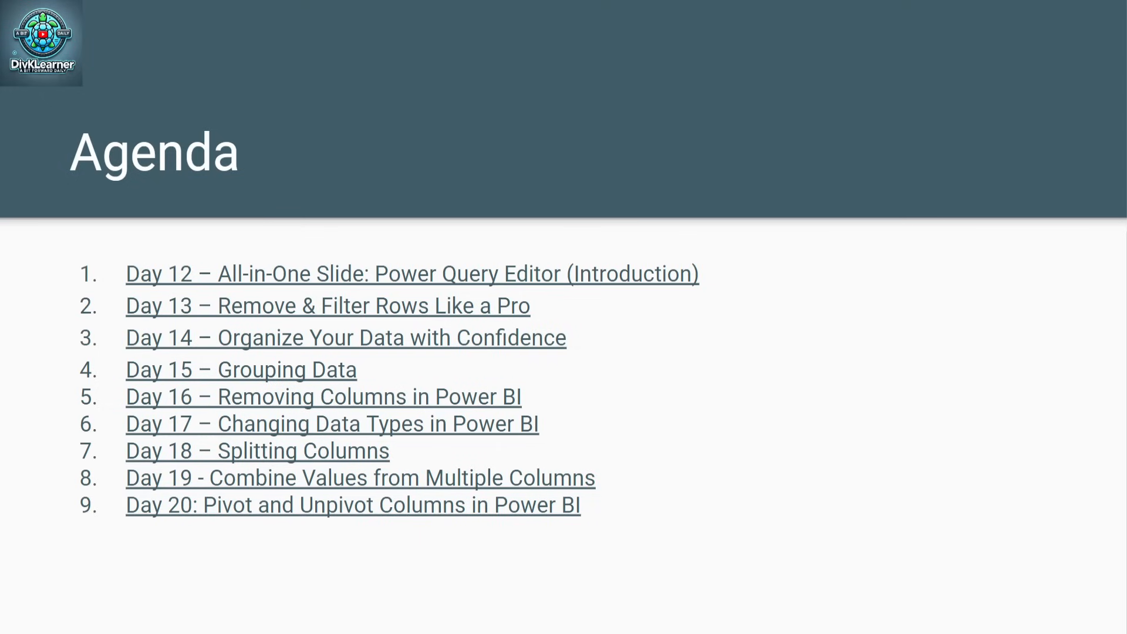
mouse_move(4, 559)
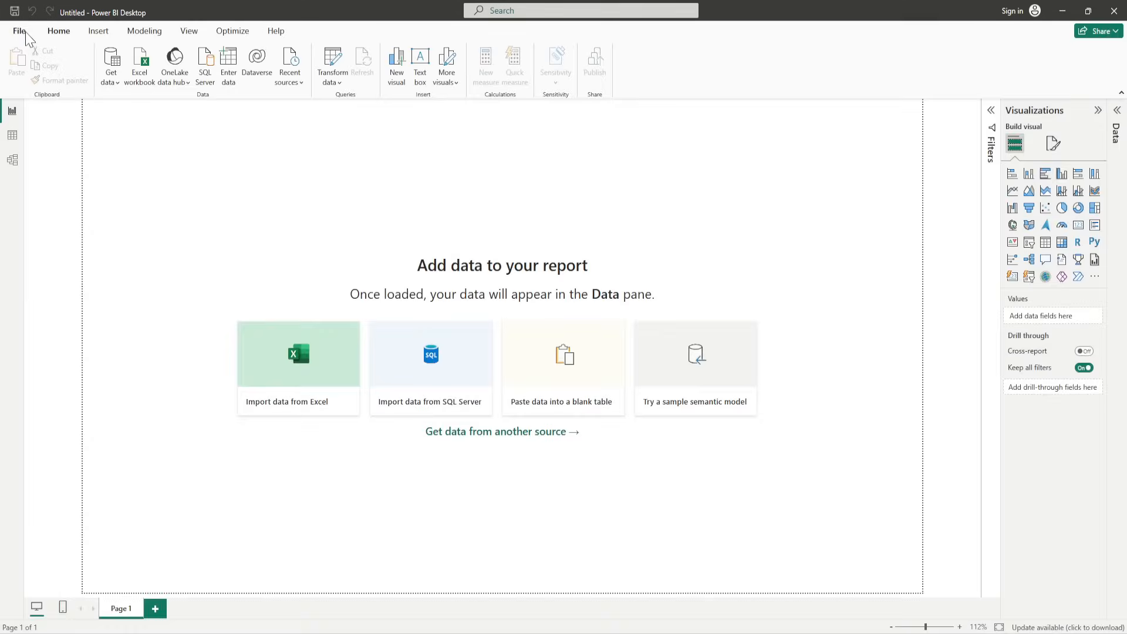
- Save the empty report as 'VideoDay20Report' in the Demo folder using Save as
left_click(22, 31)
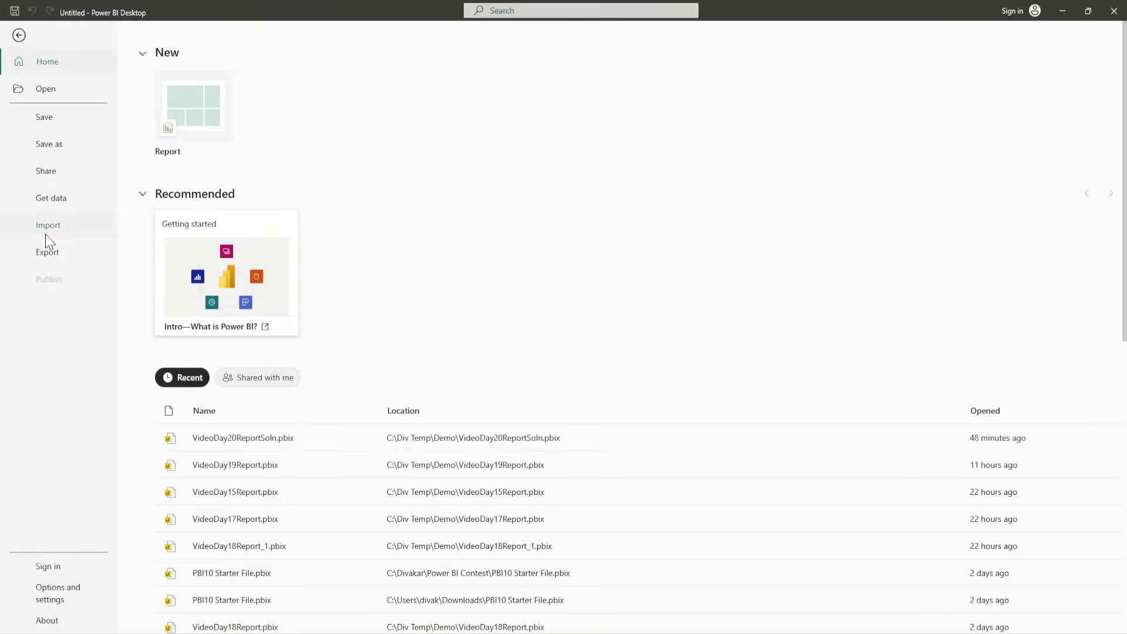
left_click(49, 143)
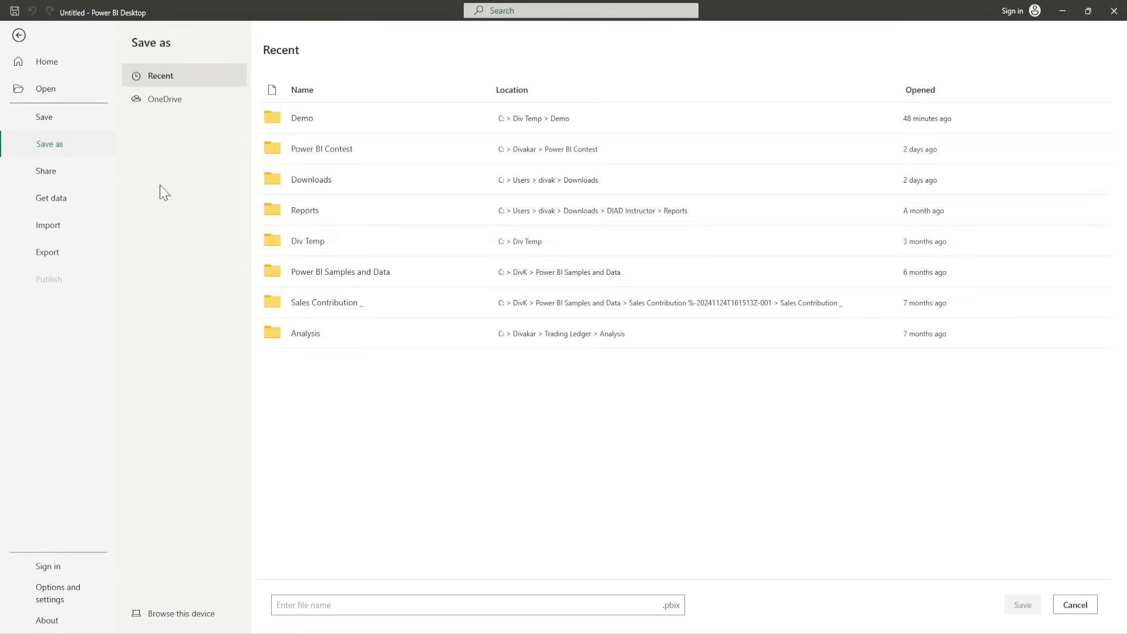
mouse_move(375, 239)
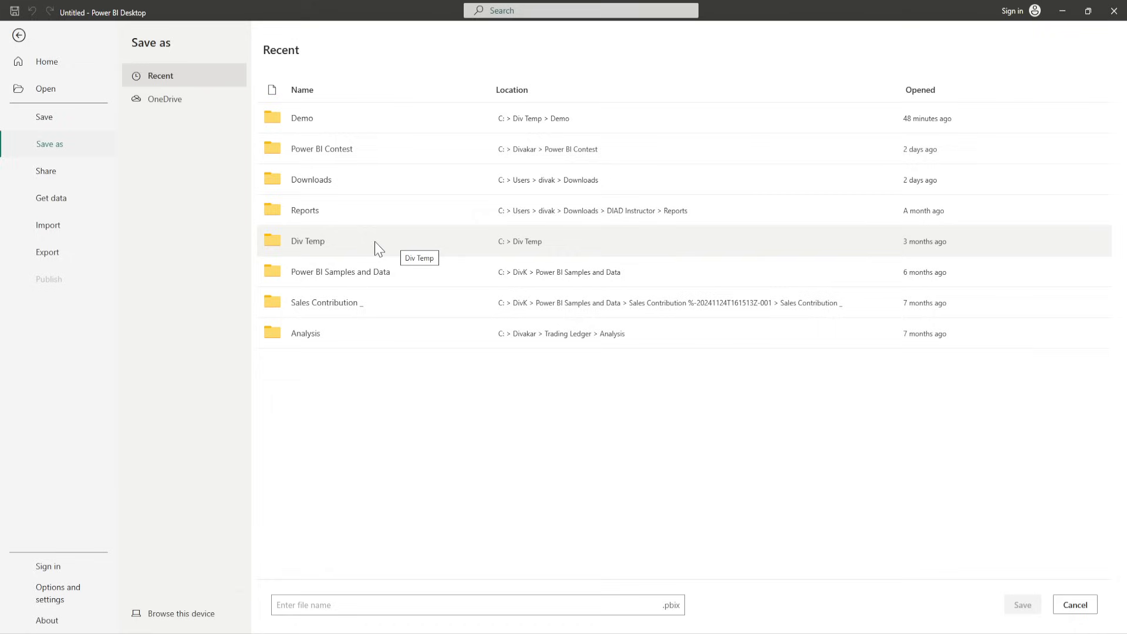
mouse_move(370, 247)
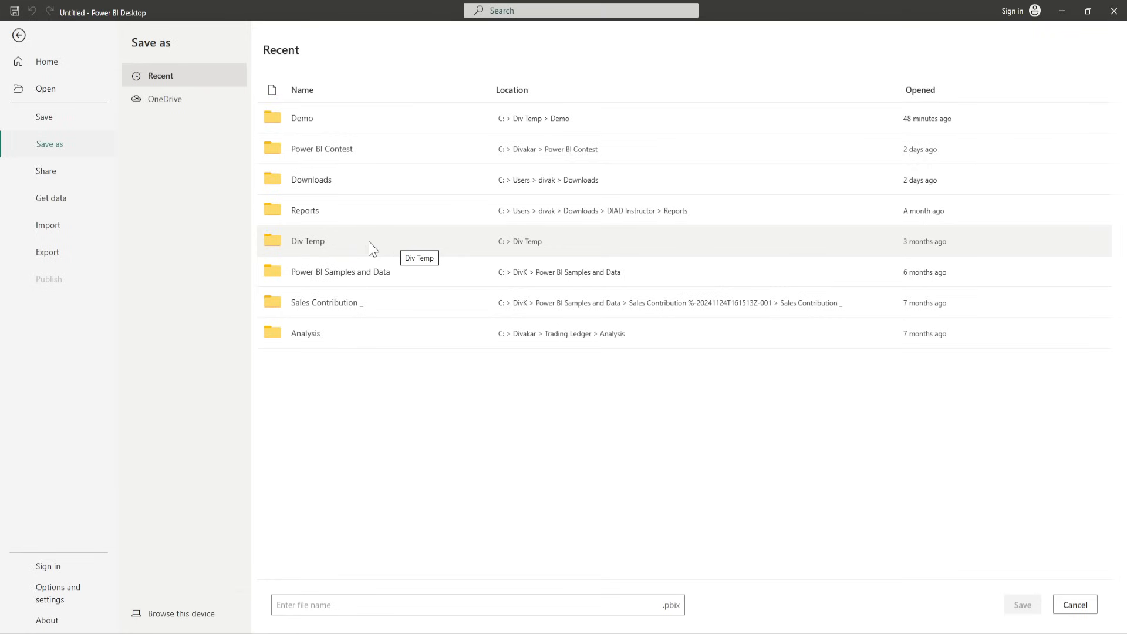
mouse_move(307, 113)
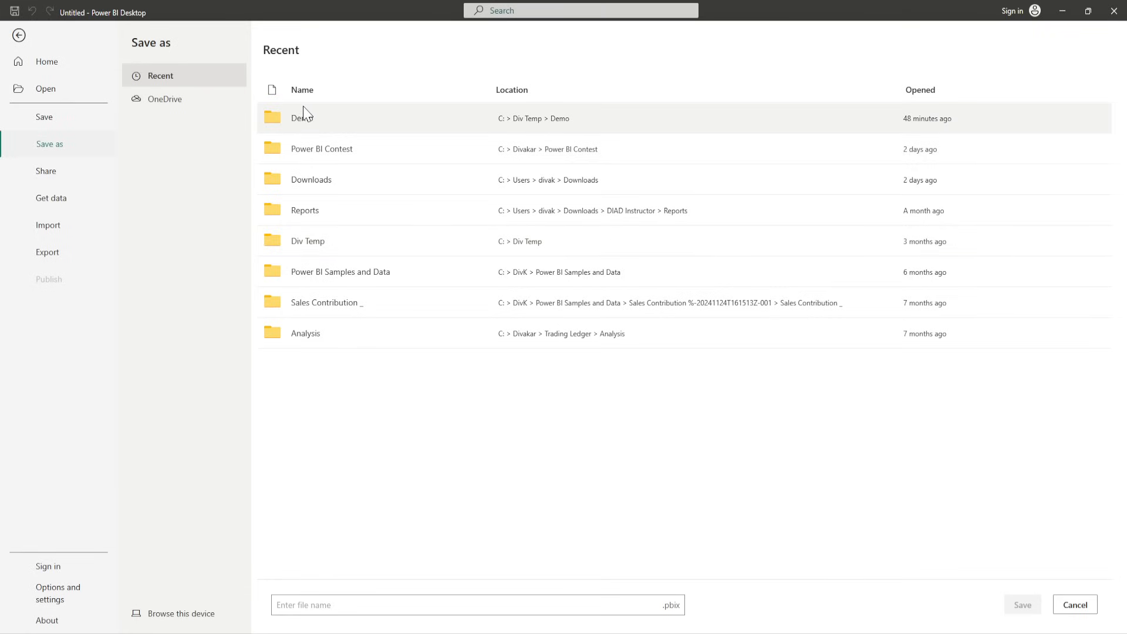
mouse_move(328, 141)
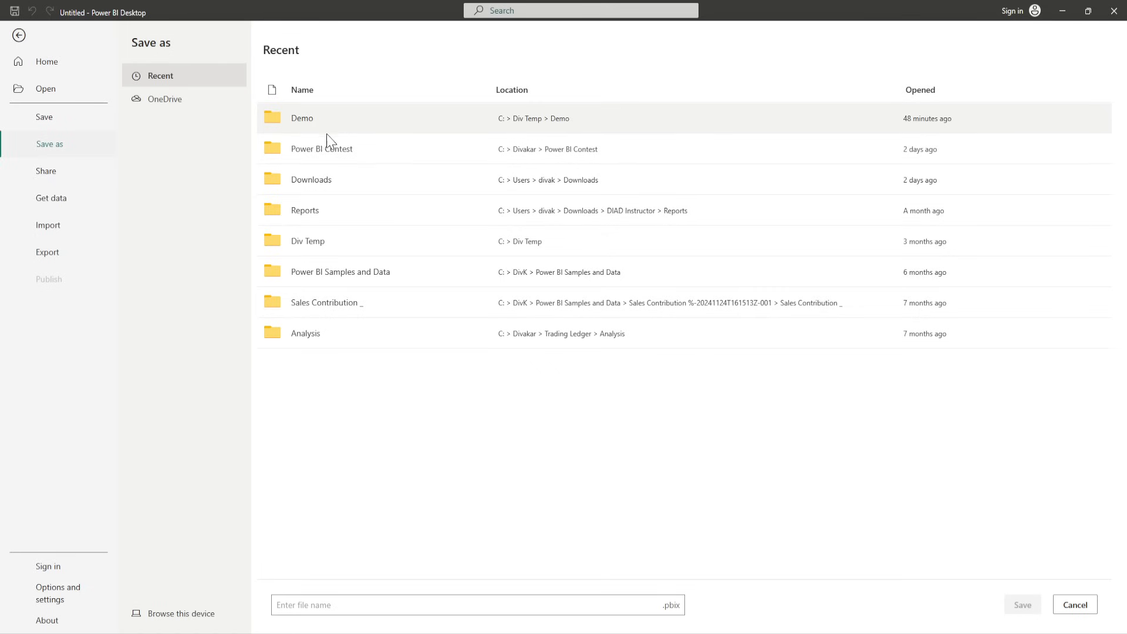
mouse_move(249, 610)
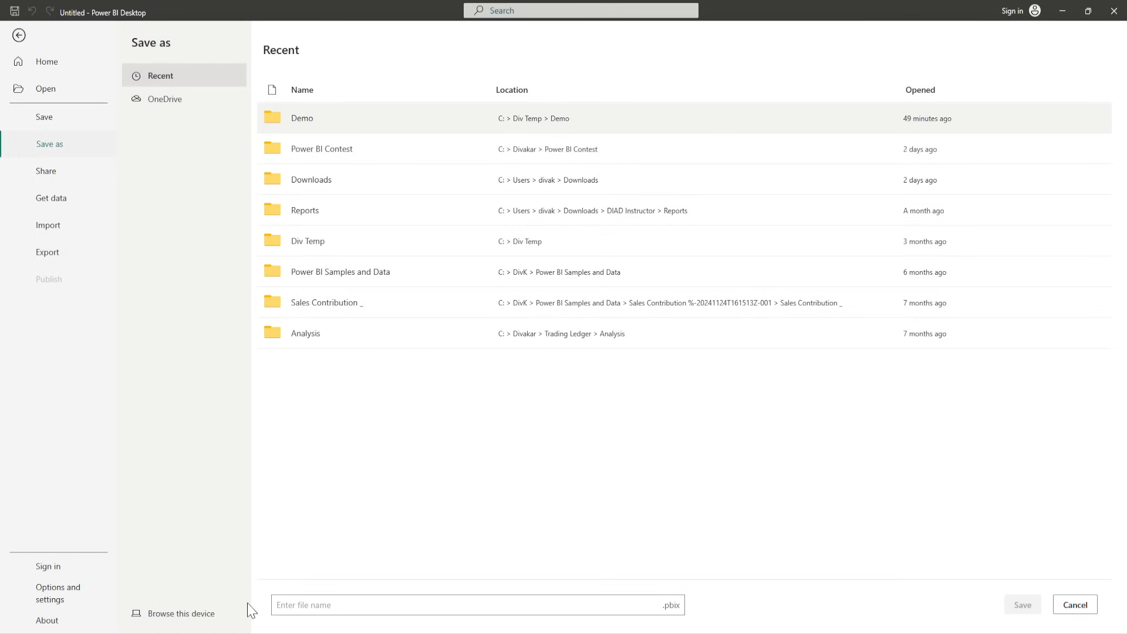
left_click(179, 613)
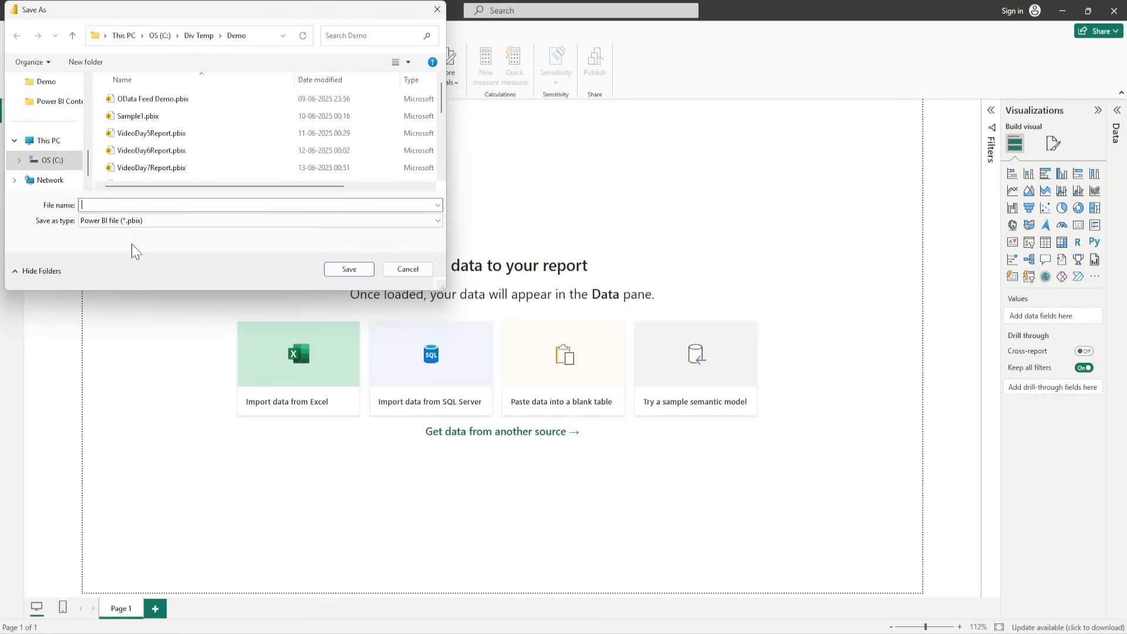
mouse_move(136, 204)
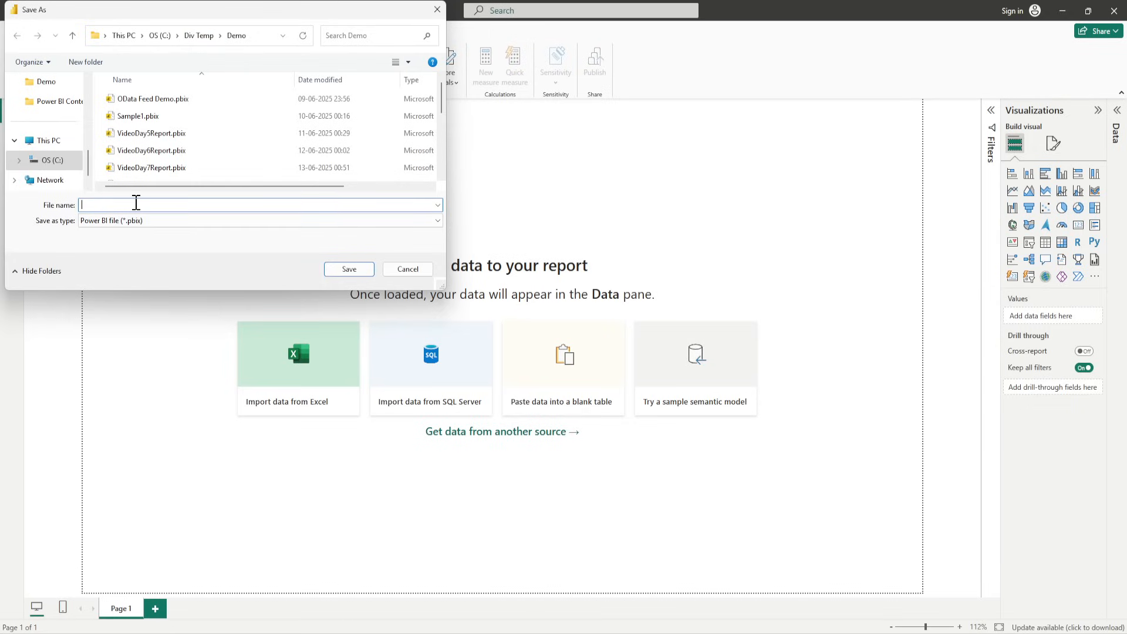
type("Video")
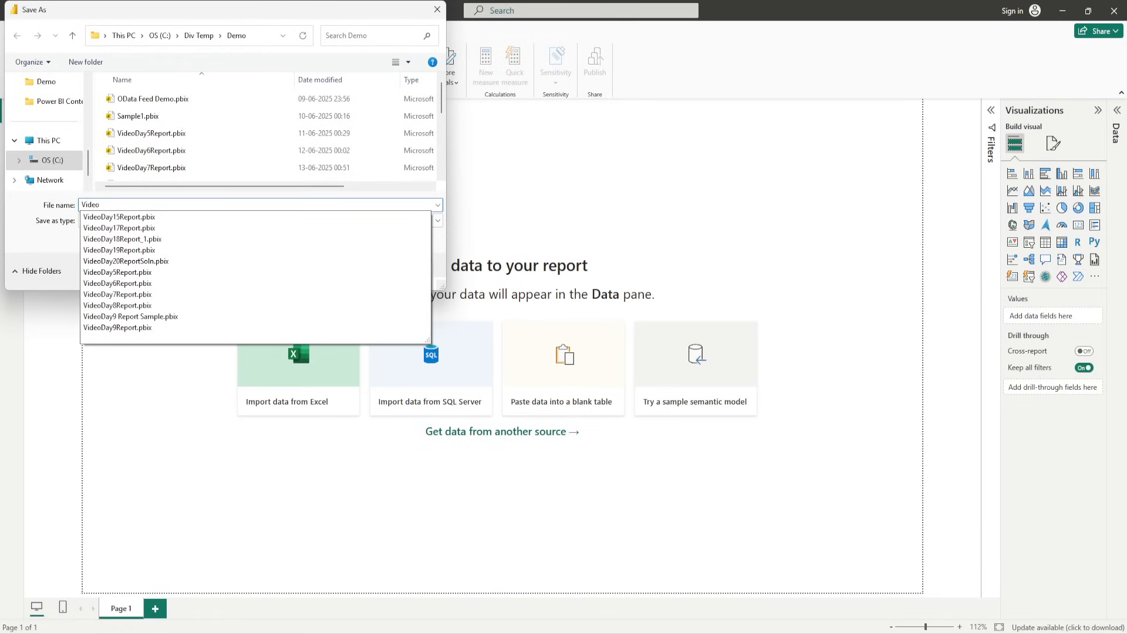
left_click(125, 261)
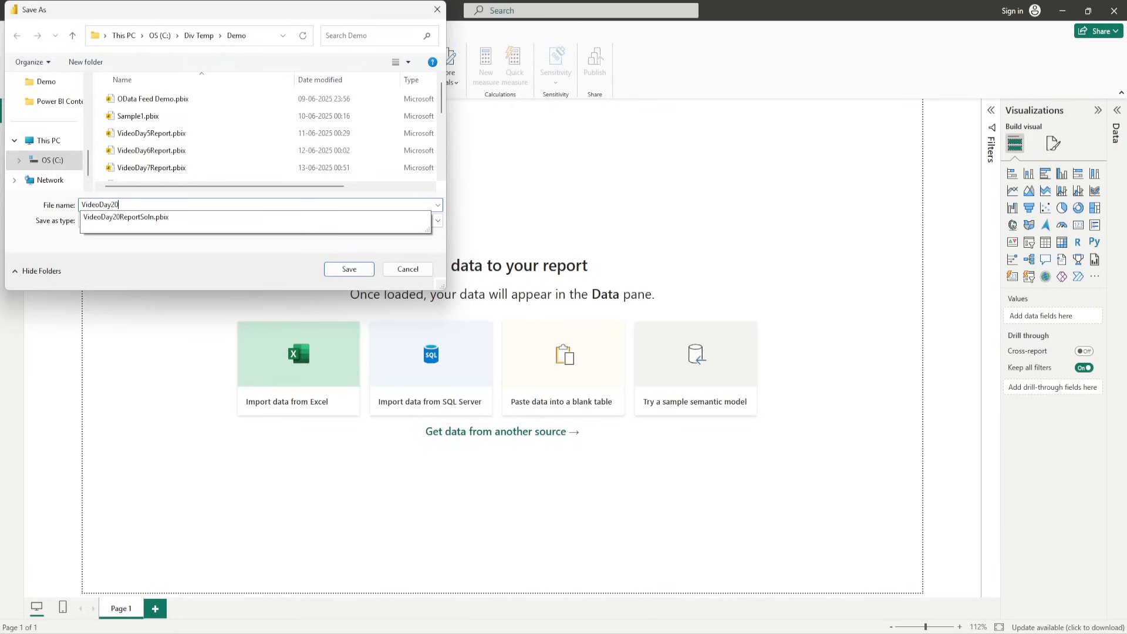
type("Report")
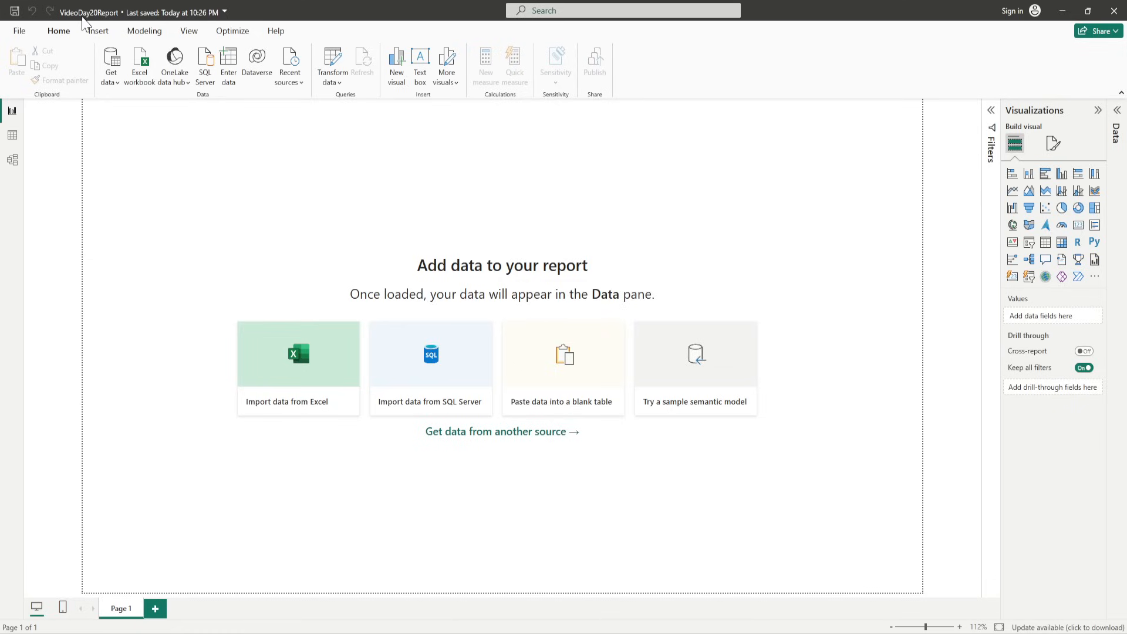
mouse_move(88, 22)
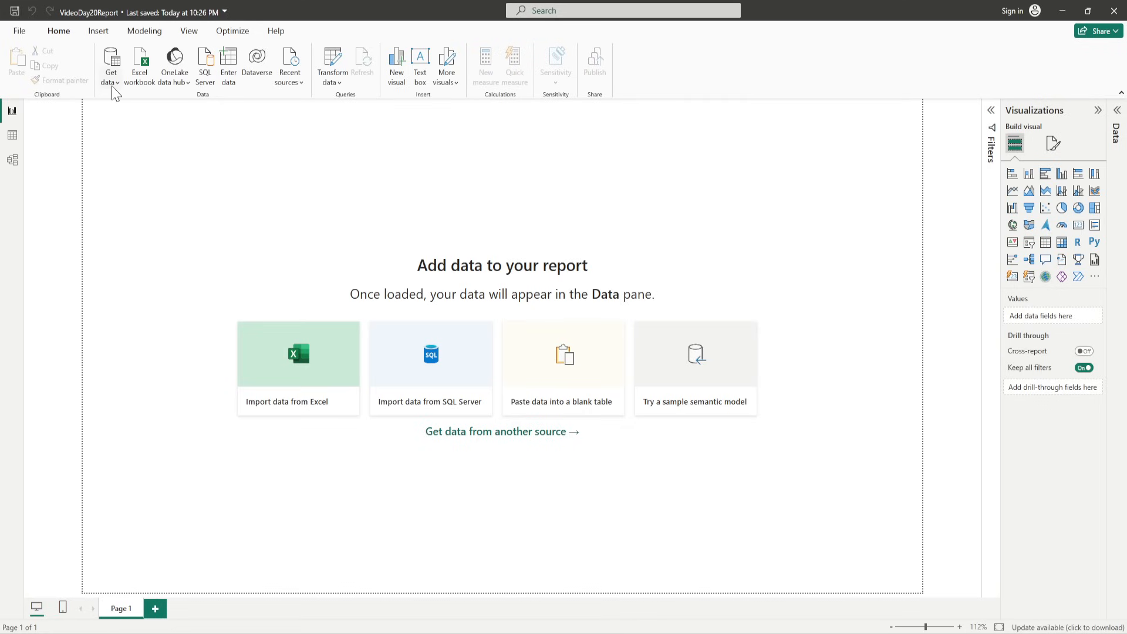
- Start an Excel workbook import and choose pivot_unpivot_demo_data.xlsx from Demo
left_click(111, 65)
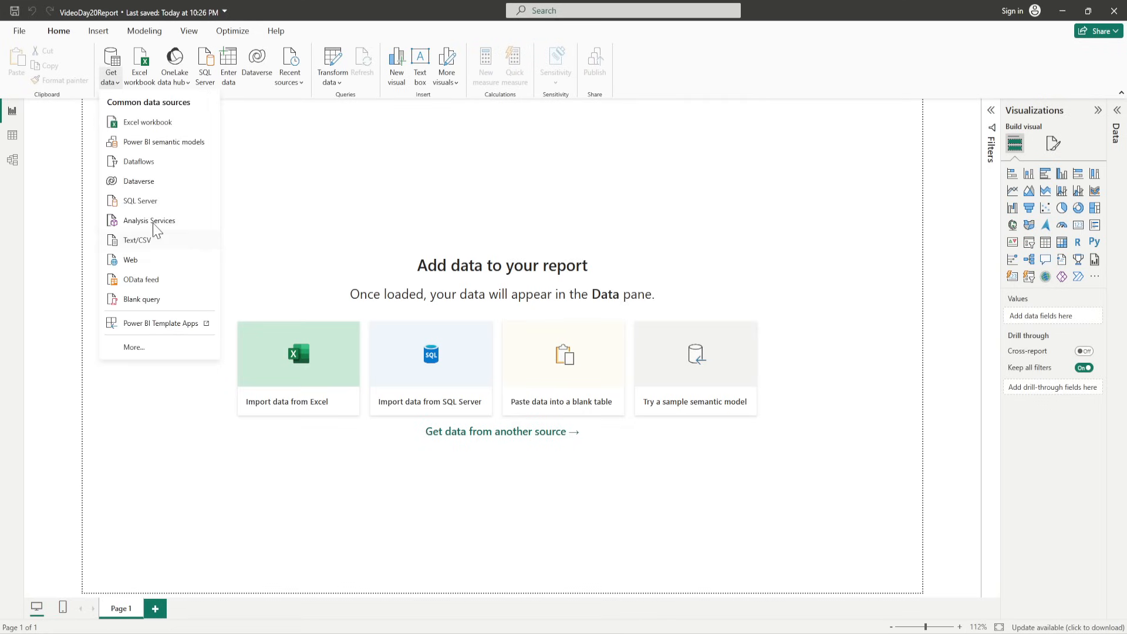
left_click(147, 122)
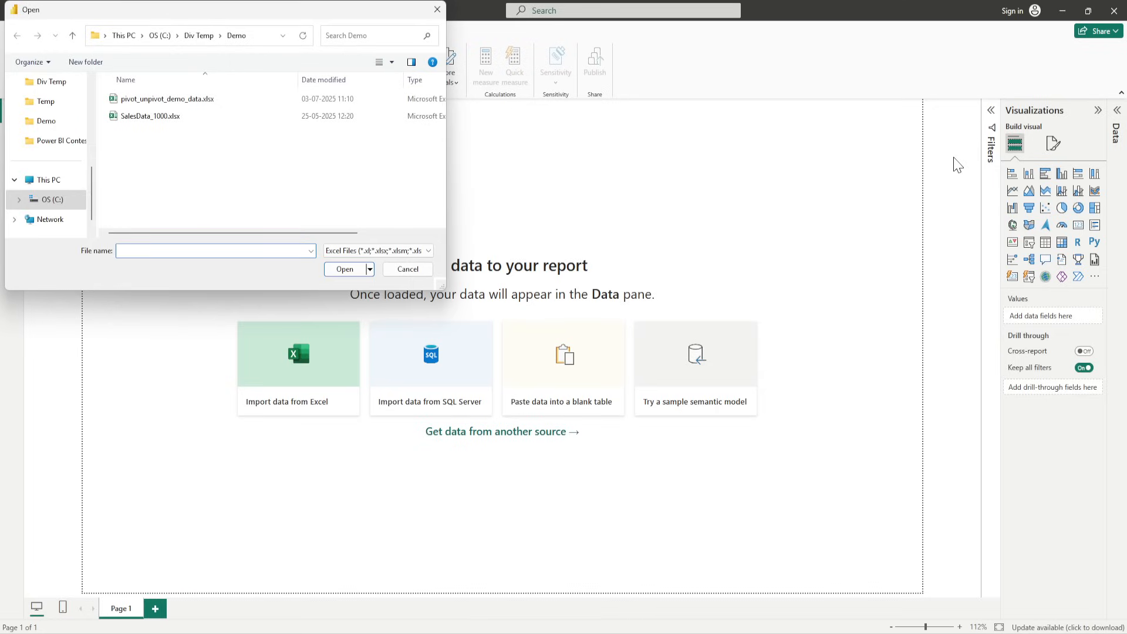
left_click(166, 99)
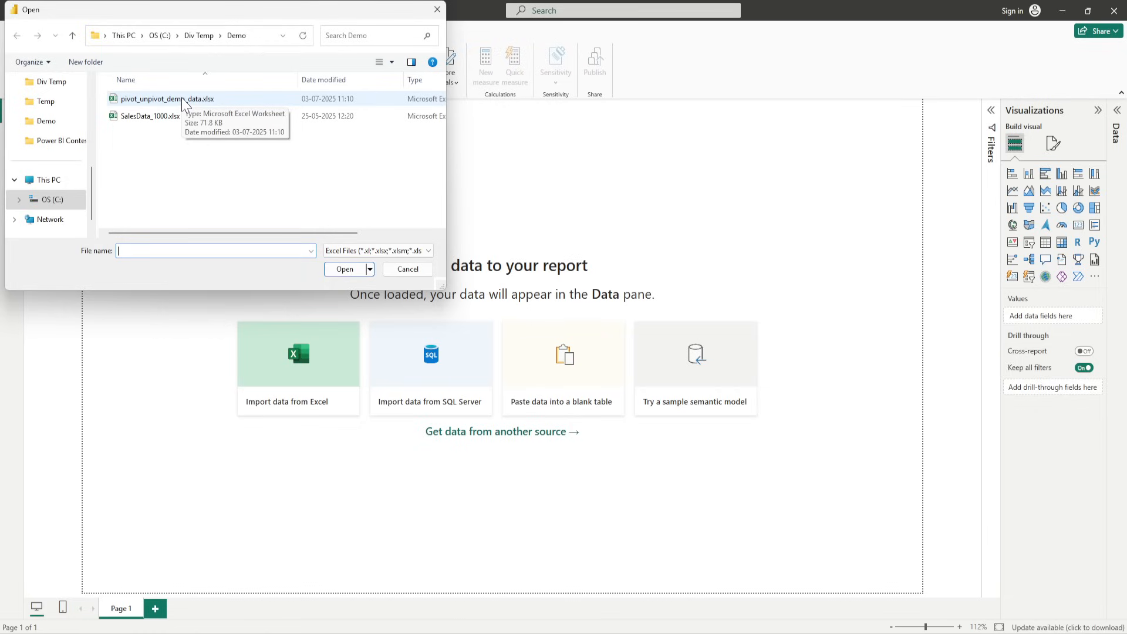
left_click(154, 98)
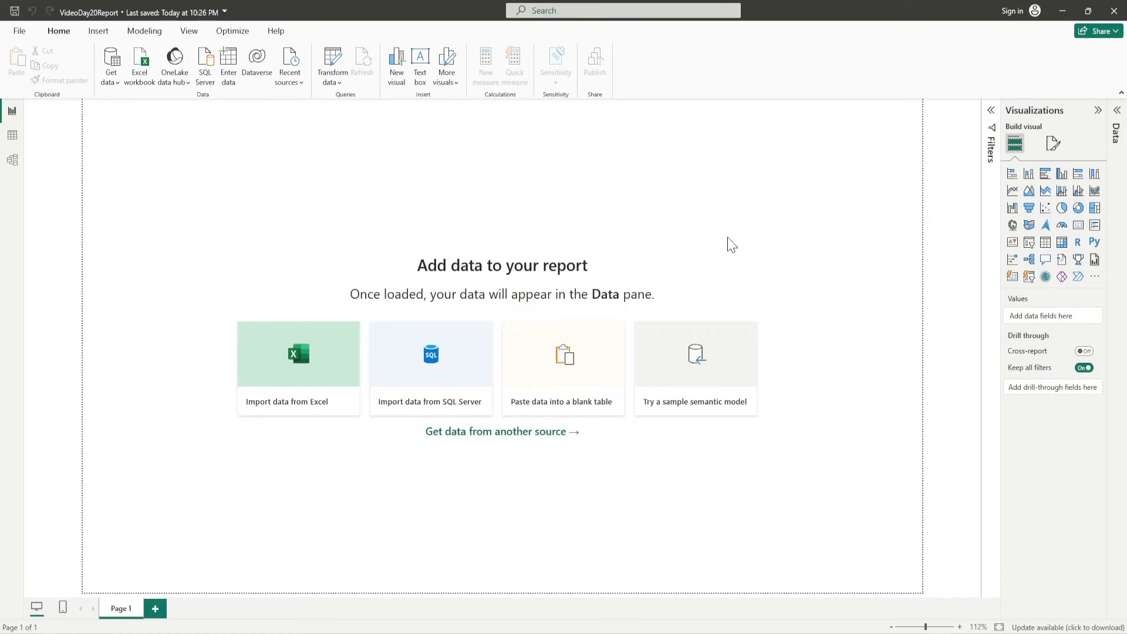
- In Navigator, tick and preview the Long_Pivot_Demo and Wide_Unpivot_Demo sheets
left_click(298, 354)
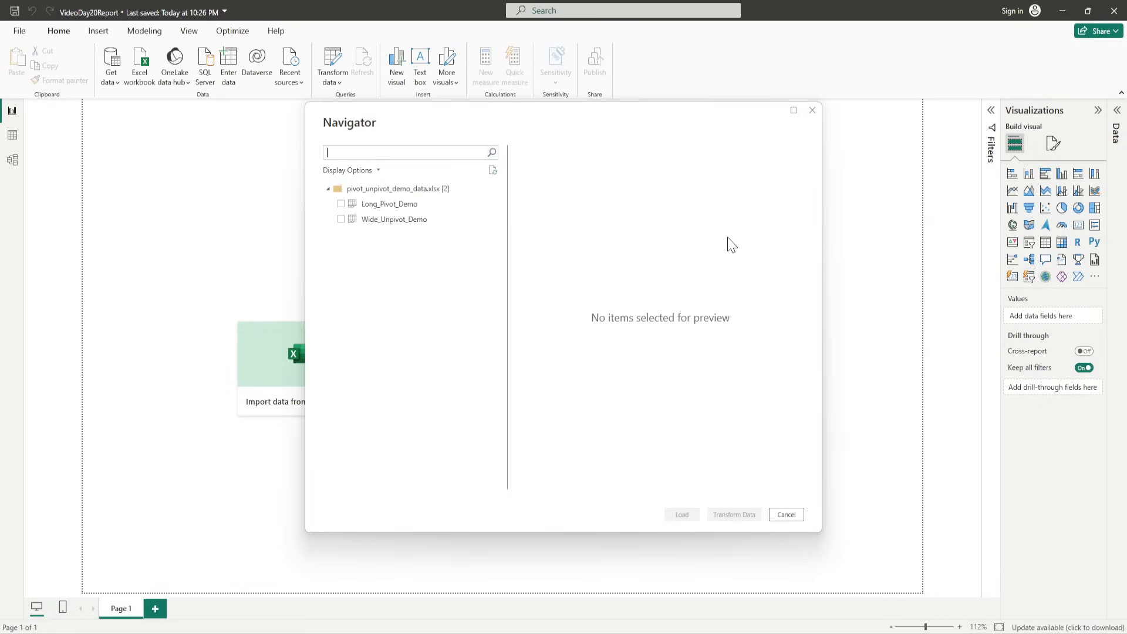
mouse_move(707, 28)
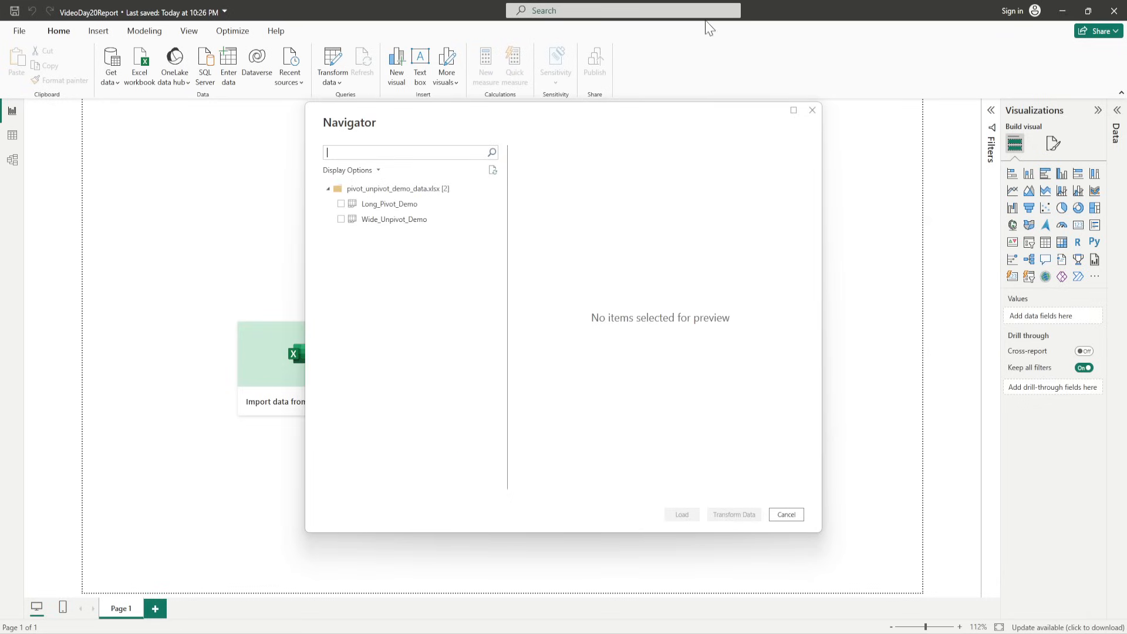
left_click(341, 203)
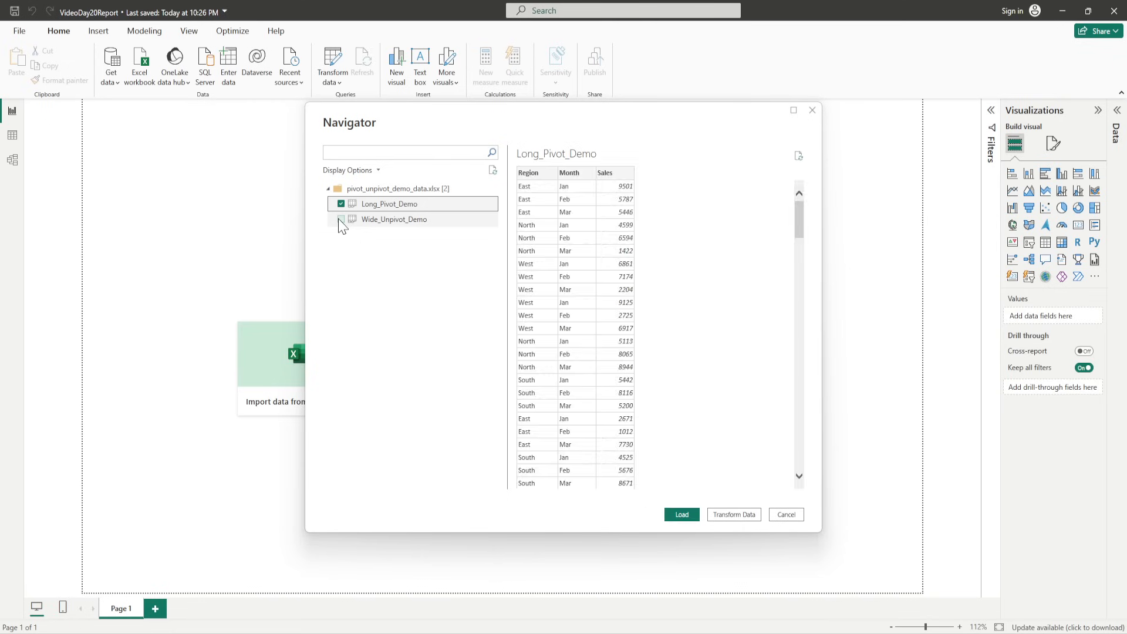
left_click(341, 219)
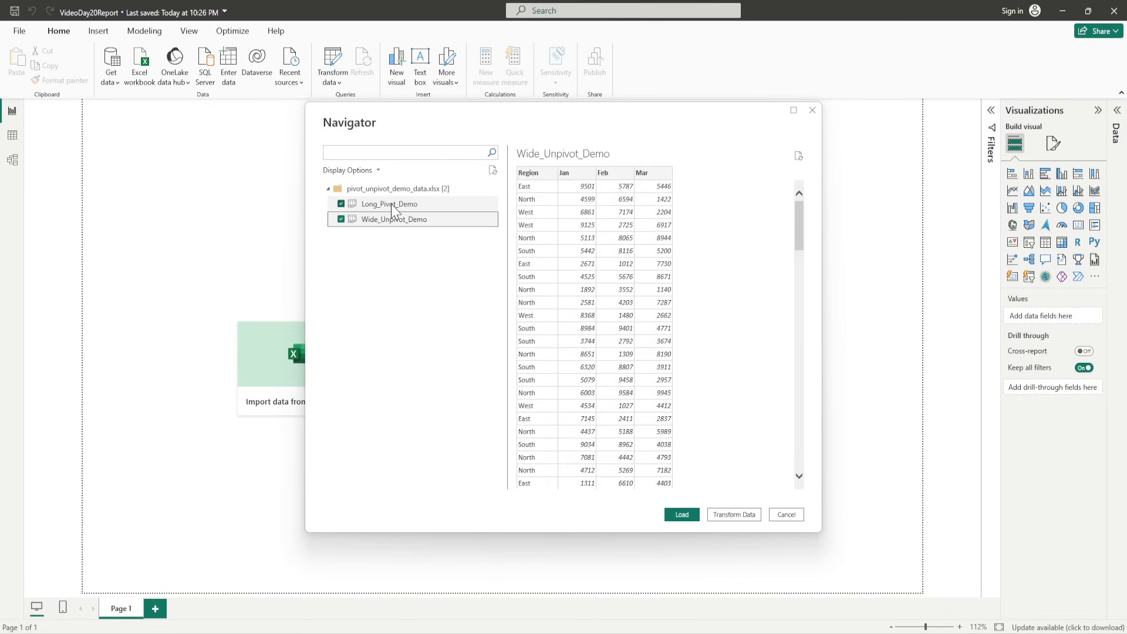
left_click(388, 203)
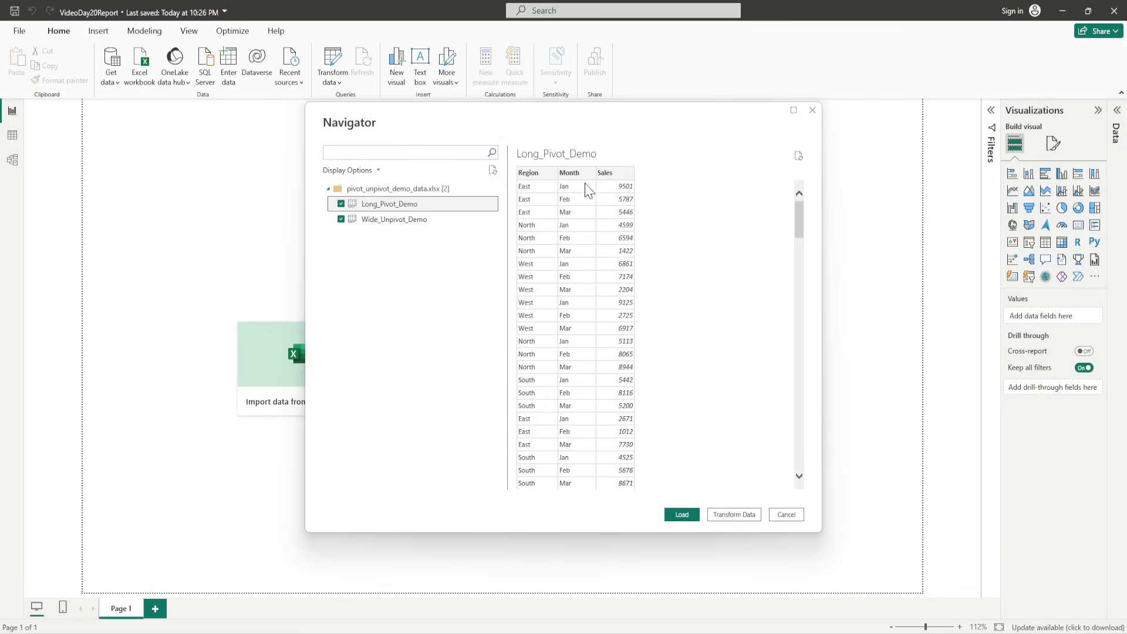
mouse_move(580, 345)
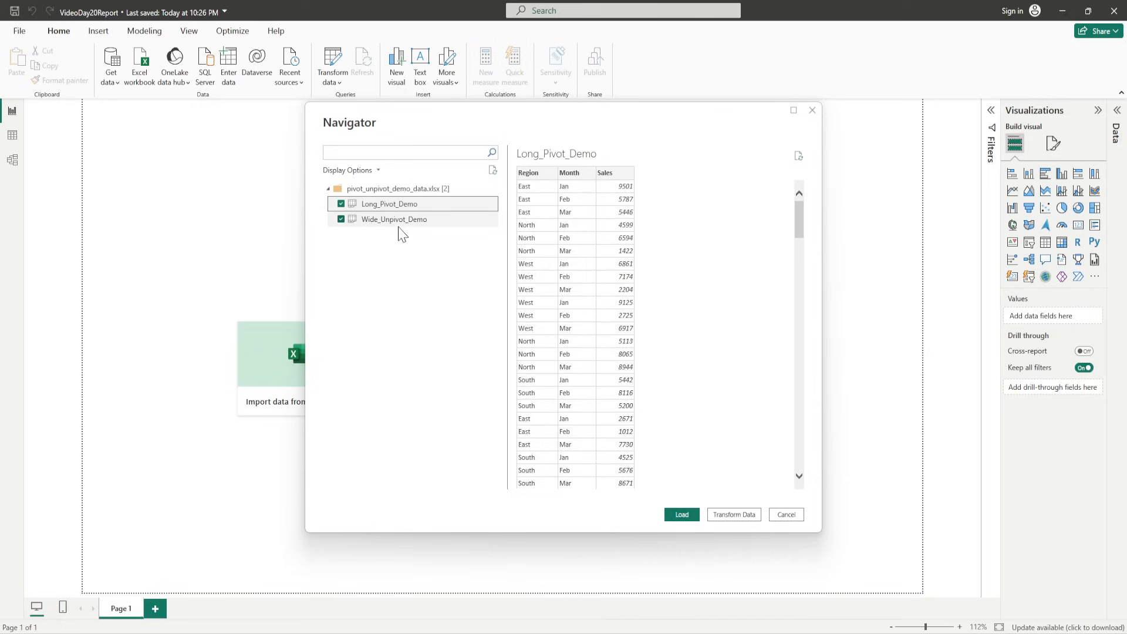
left_click(393, 218)
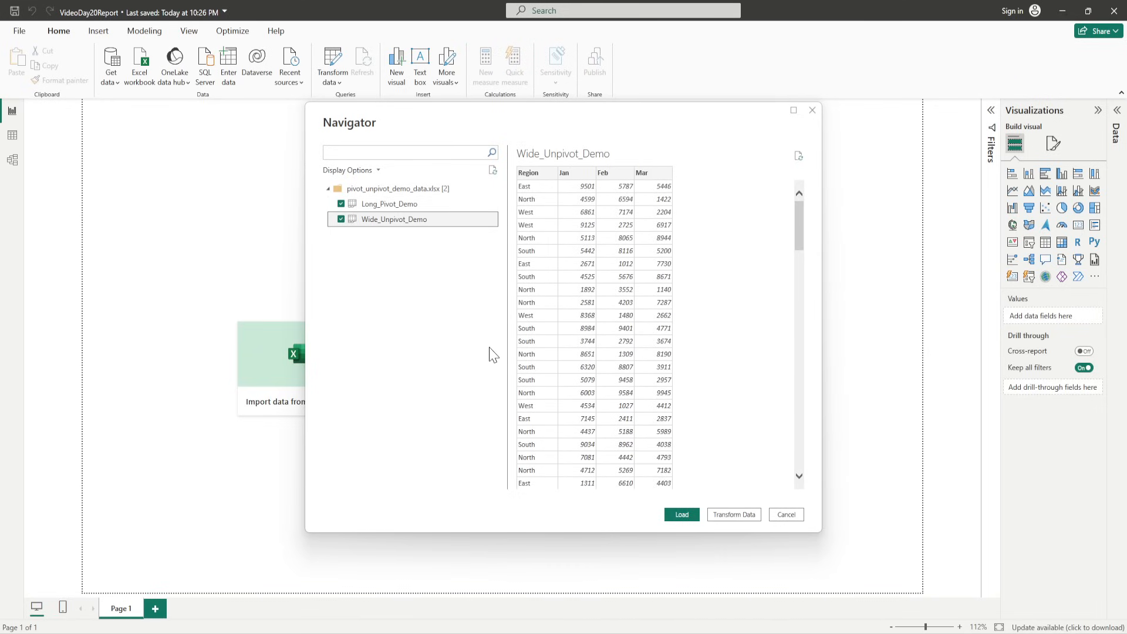
mouse_move(586, 177)
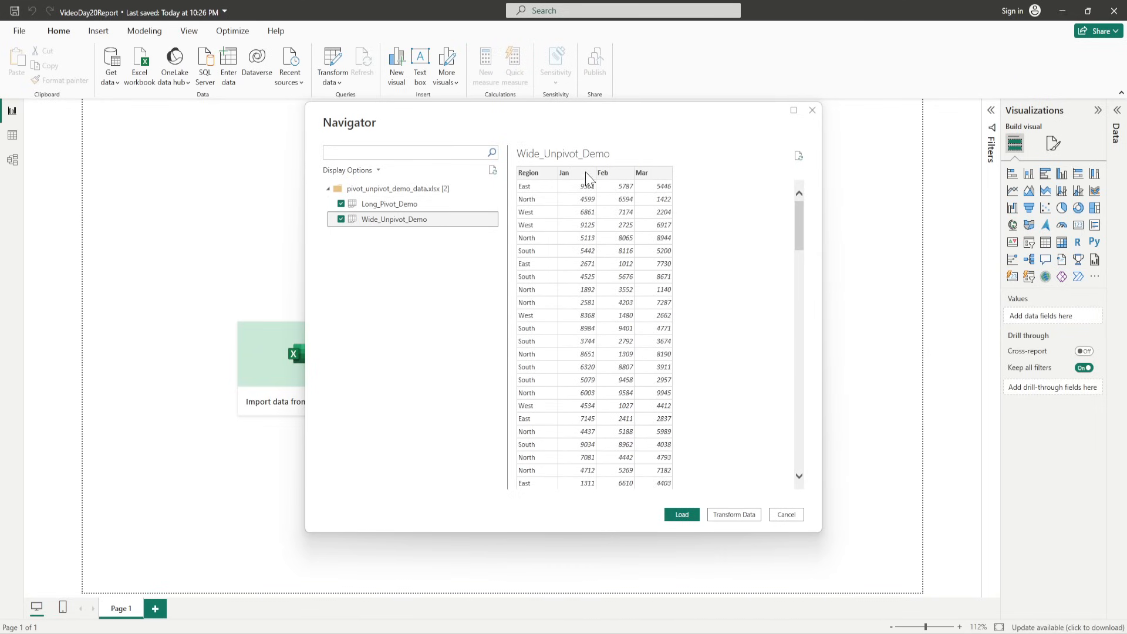
mouse_move(607, 186)
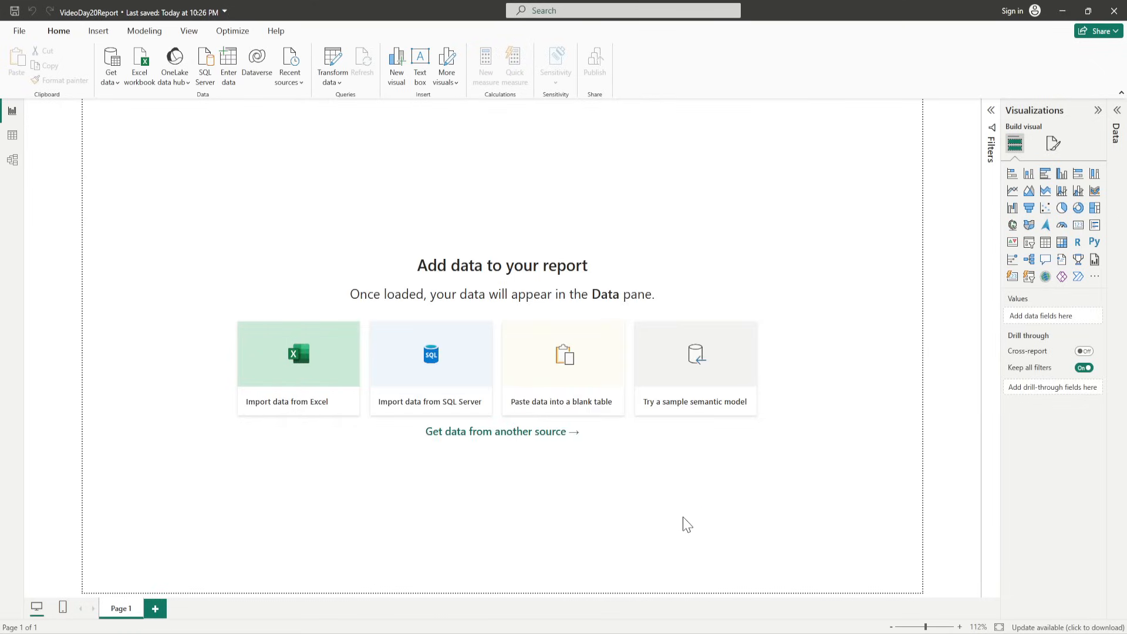
mouse_move(110, 64)
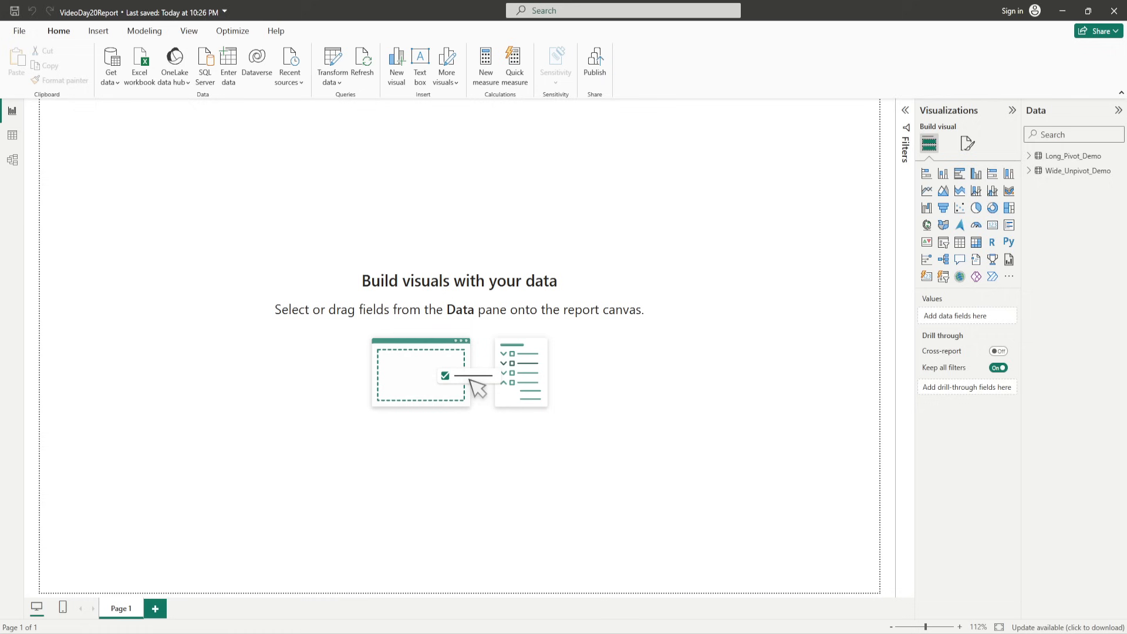
mouse_move(819, 182)
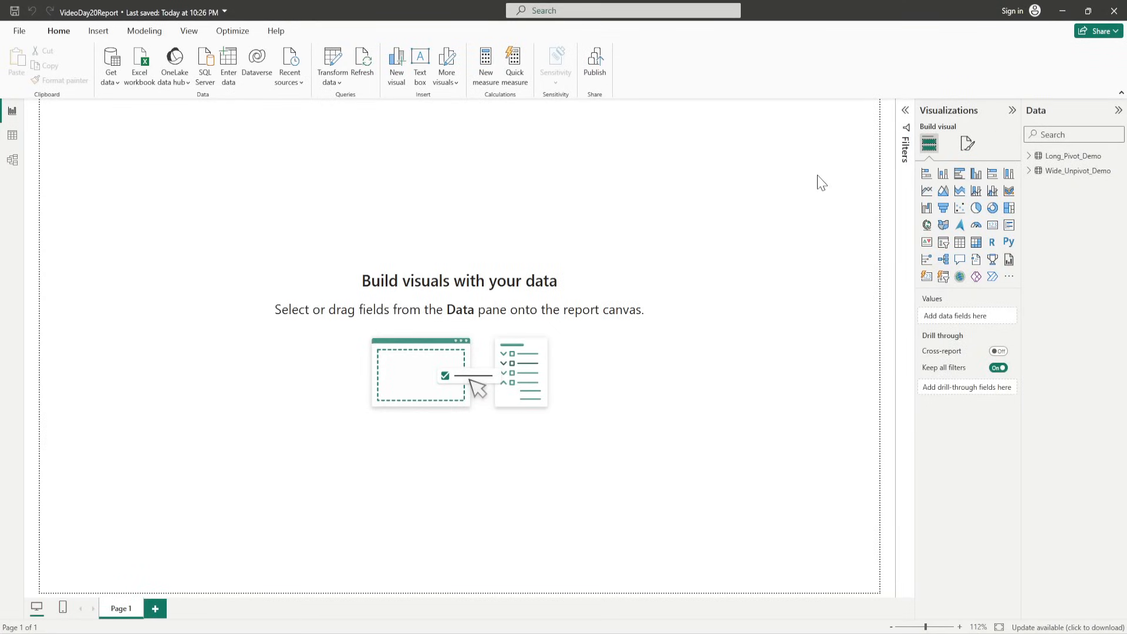
mouse_move(1078, 159)
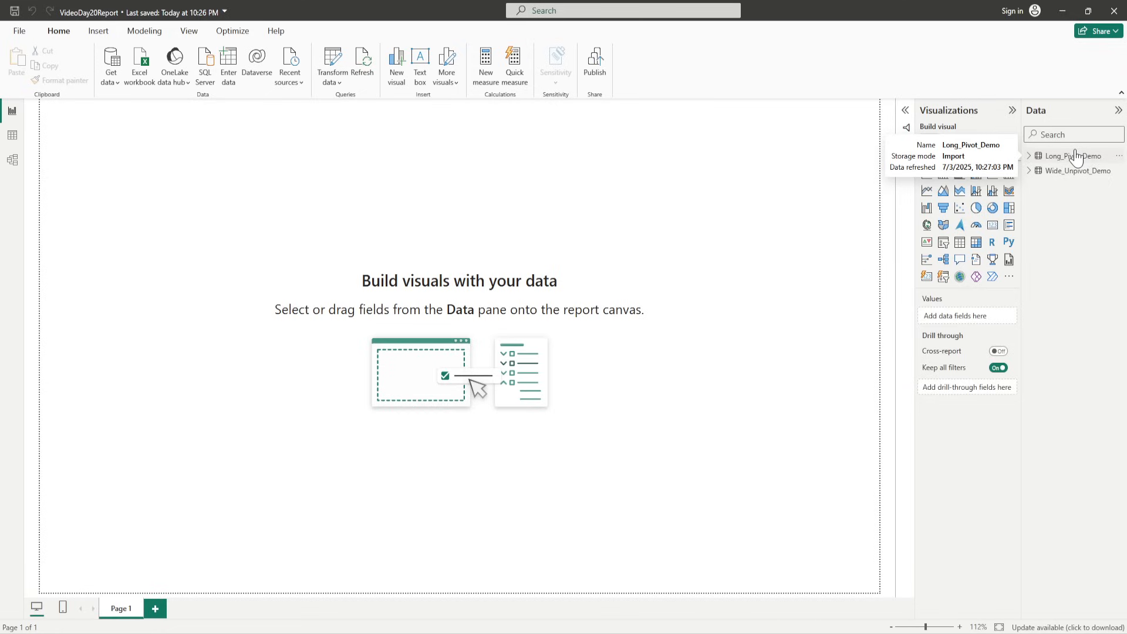
- Open Long_Pivot_Demo's context menu in the Data pane to edit its query
right_click(1071, 156)
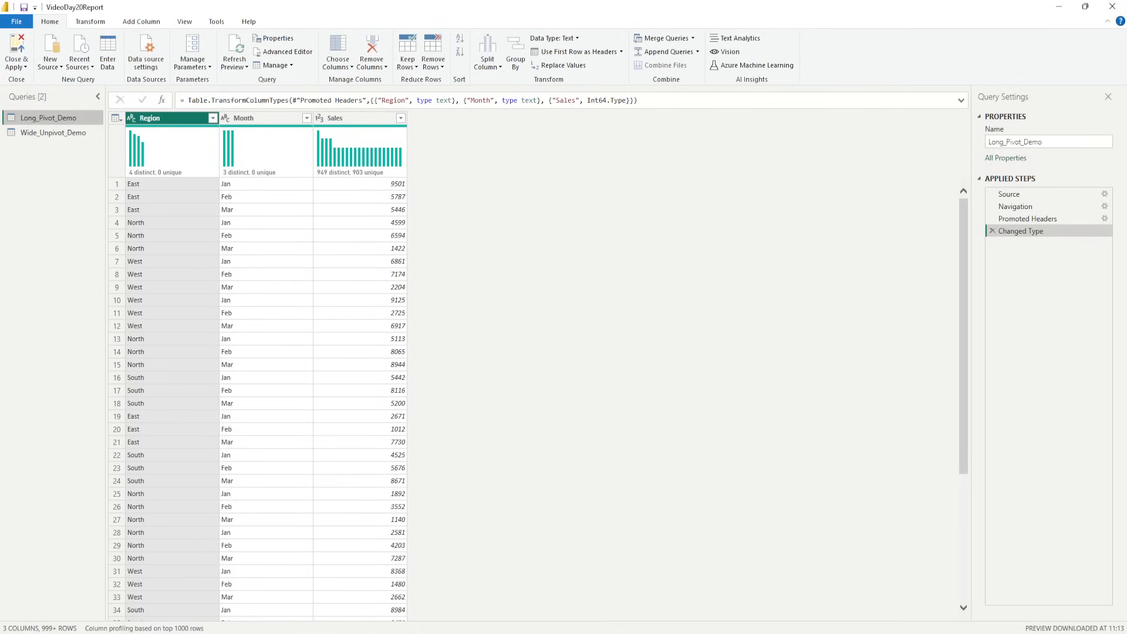
mouse_move(213, 324)
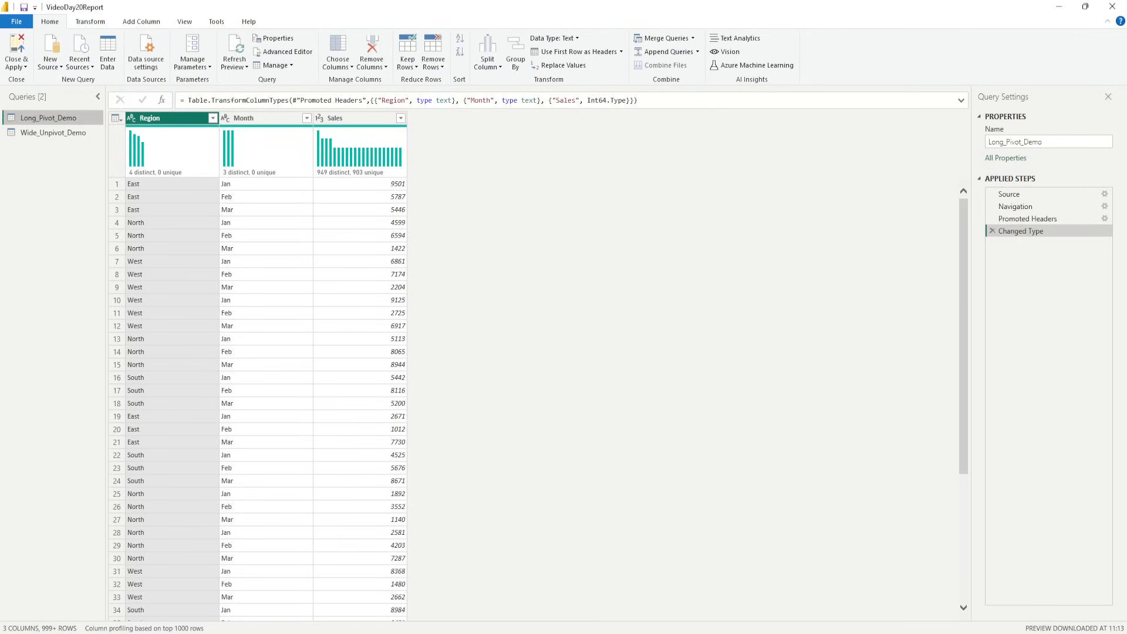
mouse_move(262, 135)
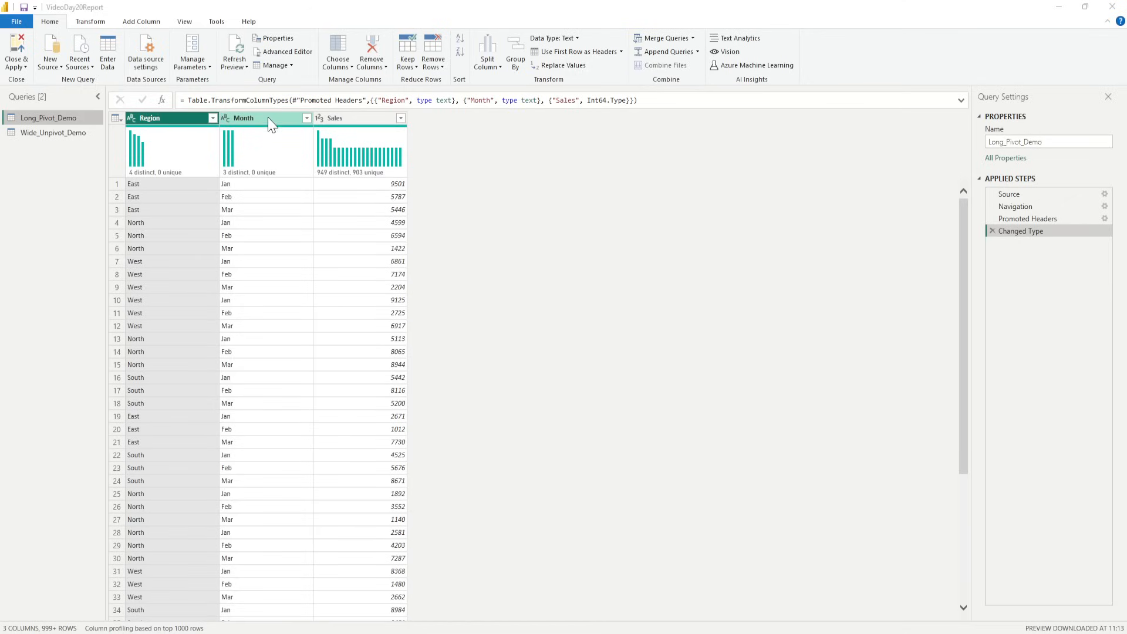
- Select the Month column and launch Pivot Column from the Transform commands
left_click(254, 118)
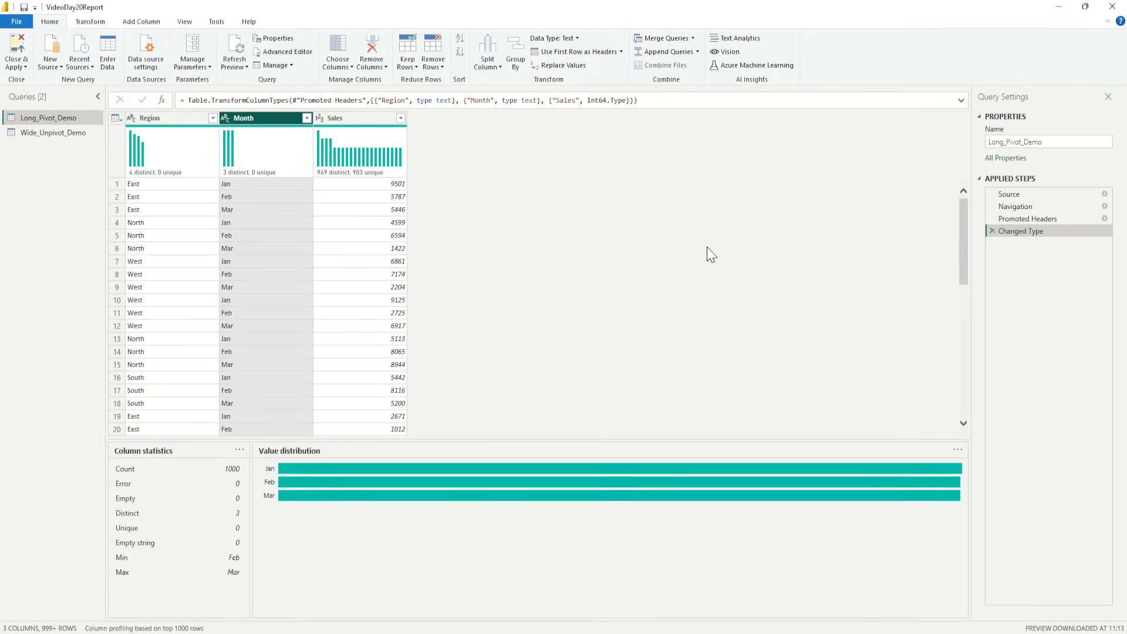
mouse_move(125, 24)
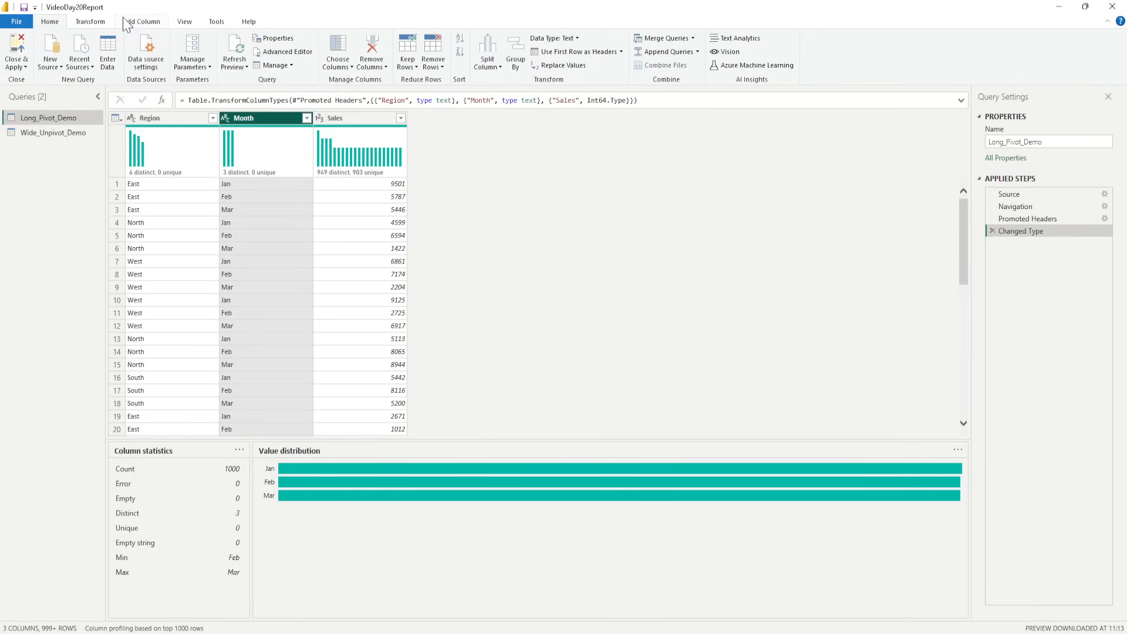
left_click(90, 22)
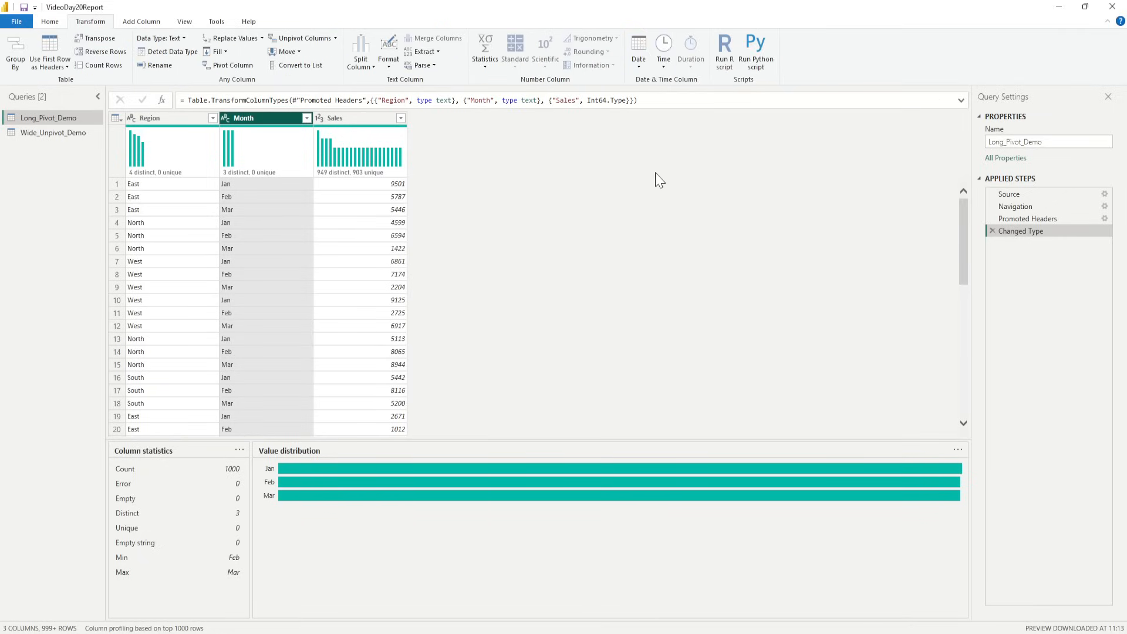
mouse_move(388, 102)
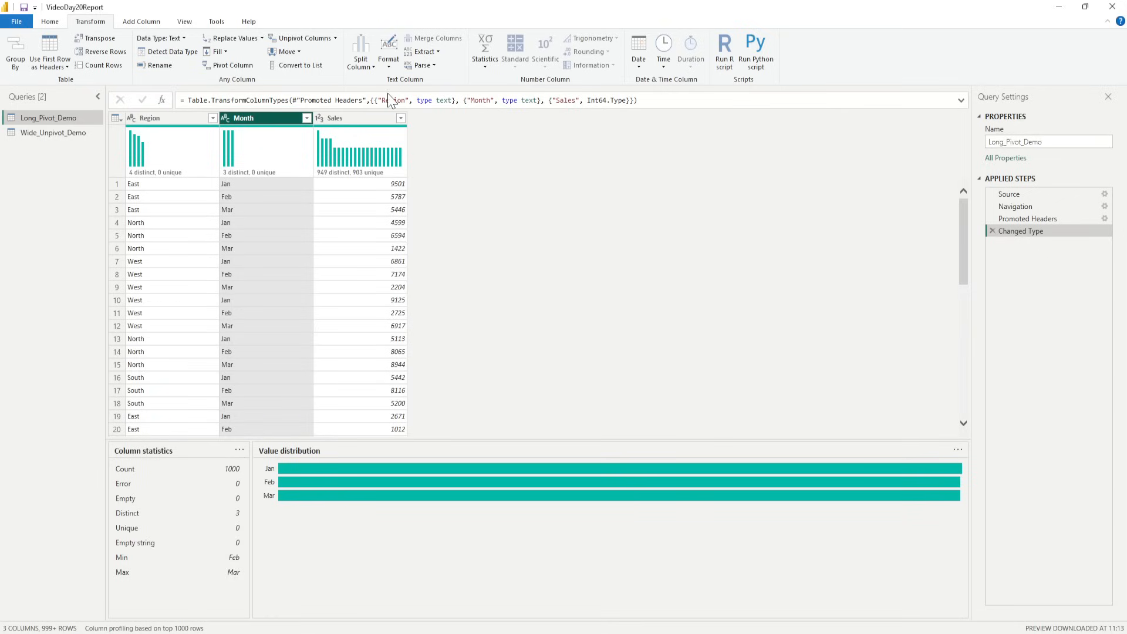
mouse_move(233, 66)
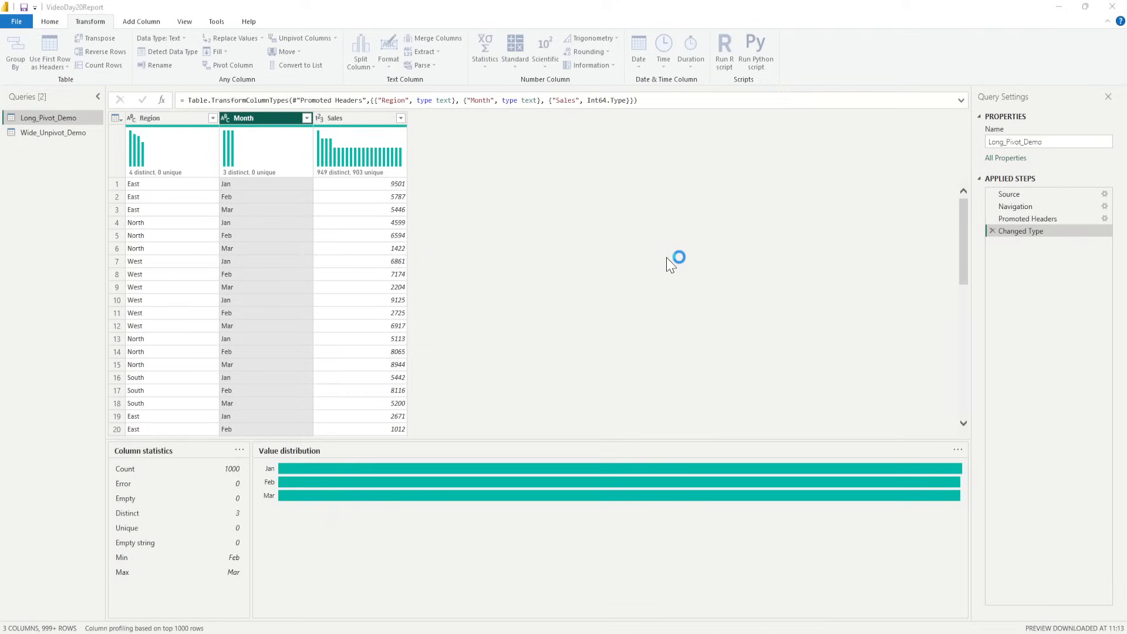
left_click(230, 65)
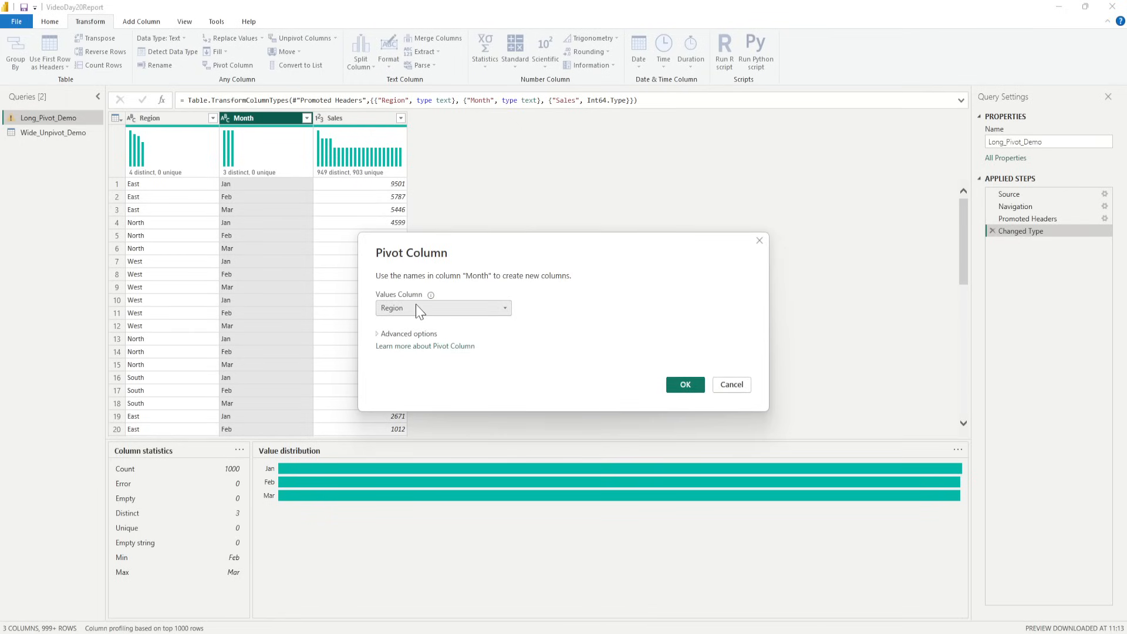
- Pivot Month into Jan, Feb and Mar columns with Sales summed per region
left_click(407, 334)
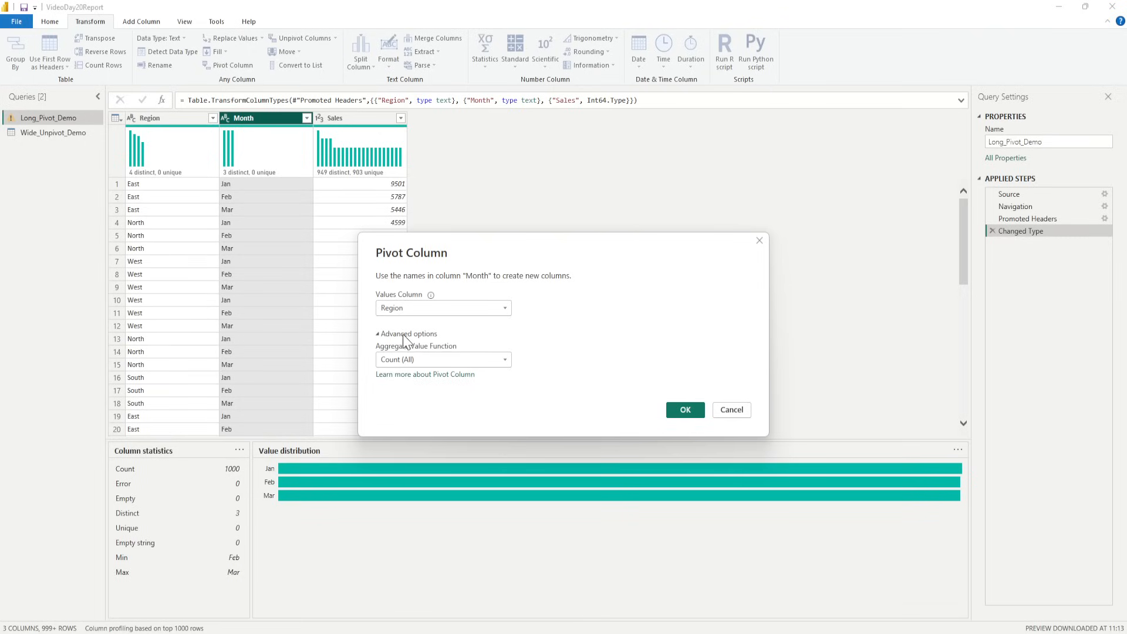
mouse_move(549, 424)
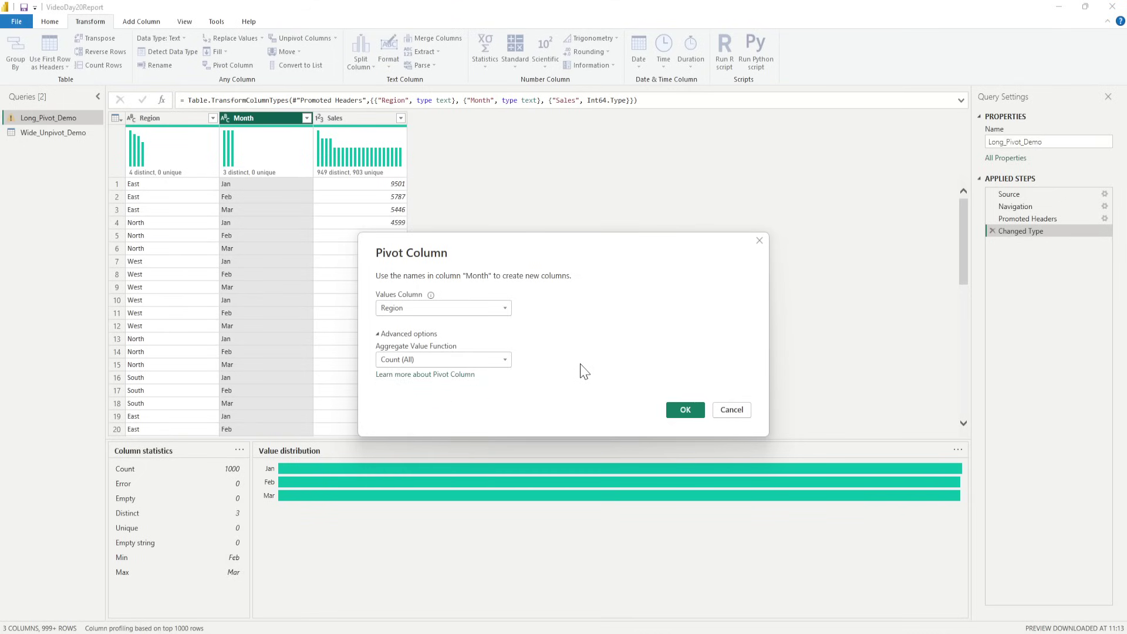
mouse_move(480, 340)
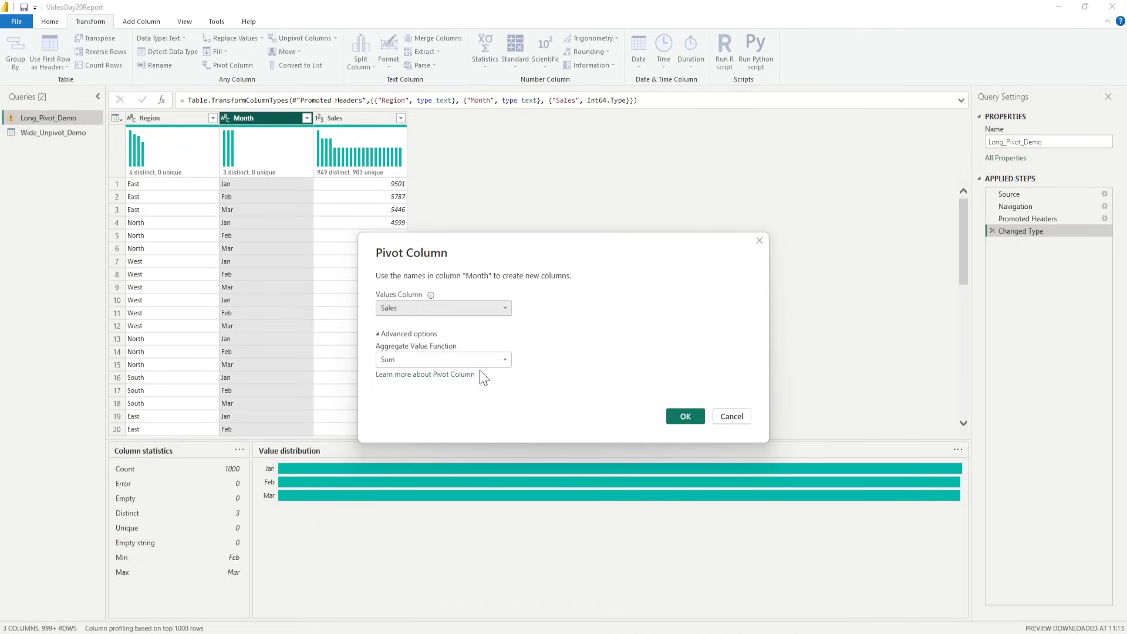
mouse_move(641, 430)
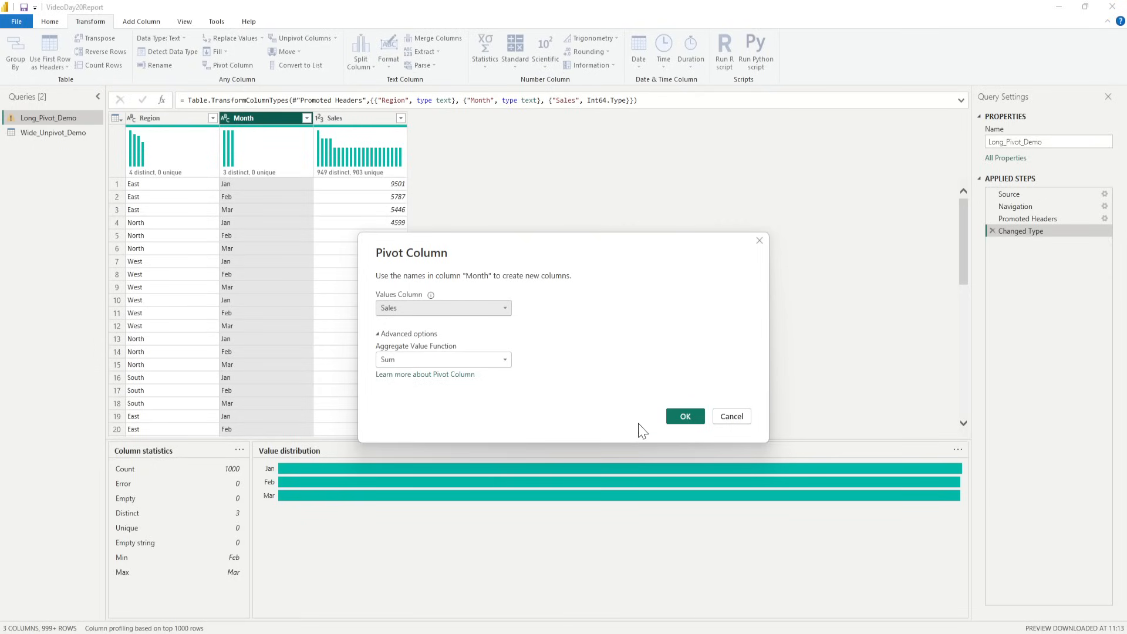
left_click(685, 415)
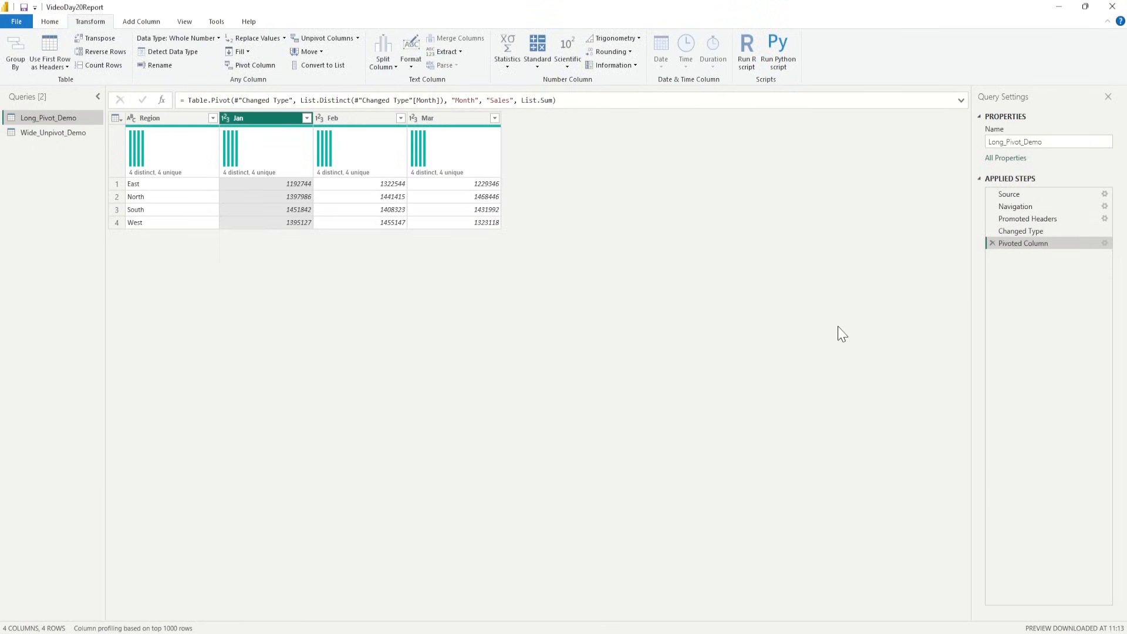
mouse_move(846, 332)
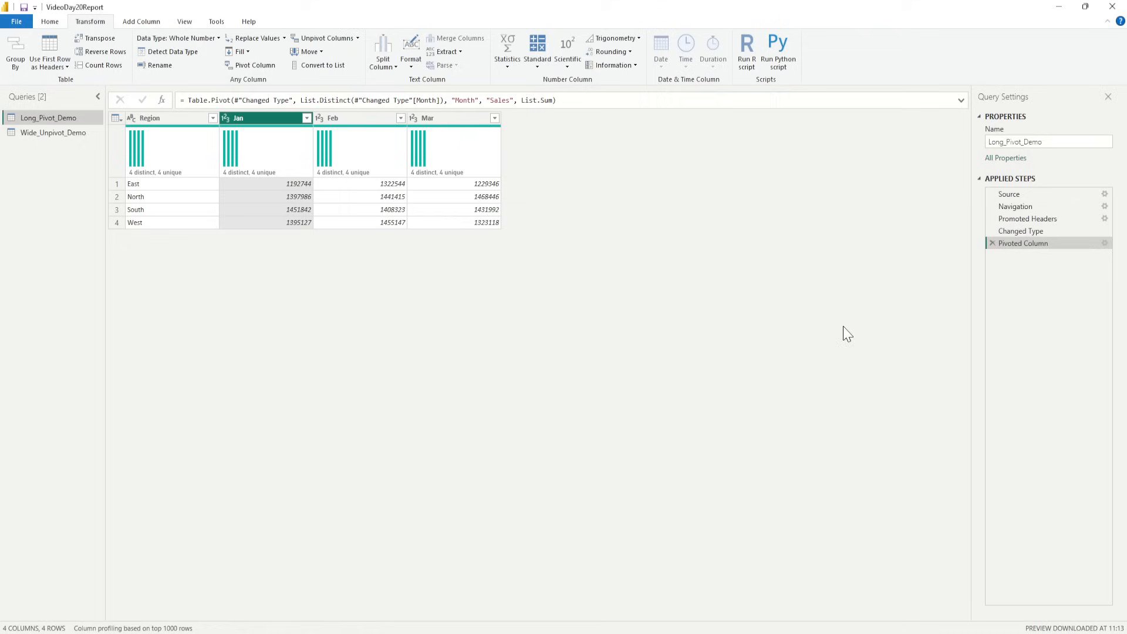
mouse_move(266, 123)
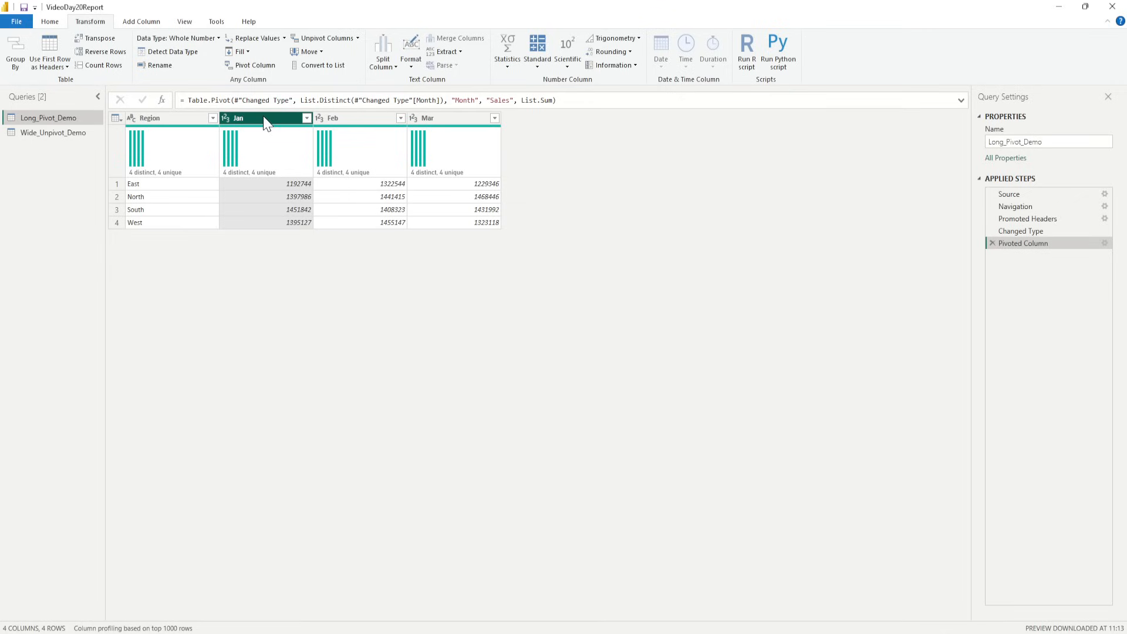
mouse_move(414, 119)
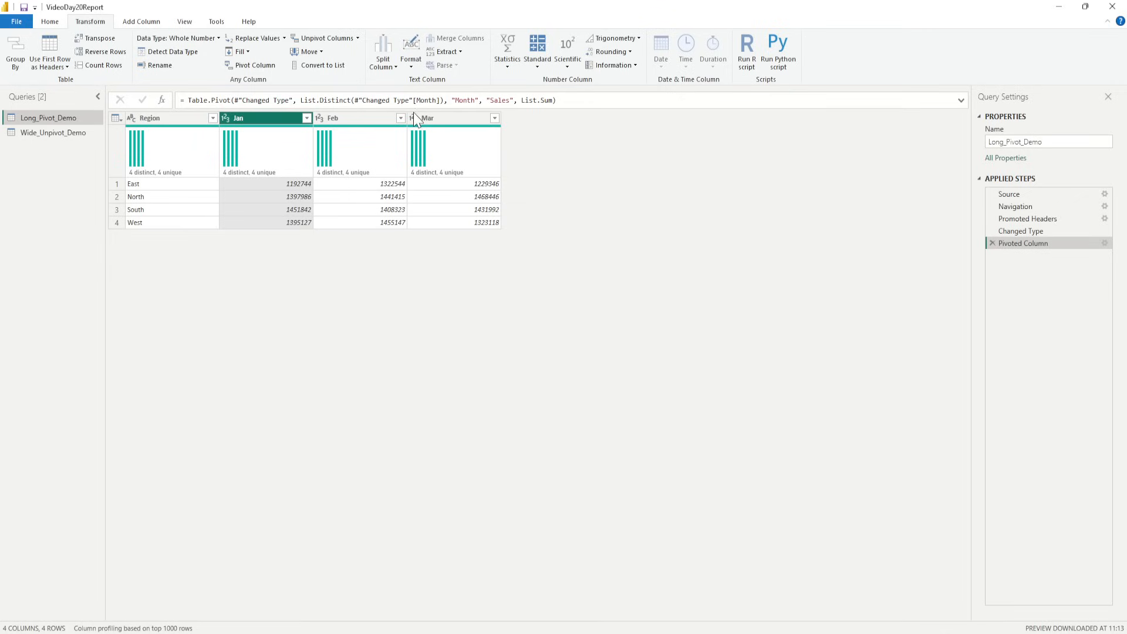
mouse_move(489, 228)
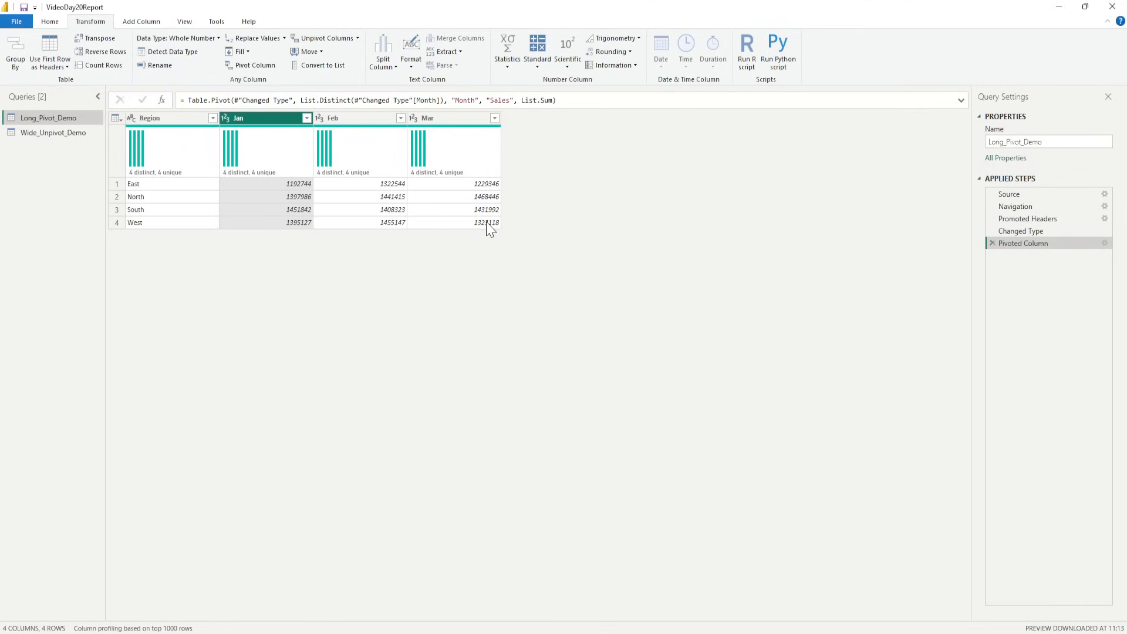
mouse_move(488, 225)
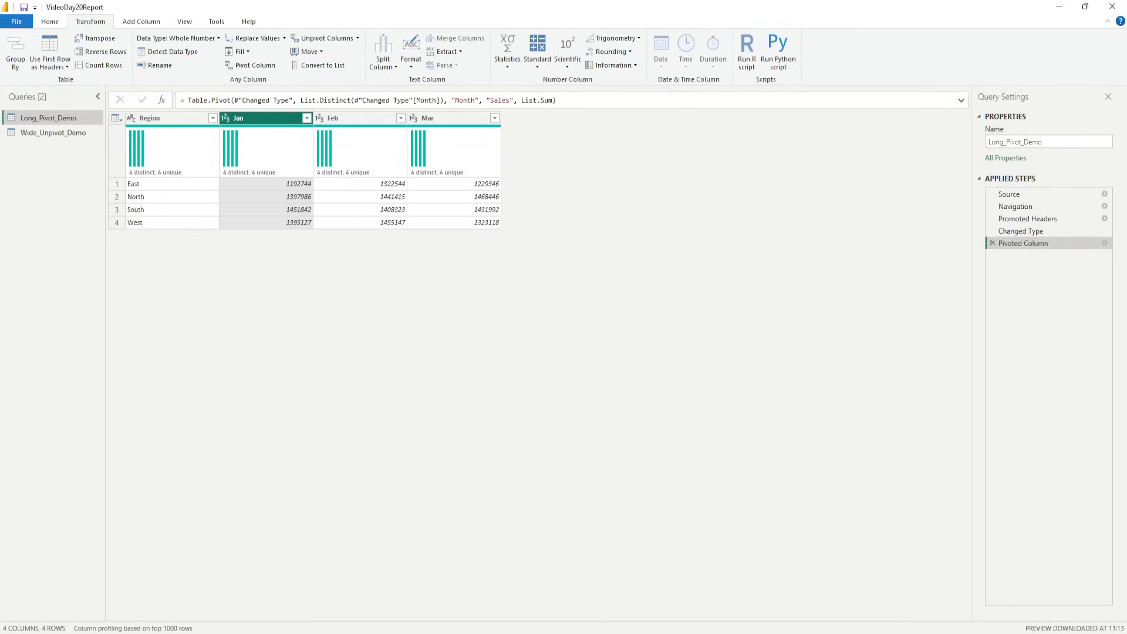
mouse_move(459, 277)
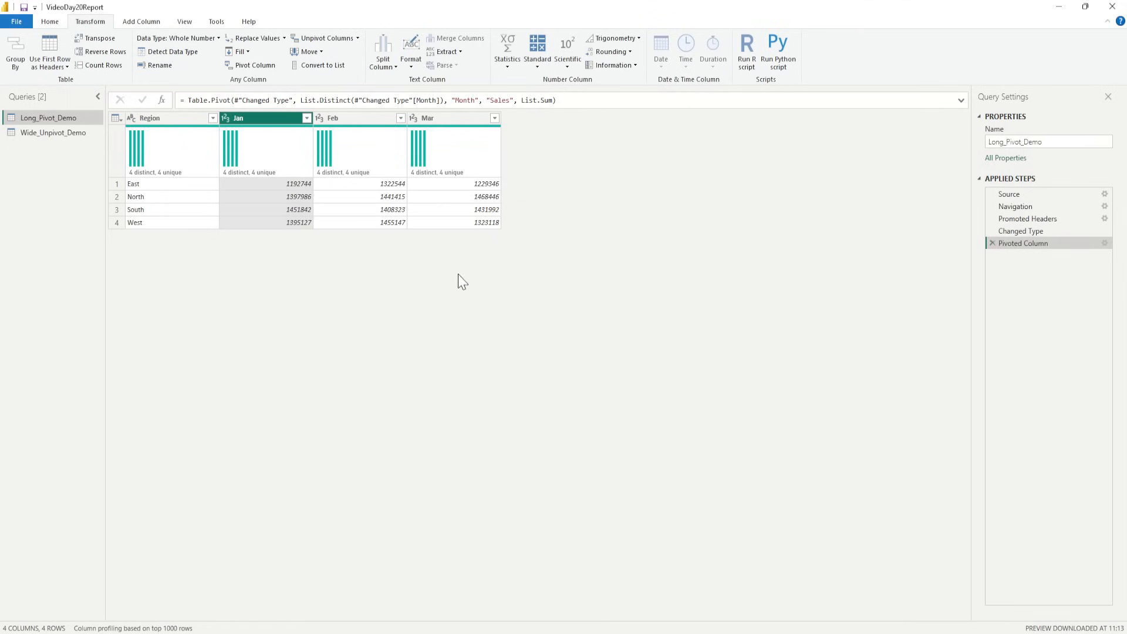
left_click(49, 132)
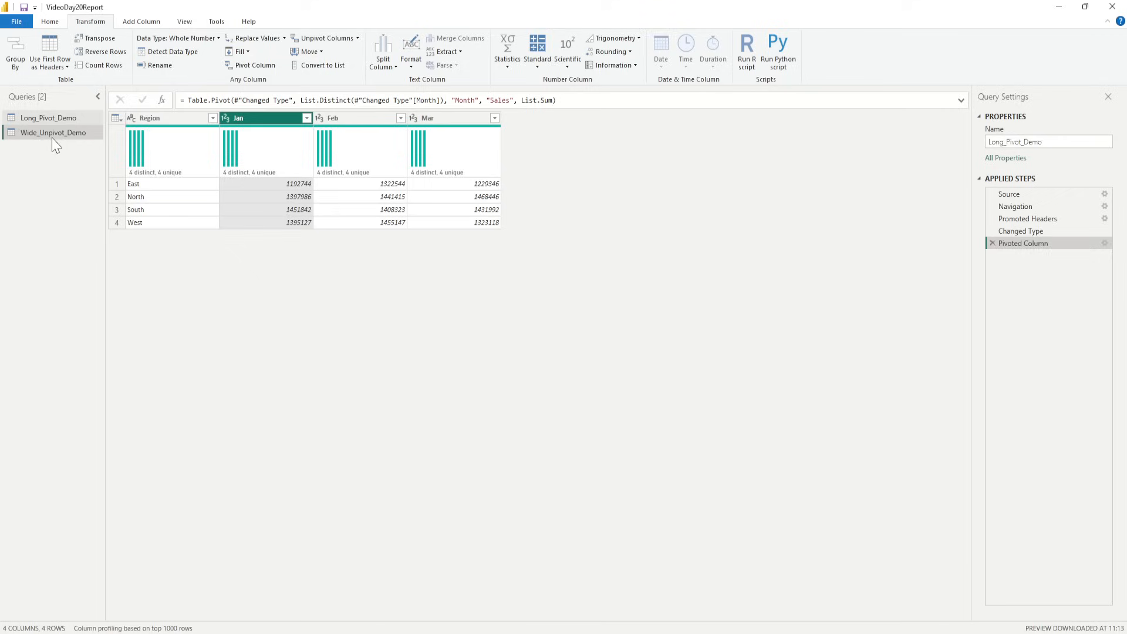
- Compare Wide_Unpivot_Demo with Long_Pivot_Demo, then select Wide_Unpivot_Demo's Region and month columns
left_click(43, 132)
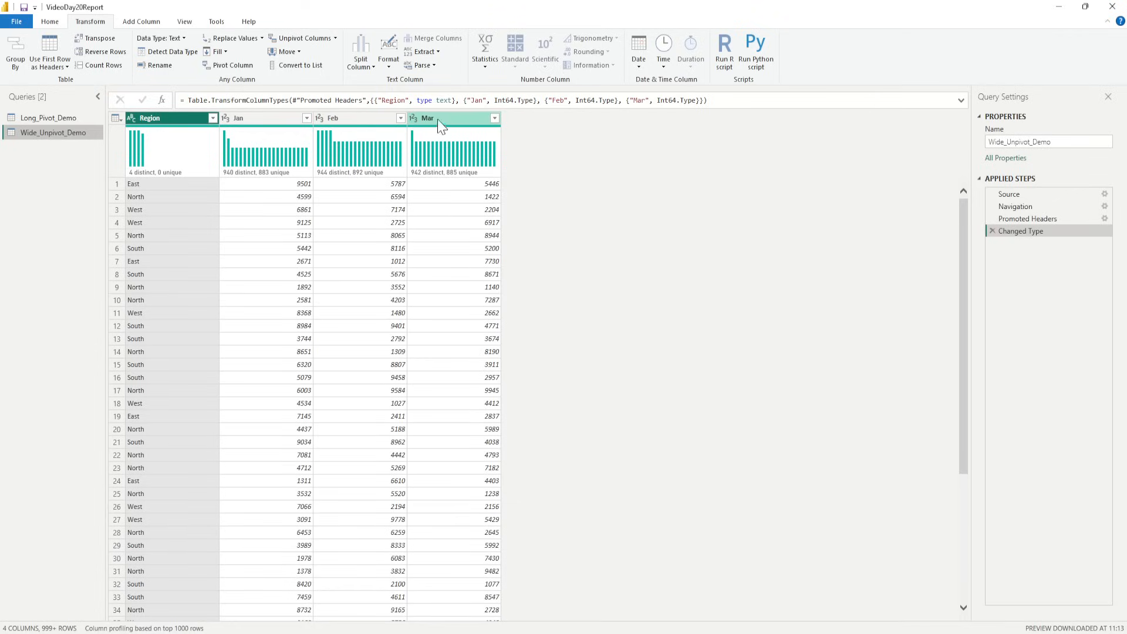
mouse_move(448, 129)
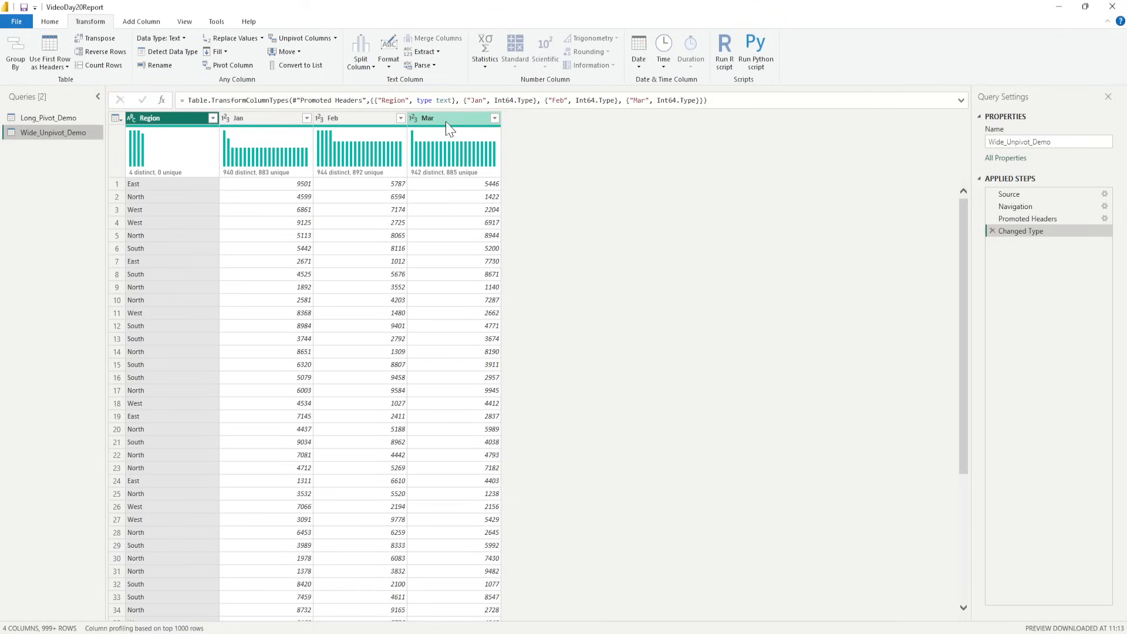
left_click(39, 117)
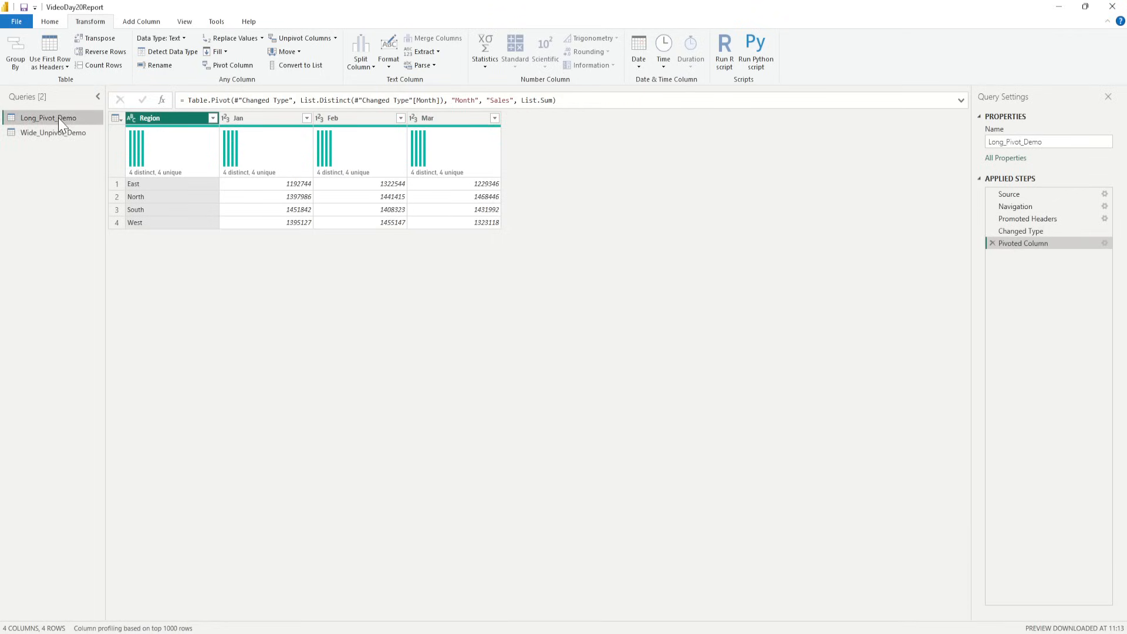
left_click(44, 132)
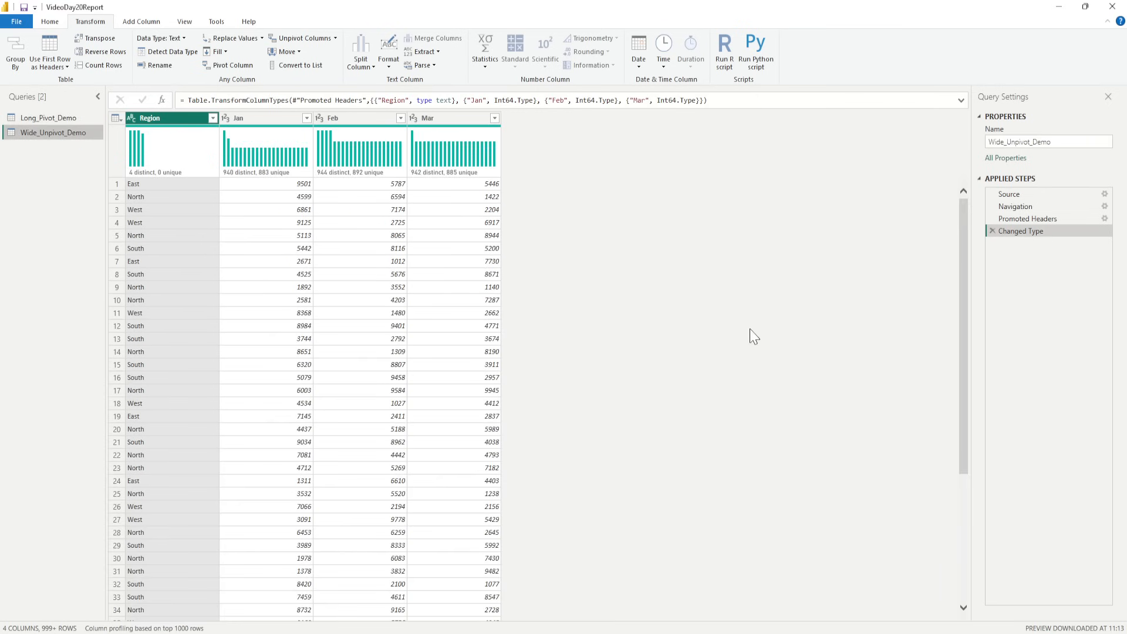
mouse_move(762, 338)
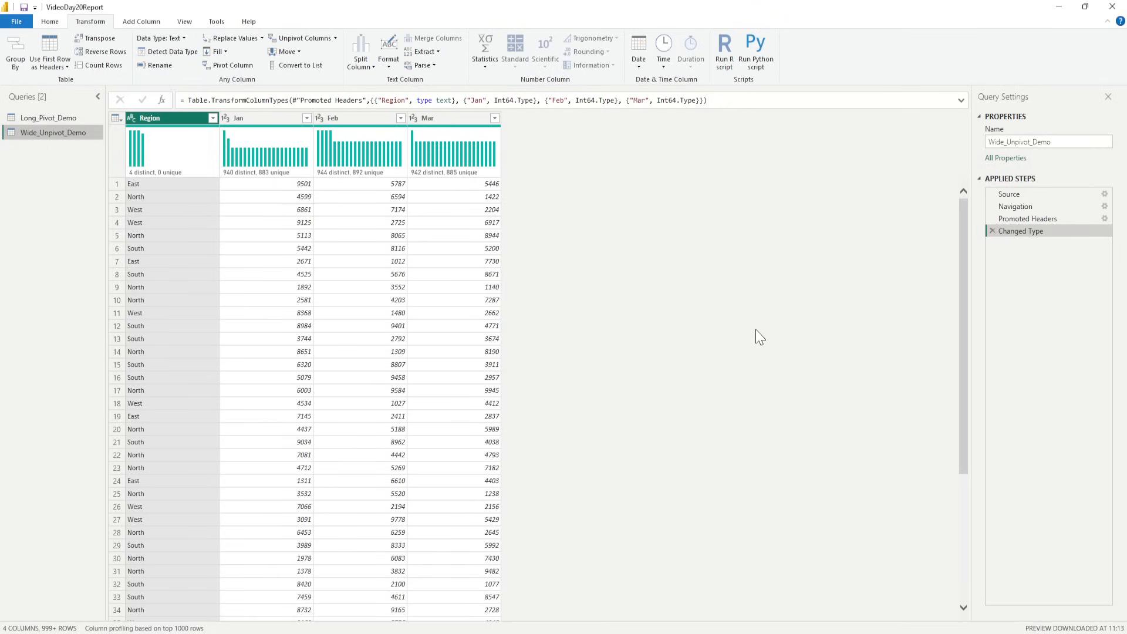
left_click(150, 118)
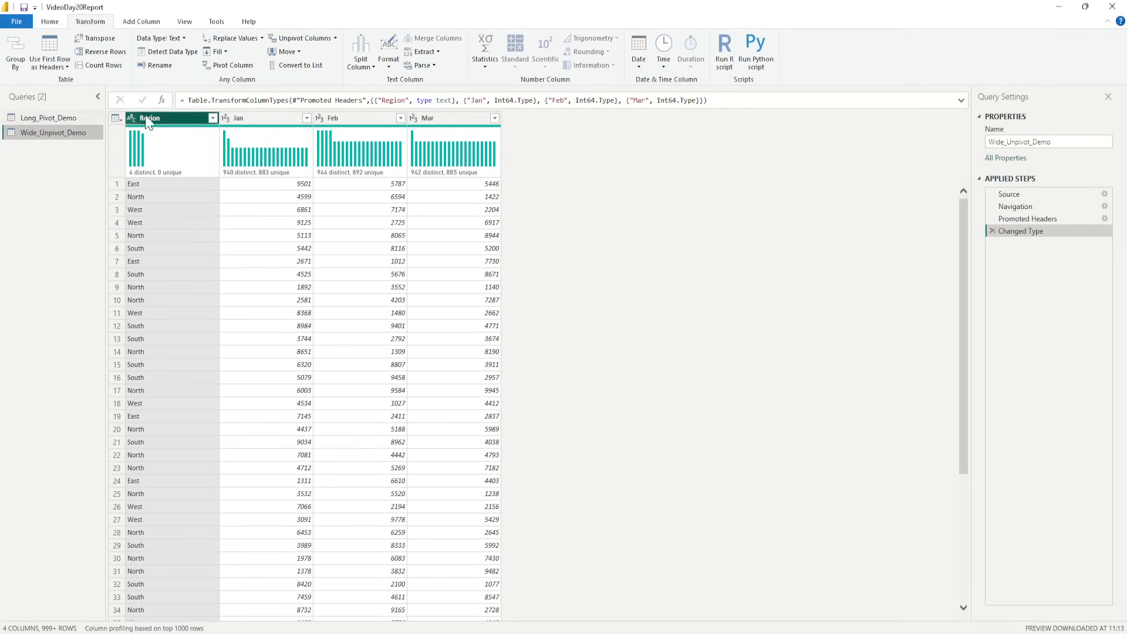
left_click(262, 118)
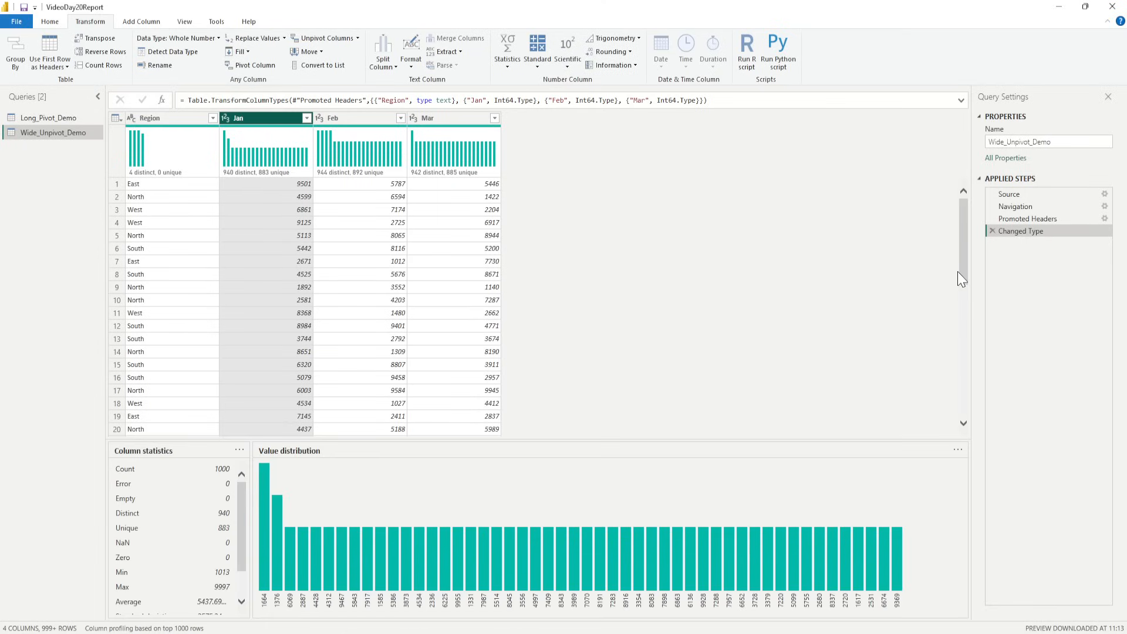
left_click(349, 118)
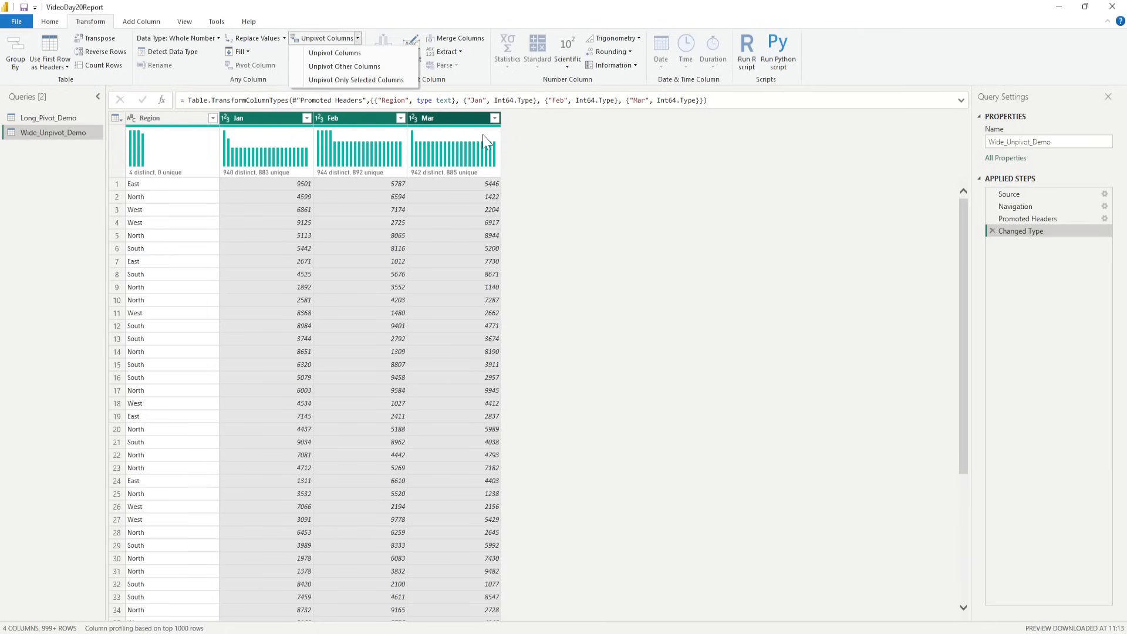
mouse_move(343, 52)
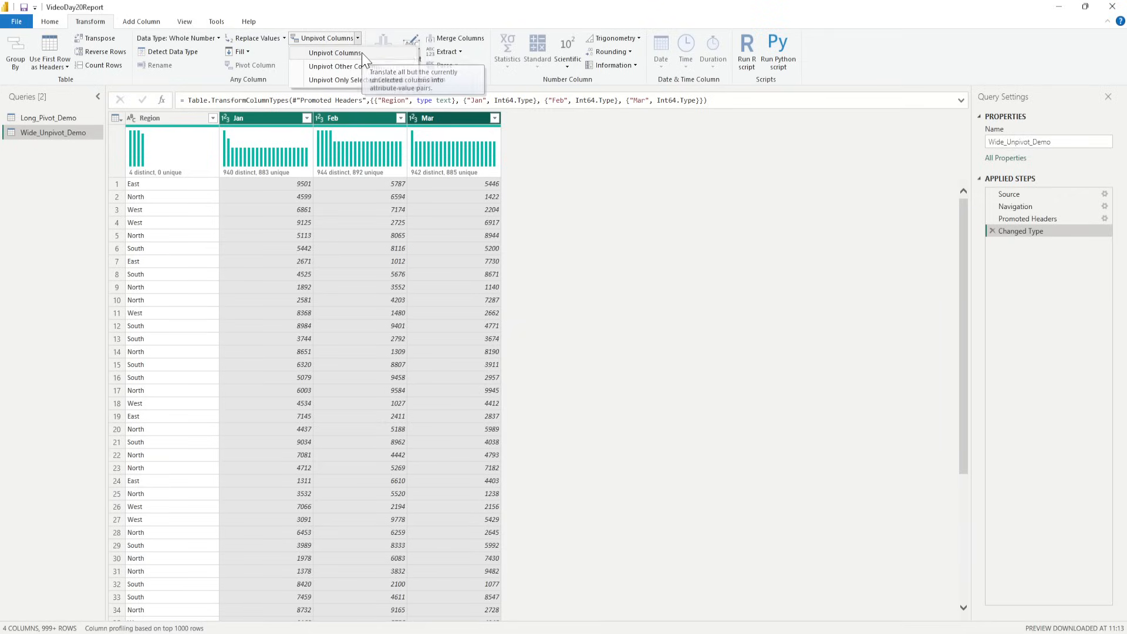
- Unpivot Jan–Mar into Attribute and Value columns, then start renaming Attribute
left_click(339, 65)
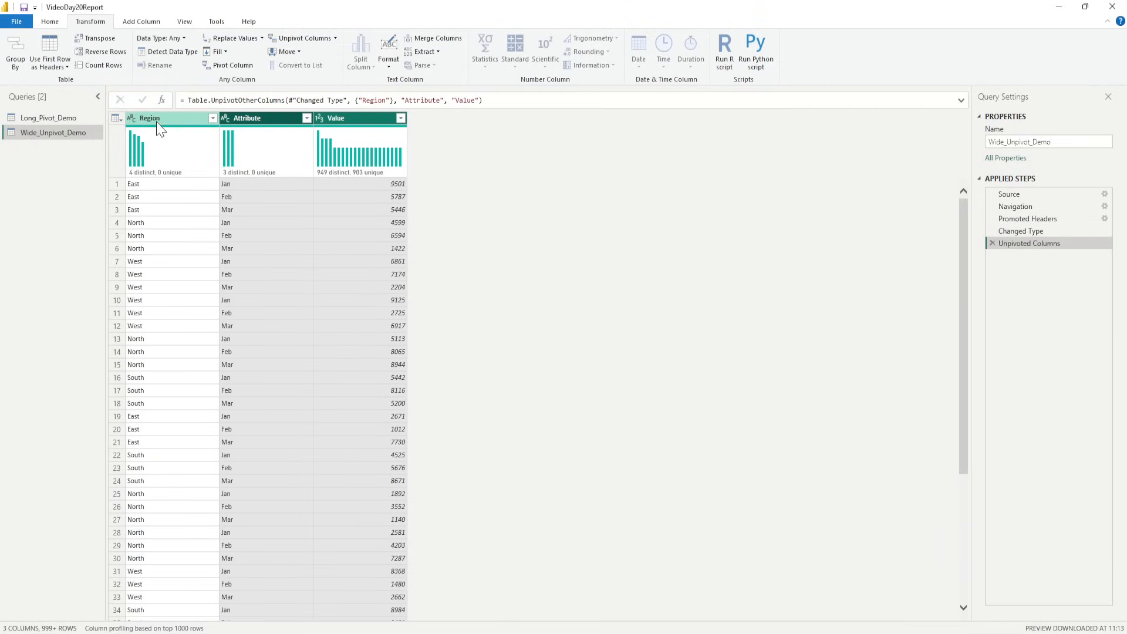
mouse_move(243, 186)
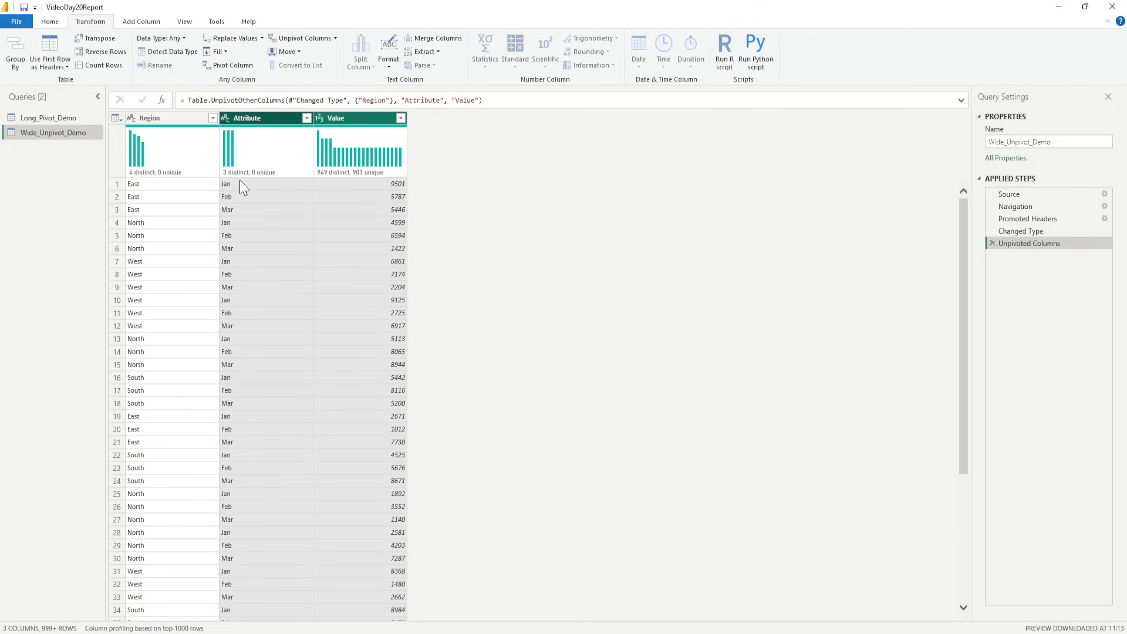
mouse_move(341, 136)
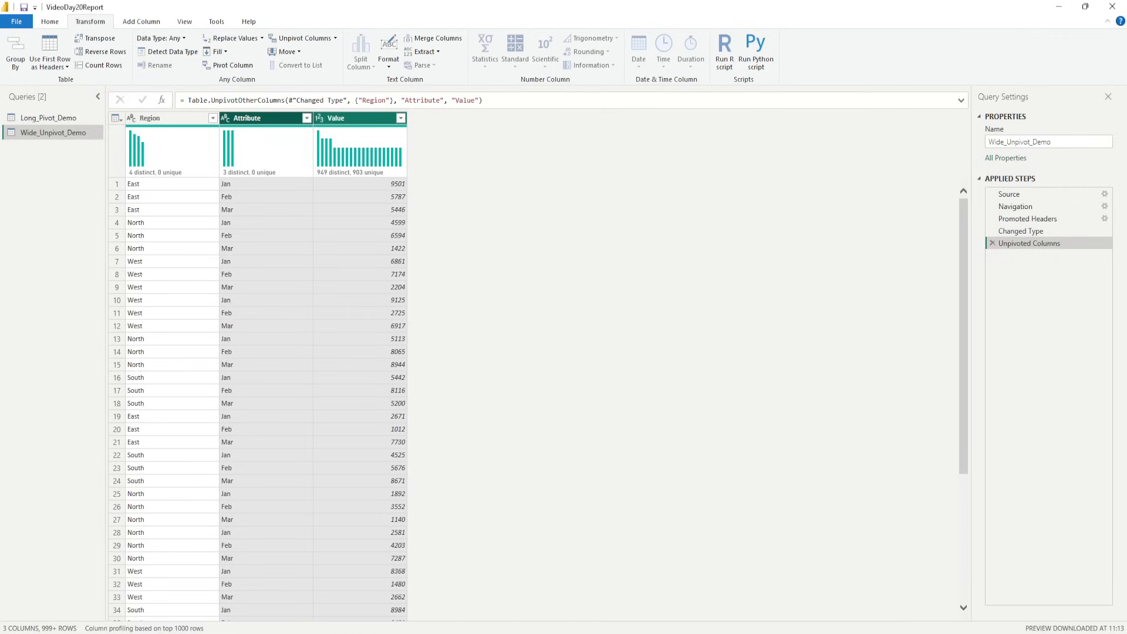
mouse_move(293, 254)
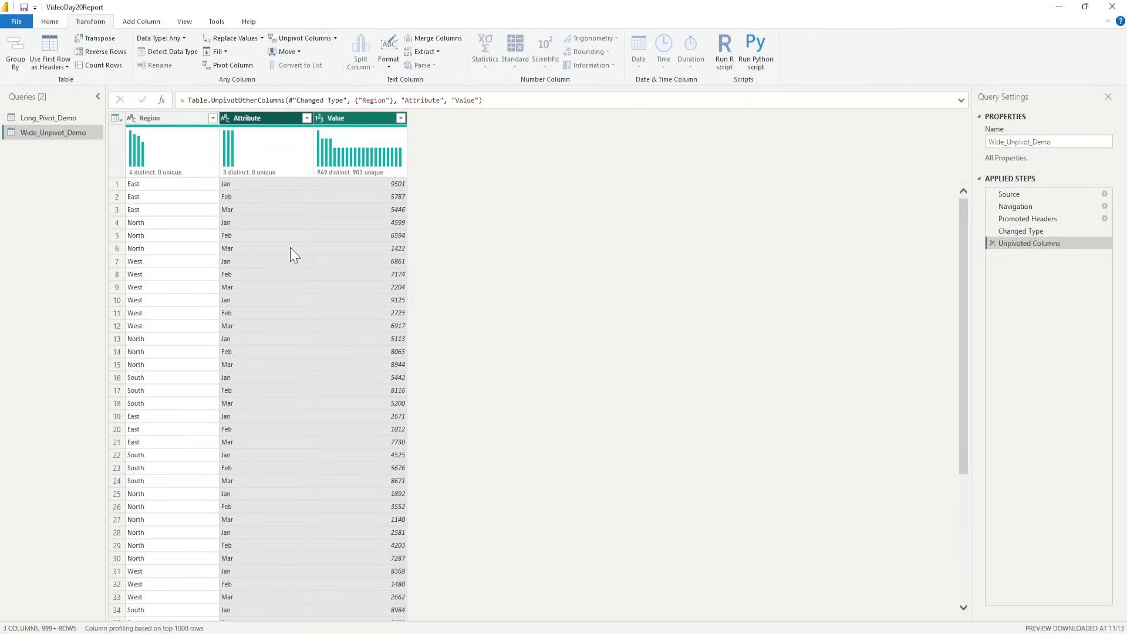
left_click(247, 118)
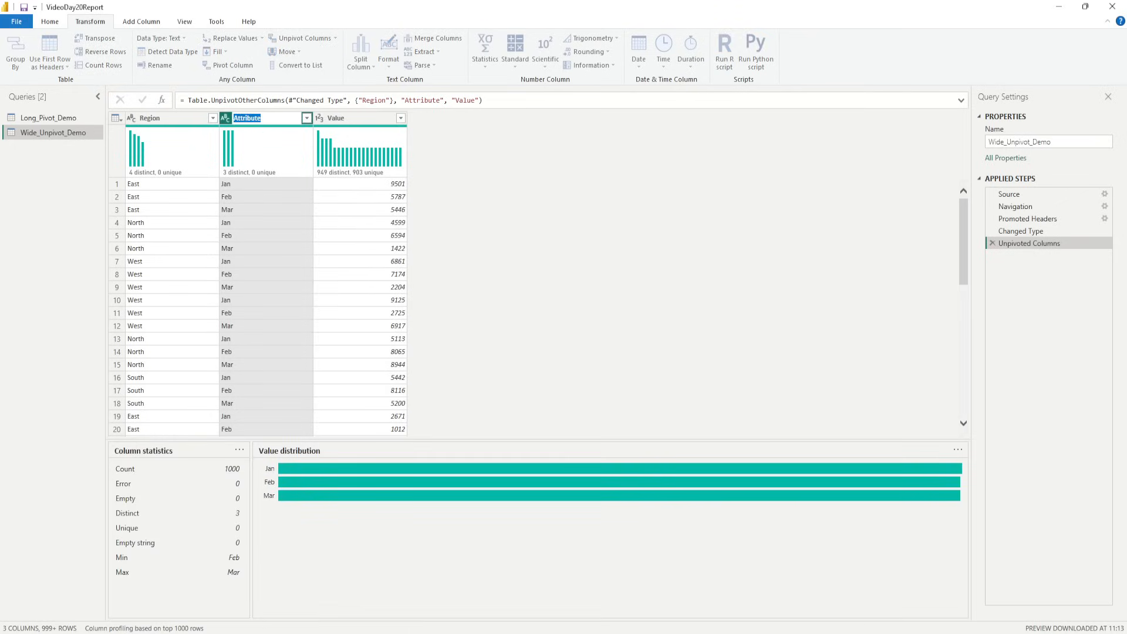
- Rename Attribute to Month and Value to Sales
type("MOnt")
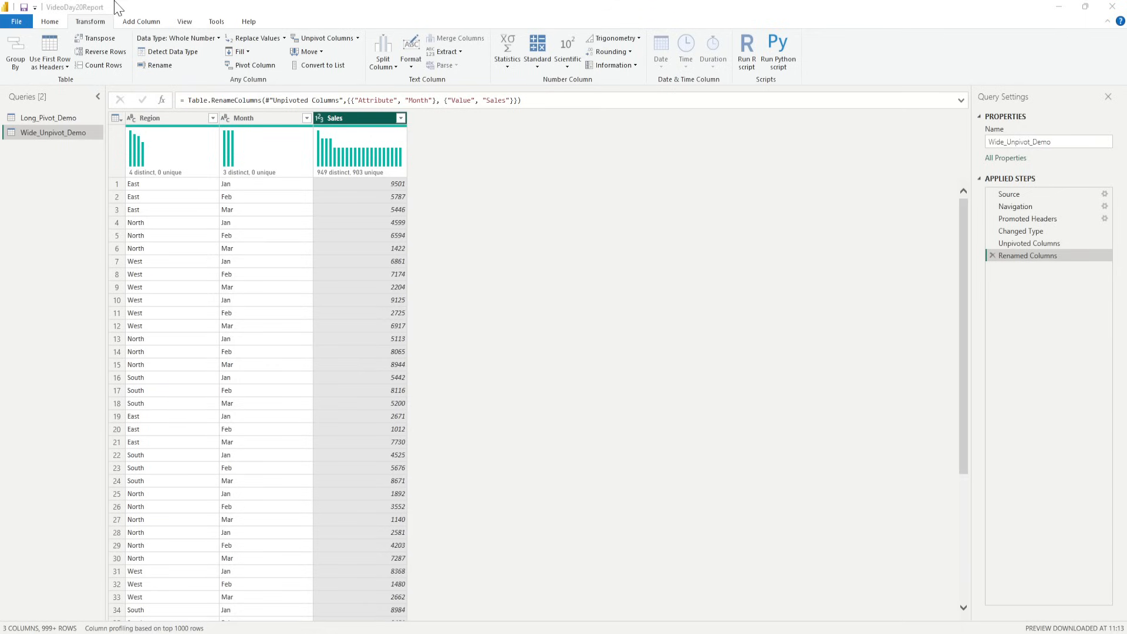
mouse_move(50, 22)
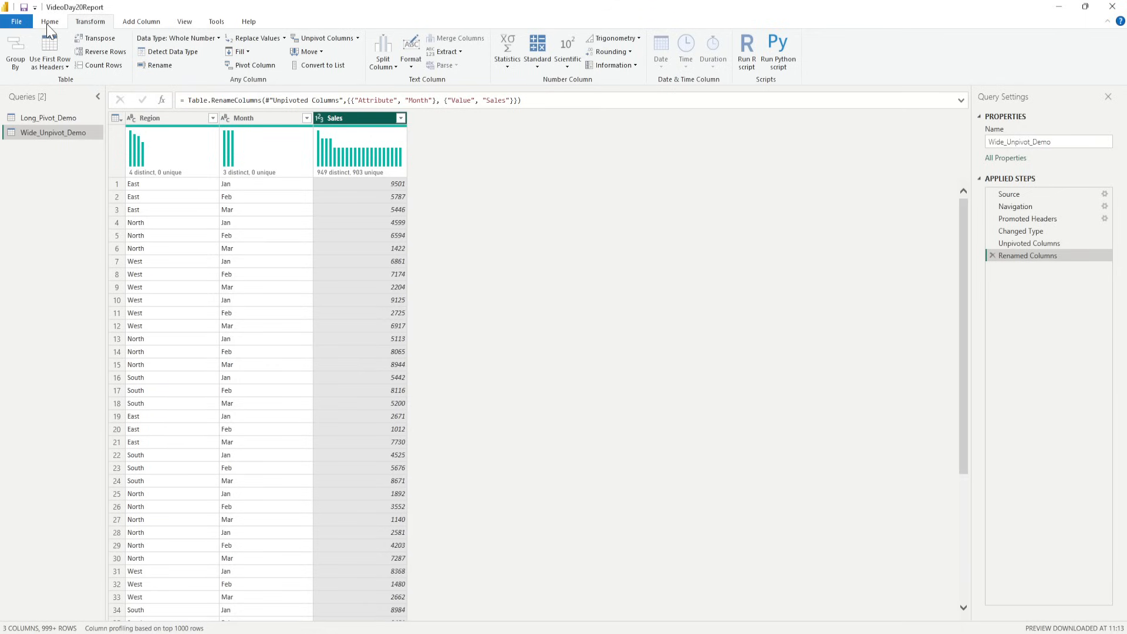
left_click(50, 22)
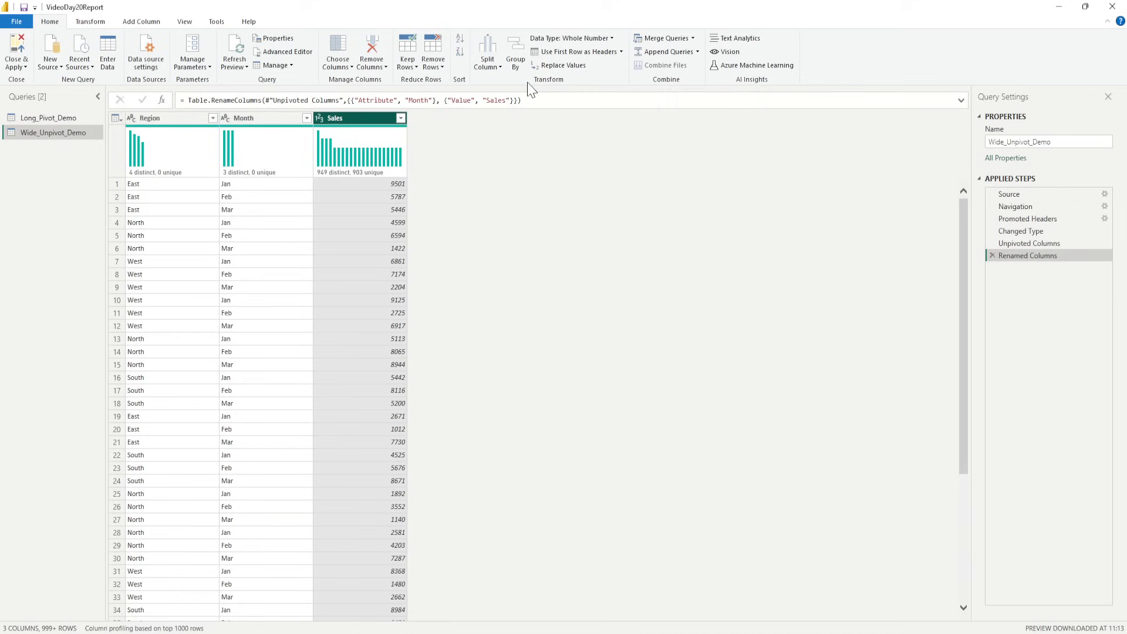
- Group by Region and Month, adding a 'Total Sales' column that sums Sales
left_click(515, 47)
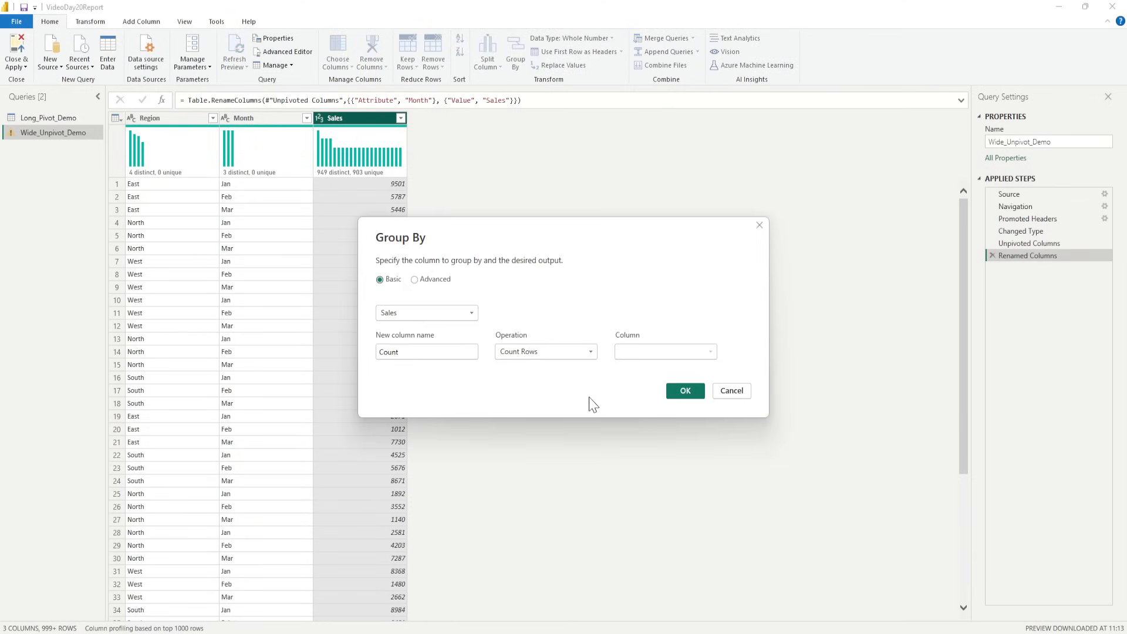
mouse_move(636, 407)
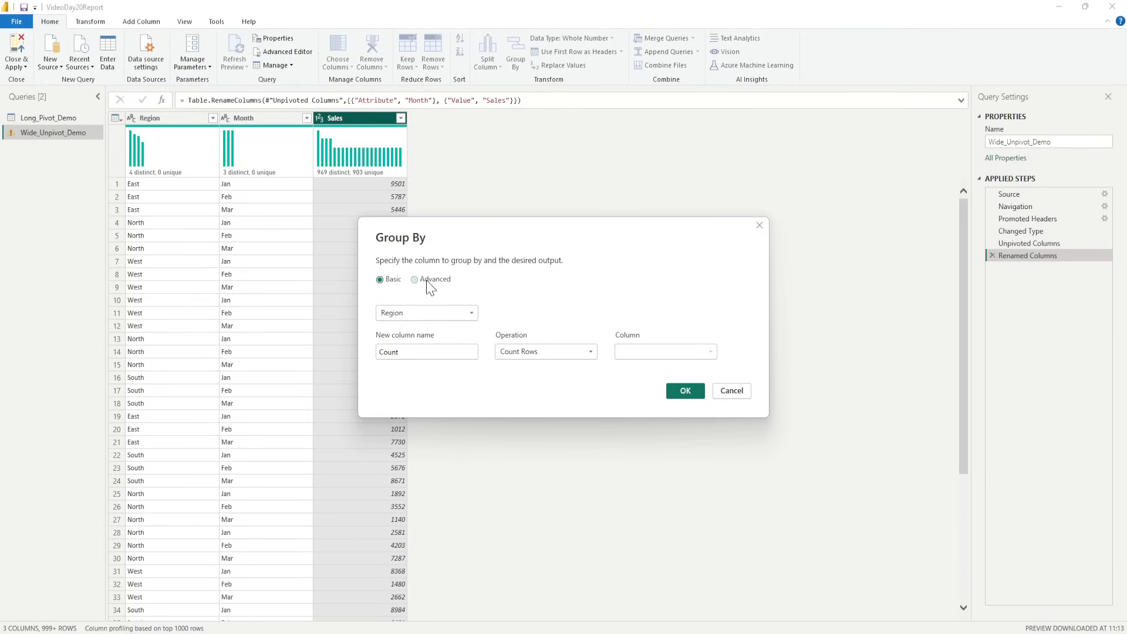
left_click(414, 280)
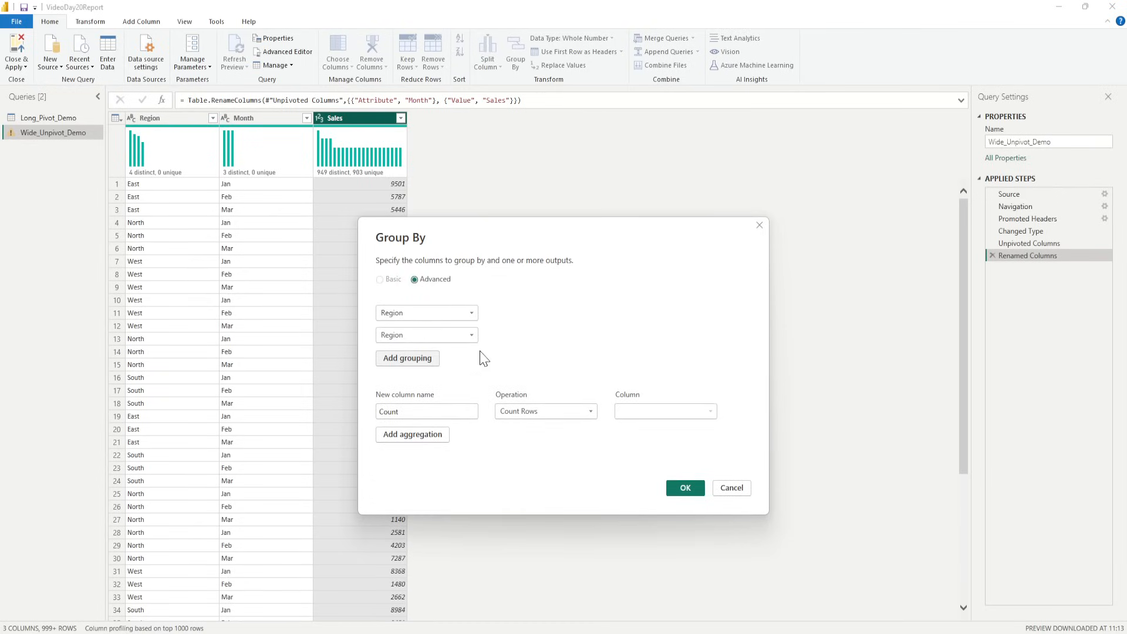
left_click(426, 335)
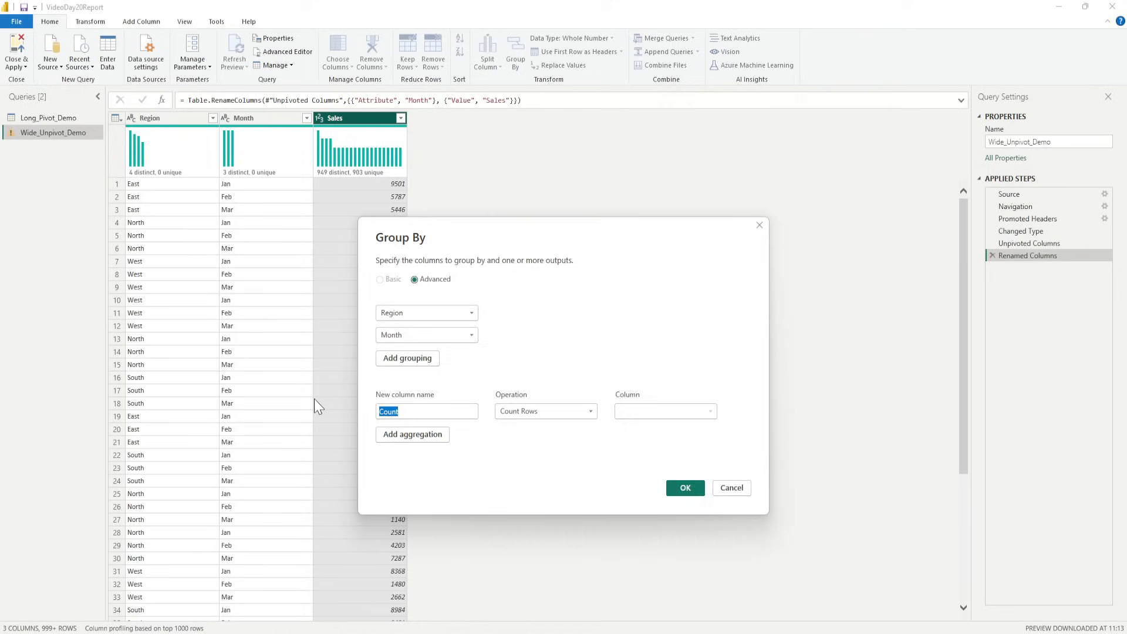
type("Total")
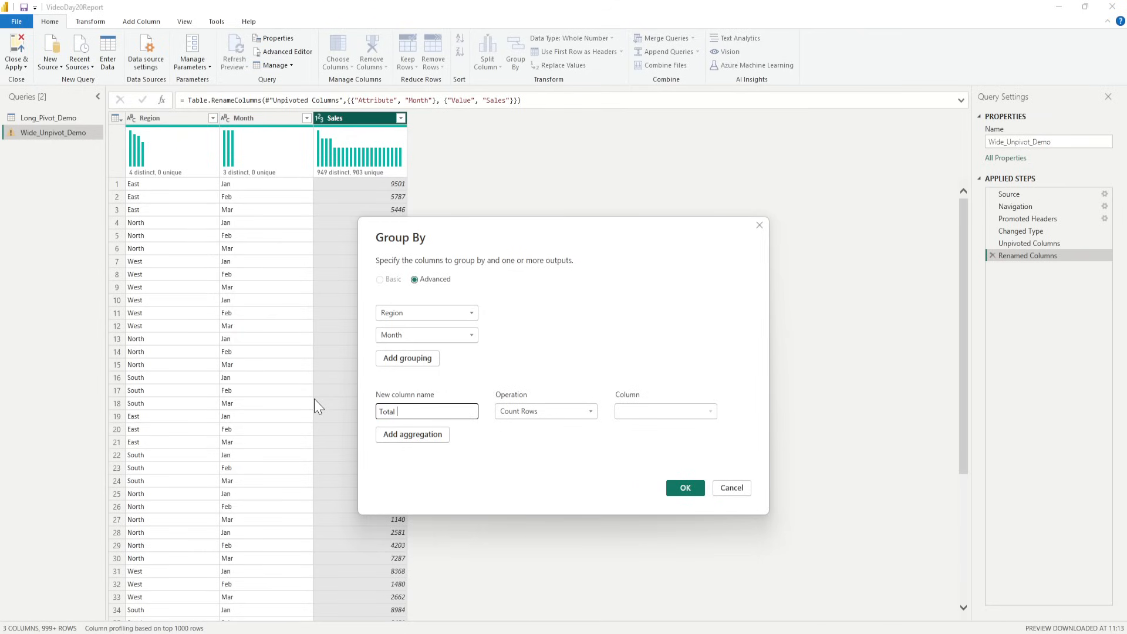
type("Sales")
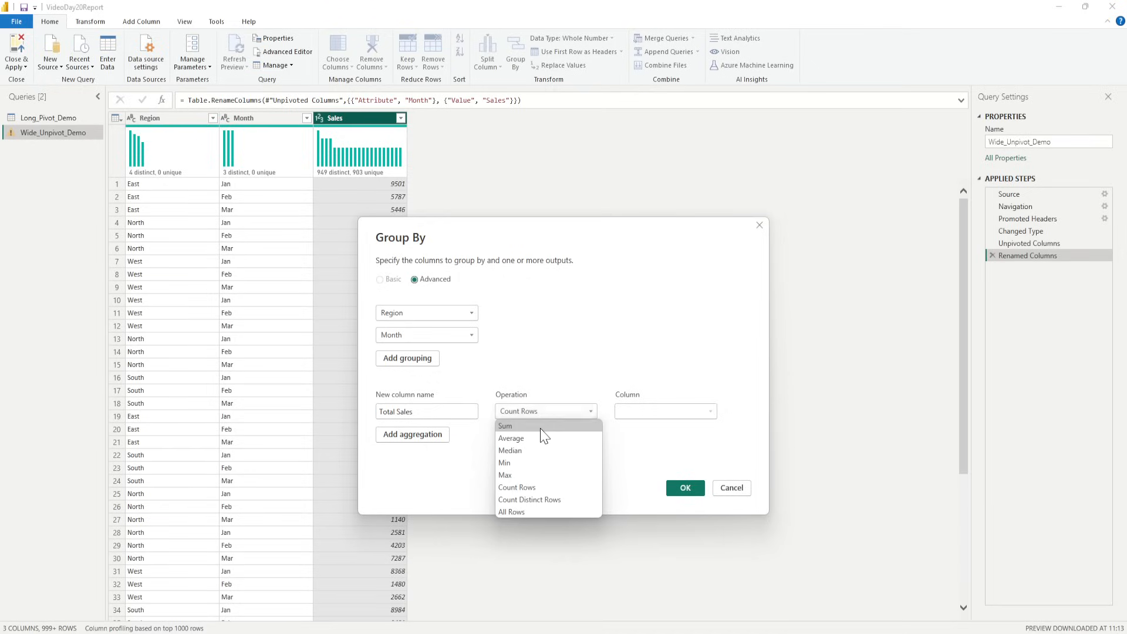
left_click(504, 426)
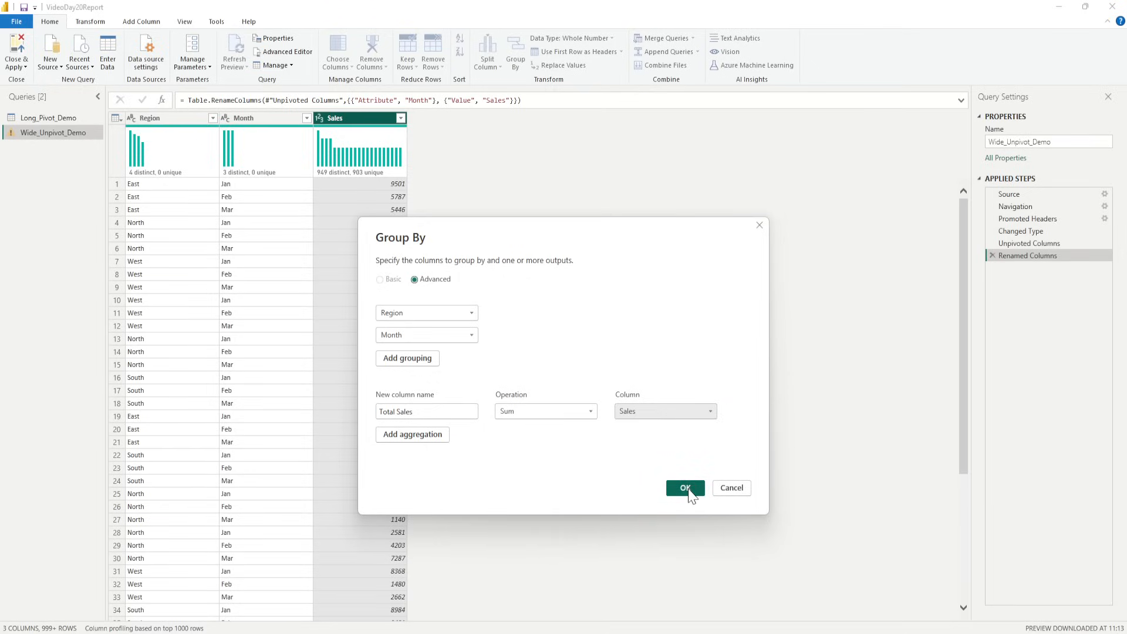
left_click(685, 488)
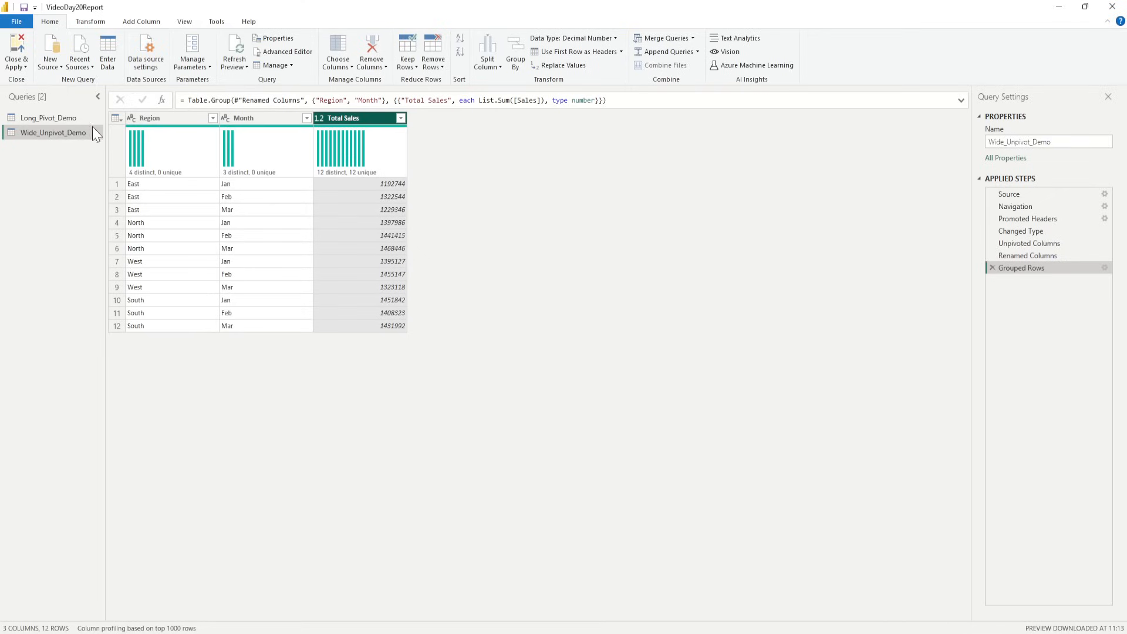
mouse_move(161, 194)
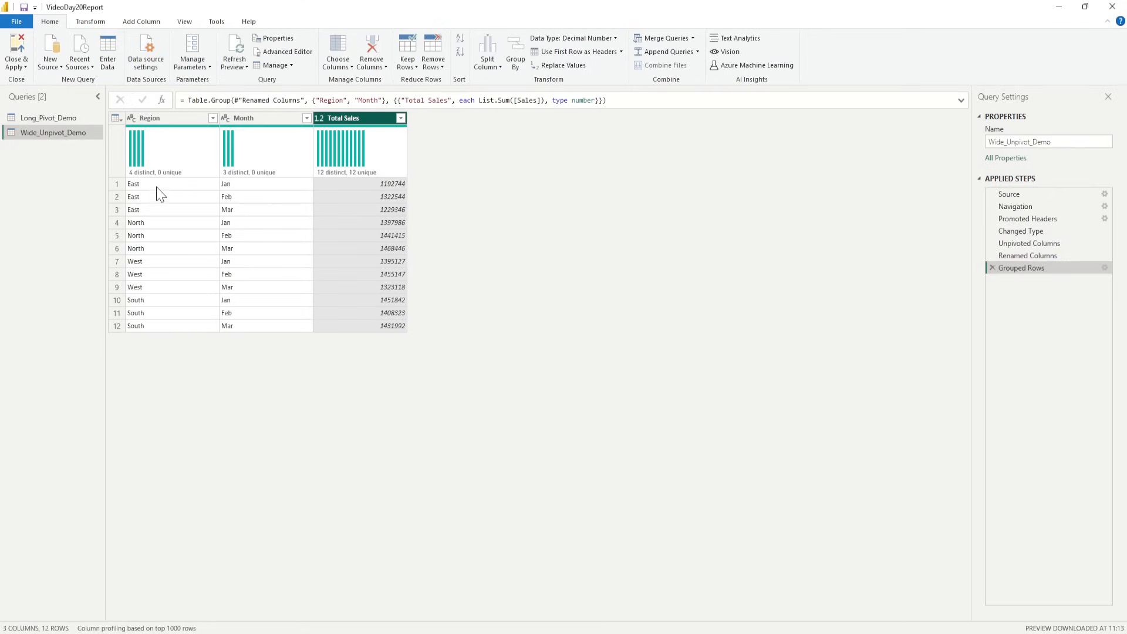
mouse_move(195, 235)
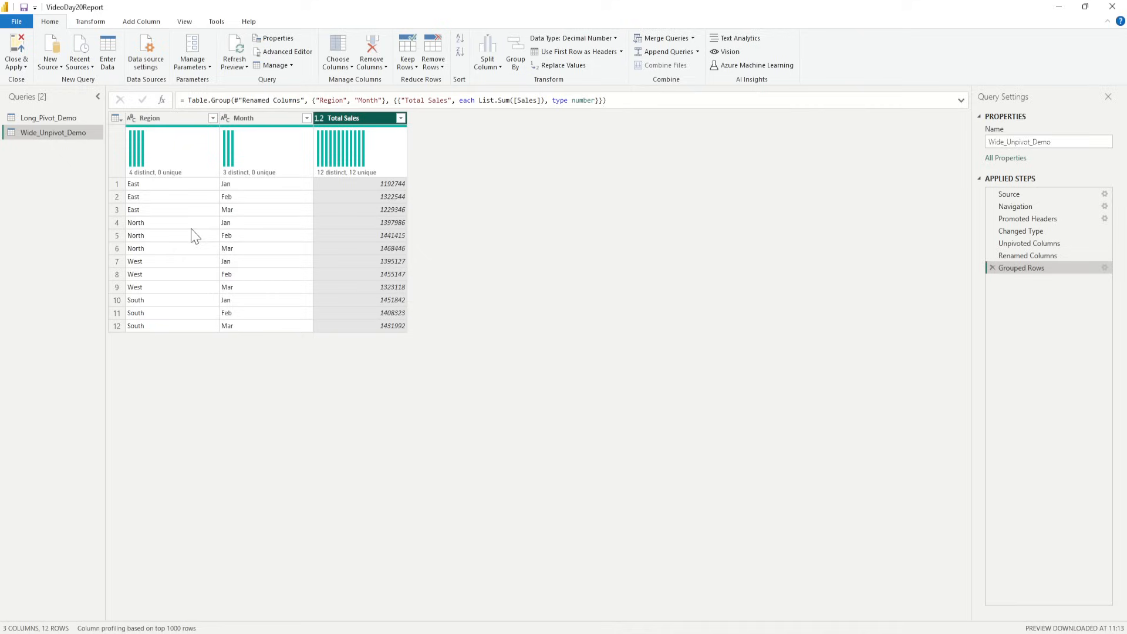
mouse_move(251, 209)
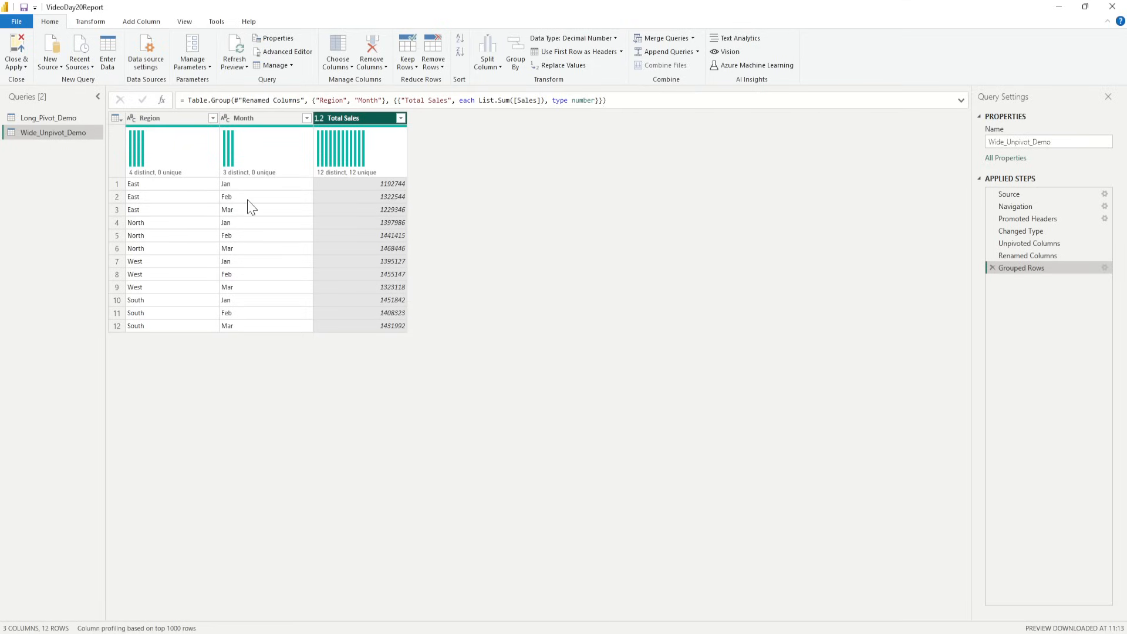
mouse_move(373, 216)
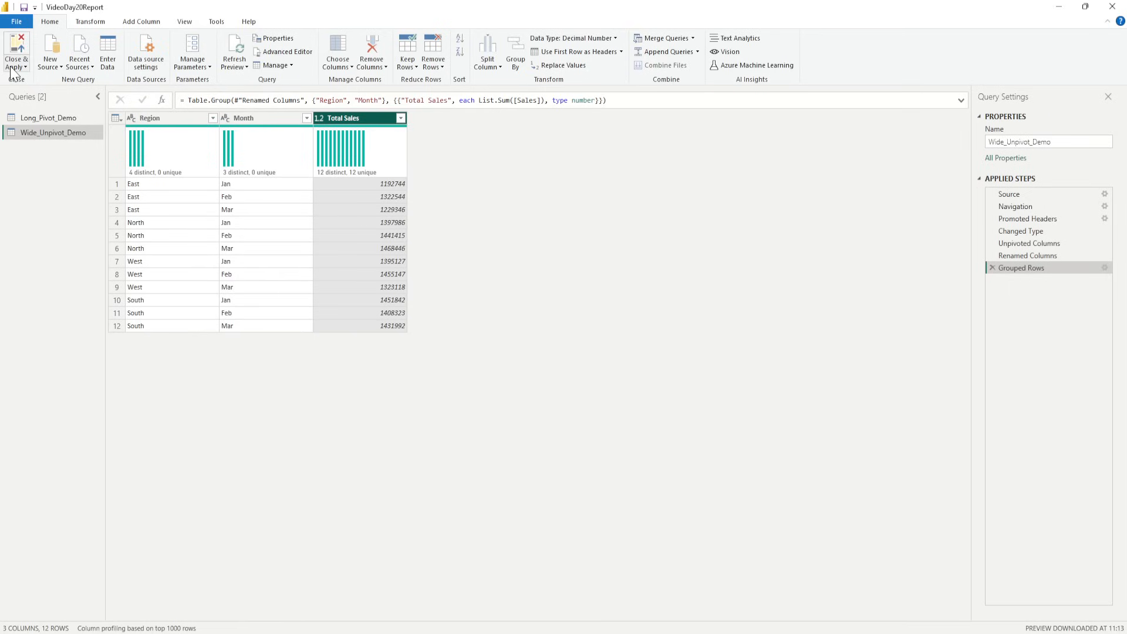
left_click(16, 51)
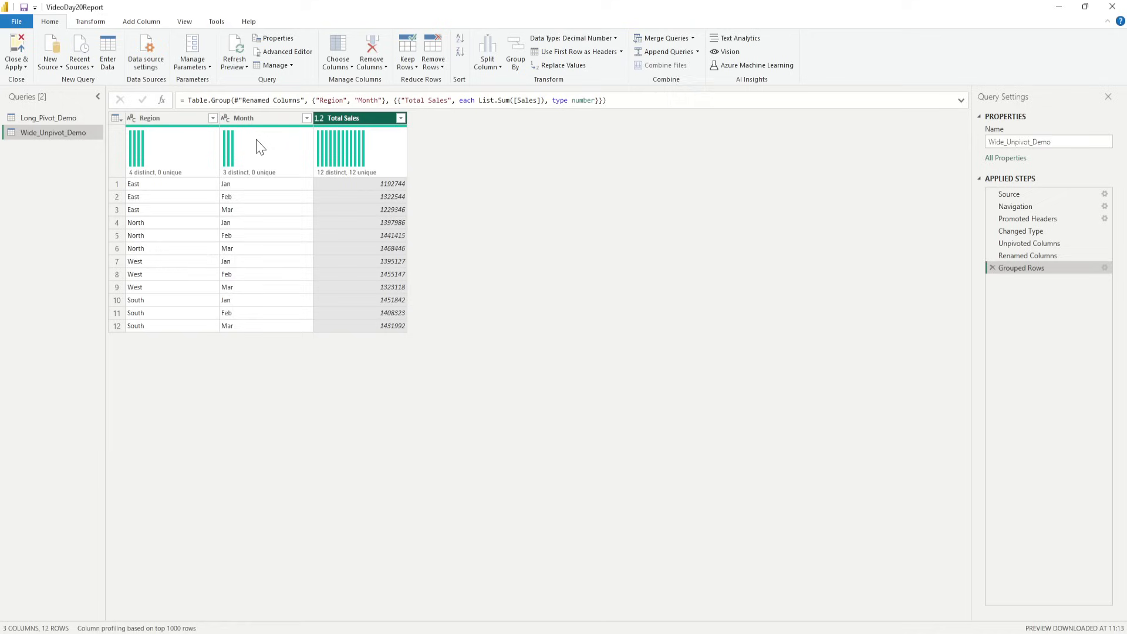
left_click(13, 53)
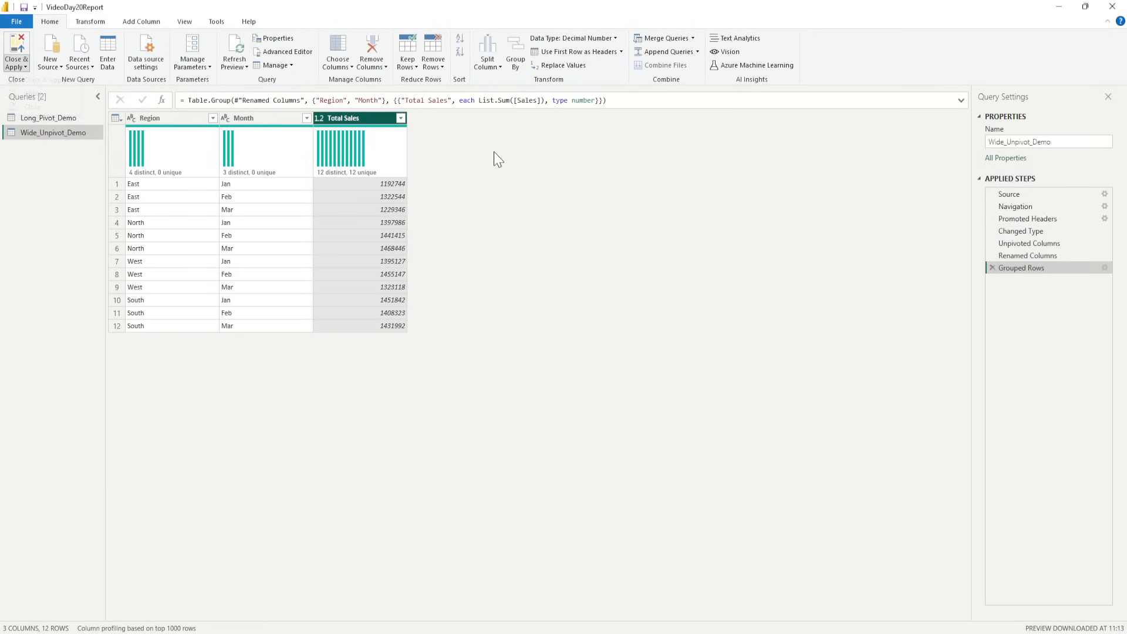
left_click(12, 44)
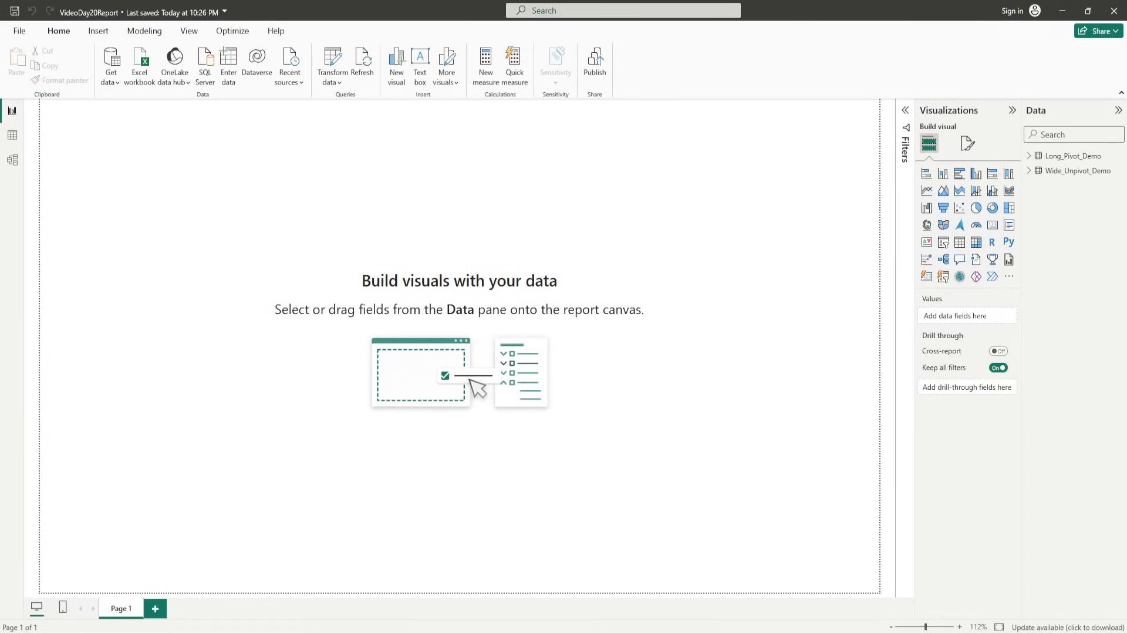
mouse_move(976, 173)
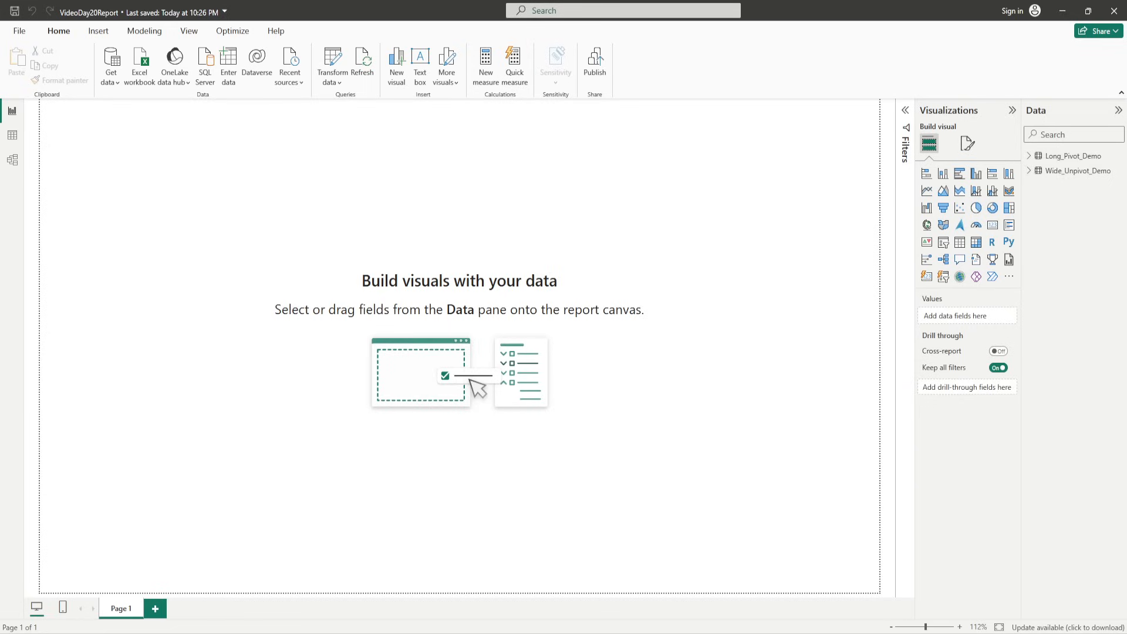
mouse_move(976, 174)
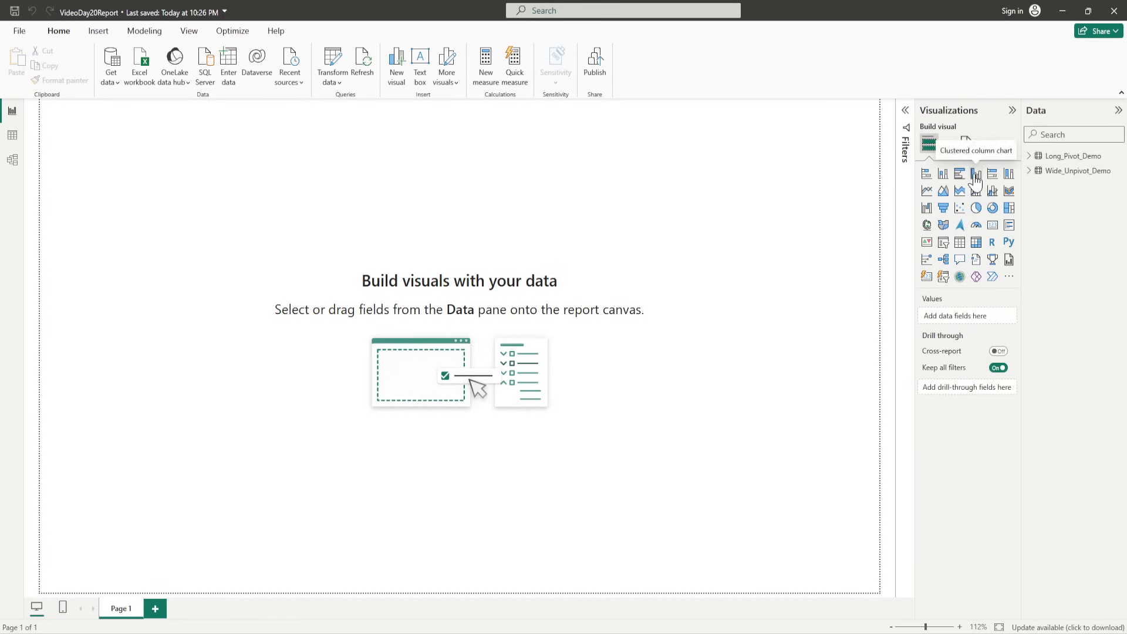
- Add a clustered column chart of Region with Jan, Feb and Mar sums, then widen it
left_click(975, 174)
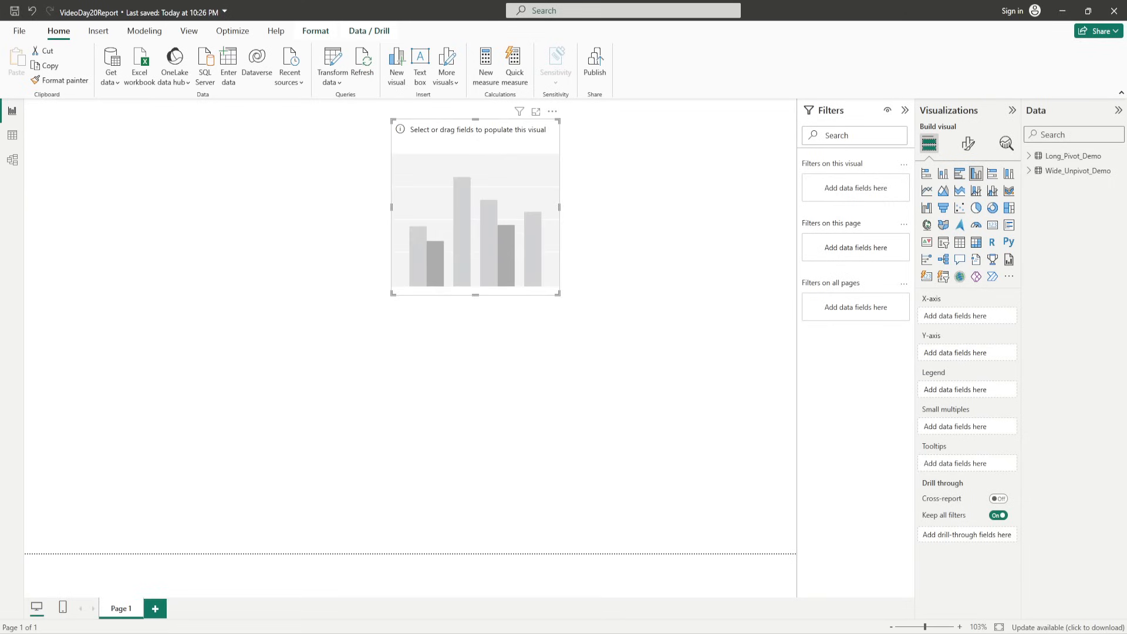
mouse_move(492, 154)
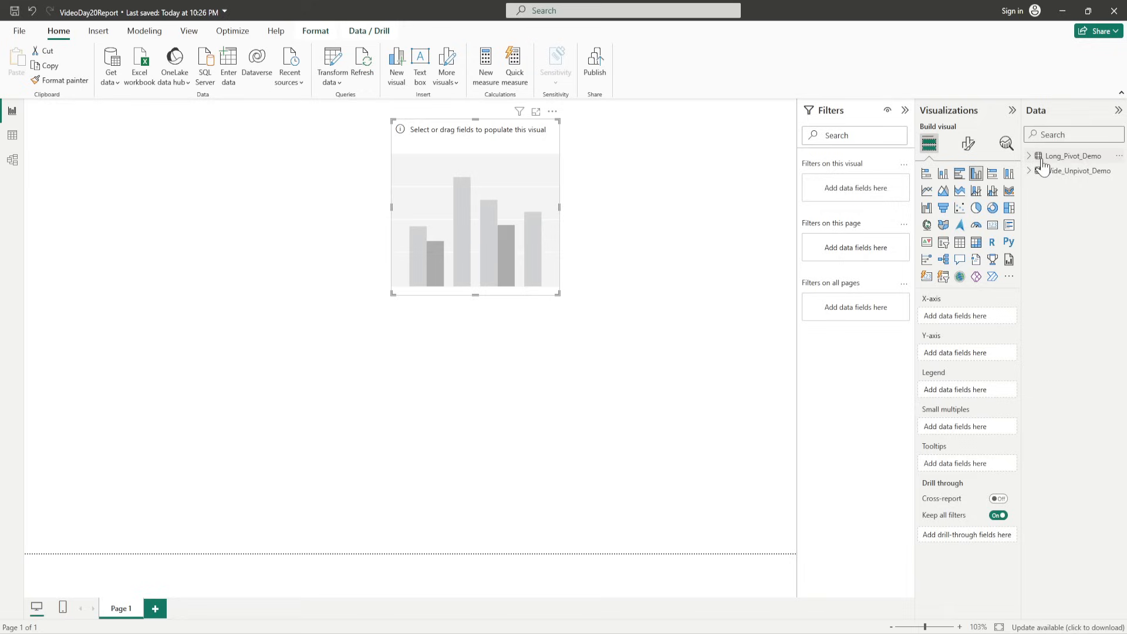
left_click(1039, 155)
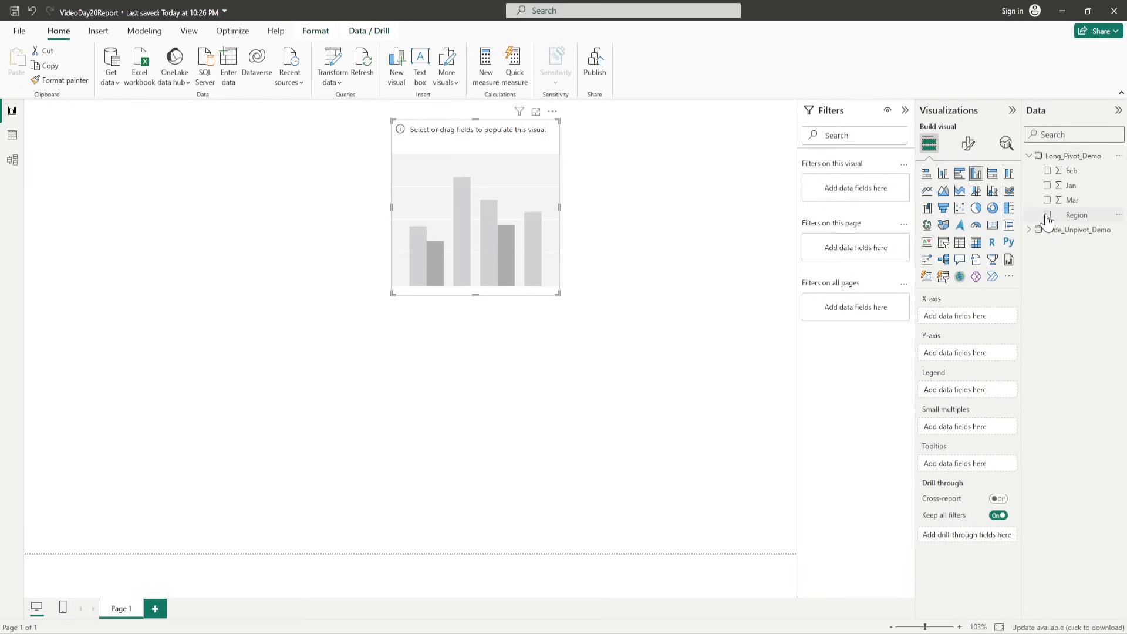
left_click_drag(1076, 214, 999, 316)
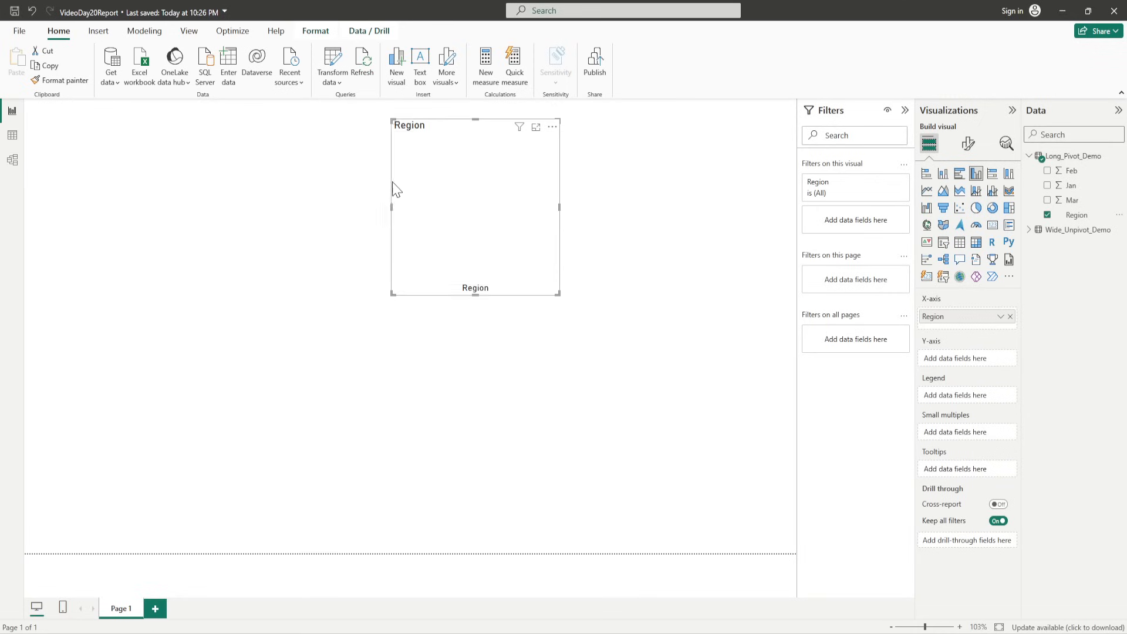
mouse_move(478, 237)
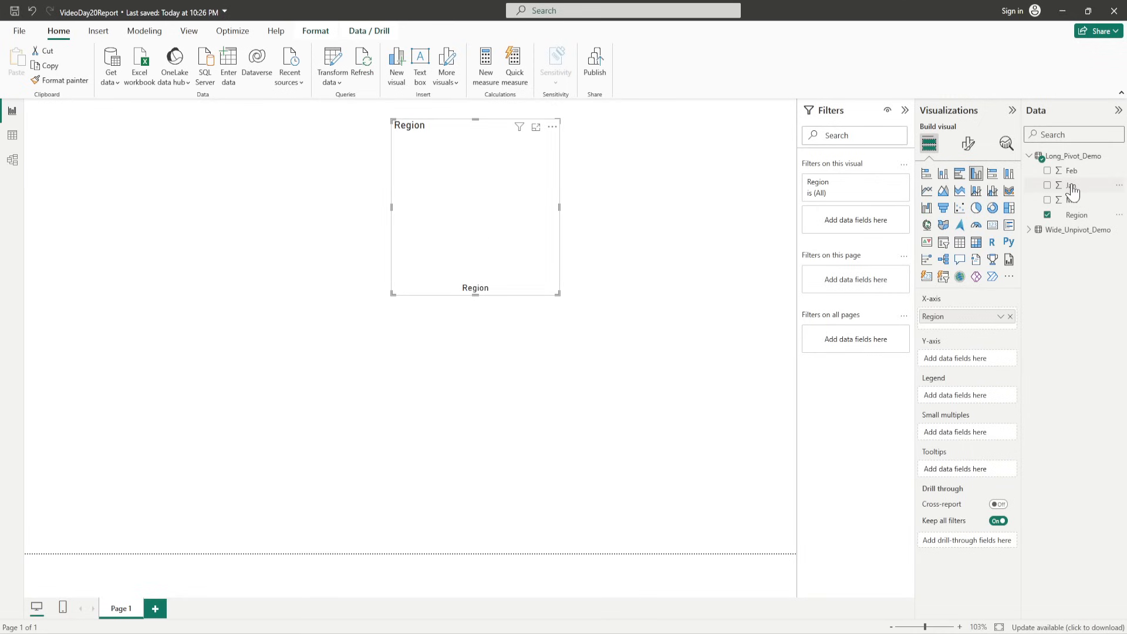
left_click_drag(1070, 185, 967, 358)
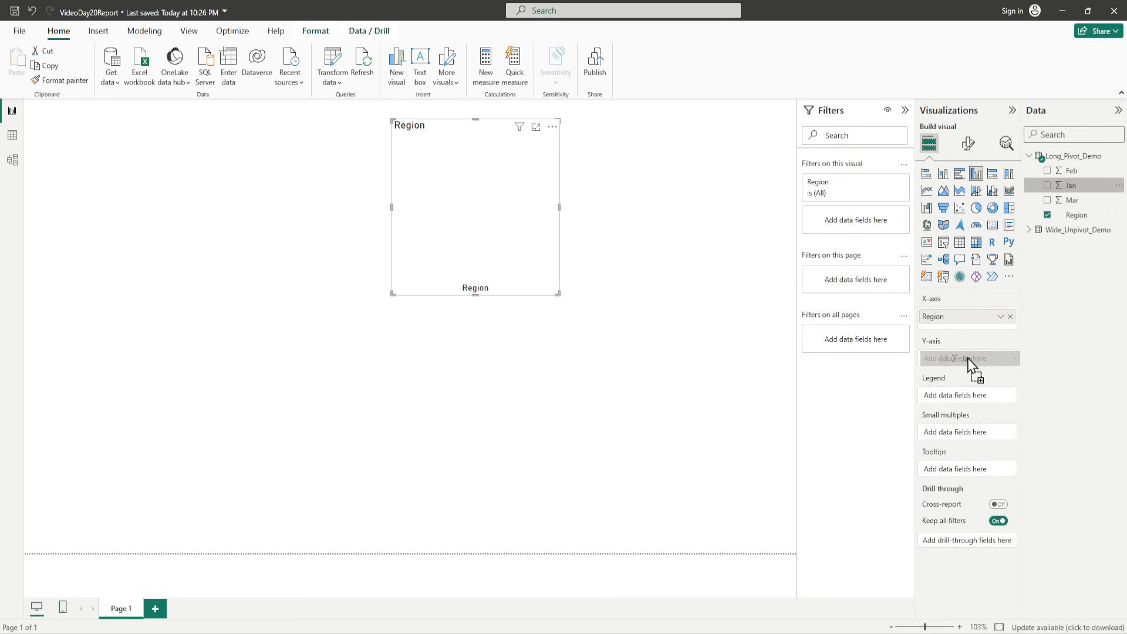
left_click(1049, 185)
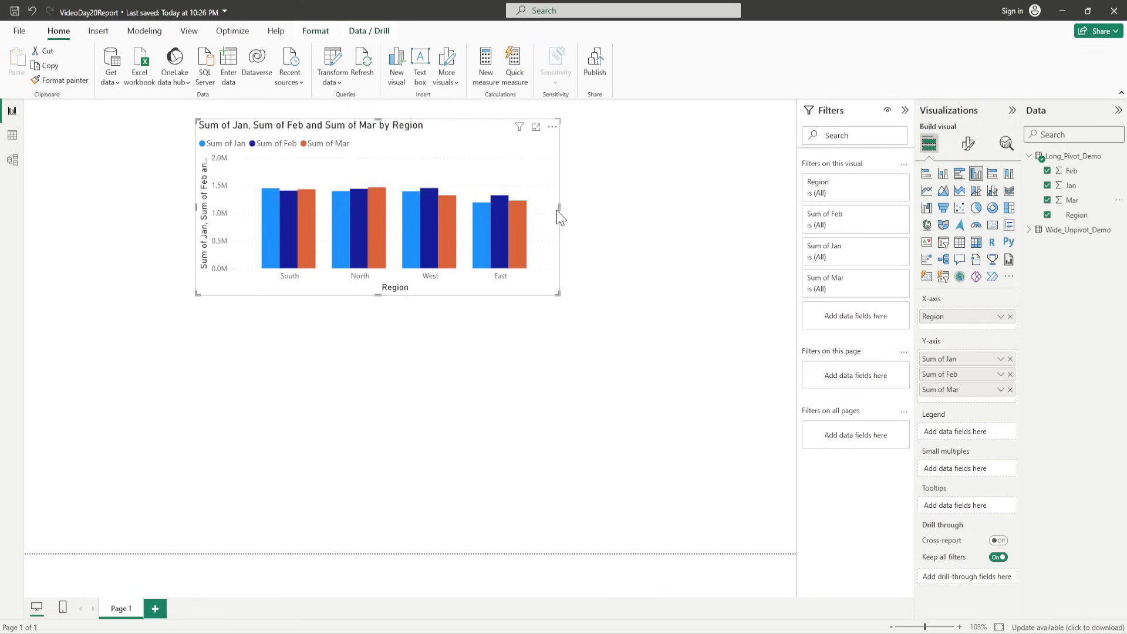
left_click_drag(561, 215, 619, 215)
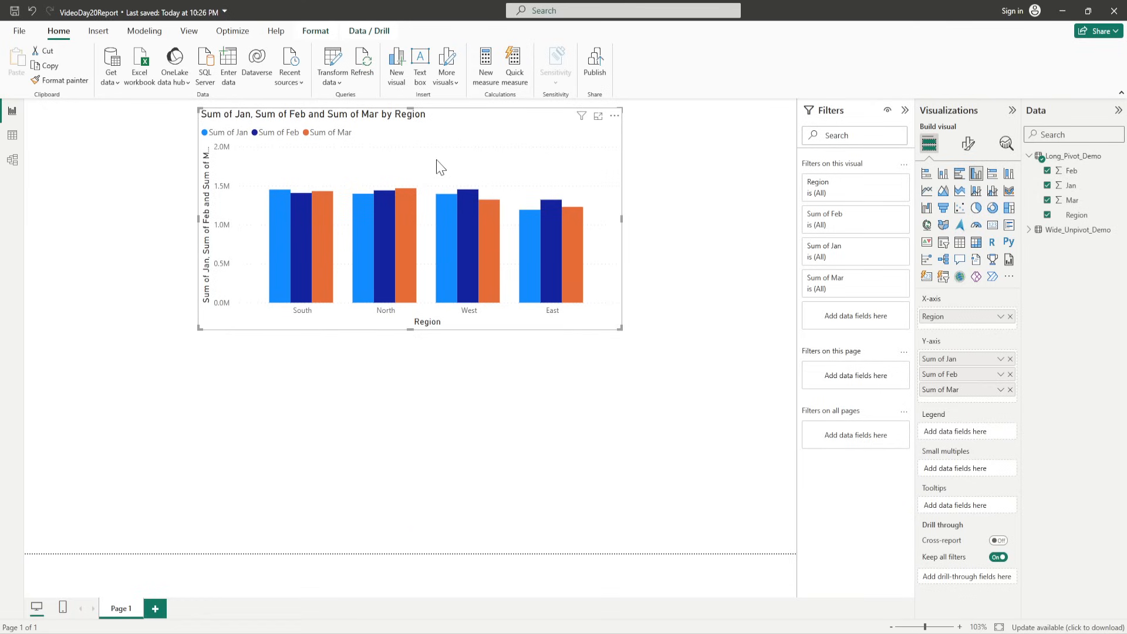
mouse_move(432, 138)
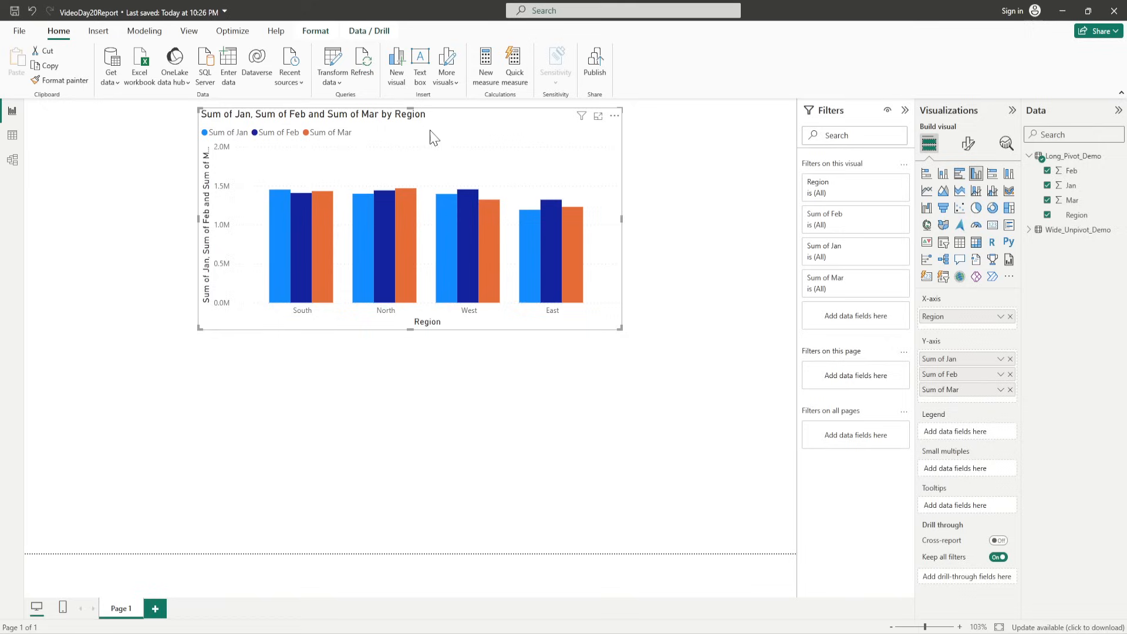
mouse_move(941, 351)
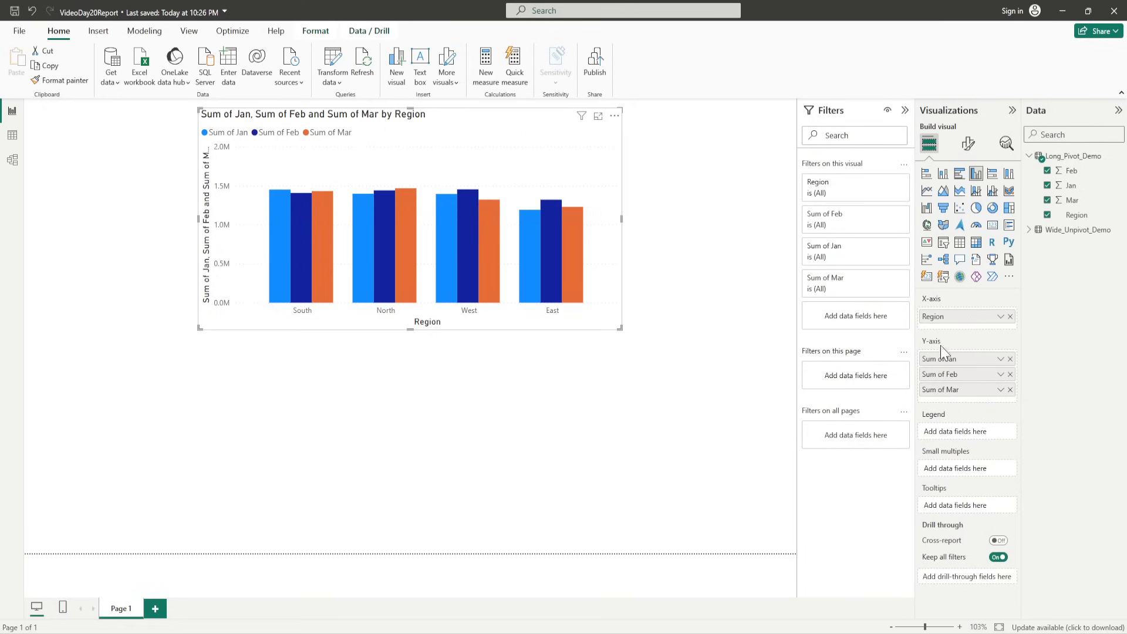
mouse_move(245, 125)
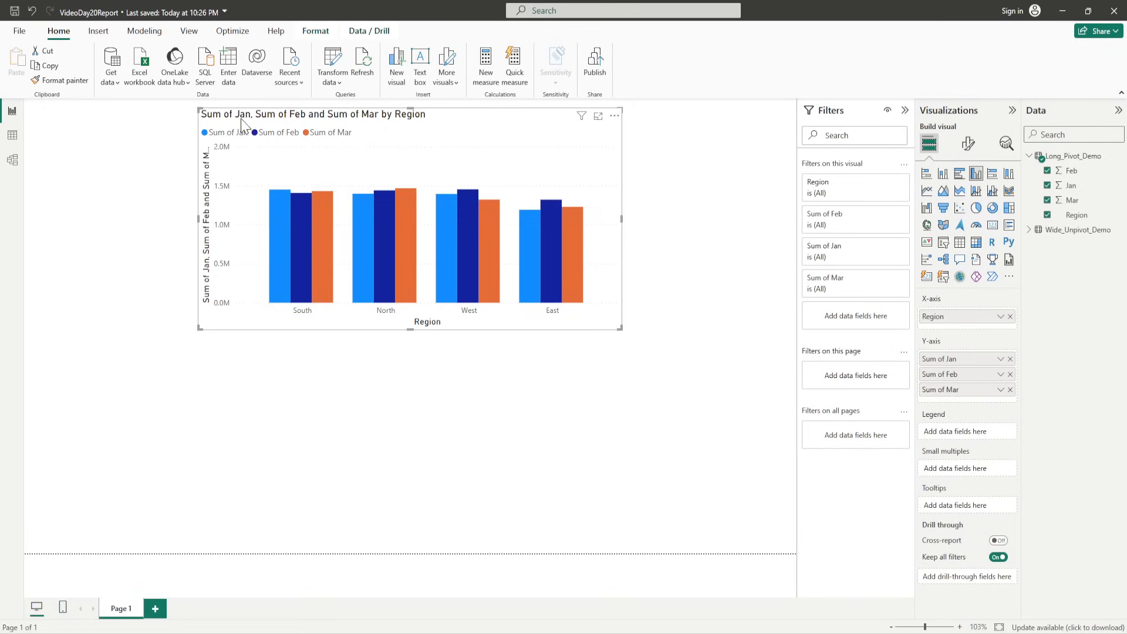
mouse_move(310, 122)
type("Jan Sales")
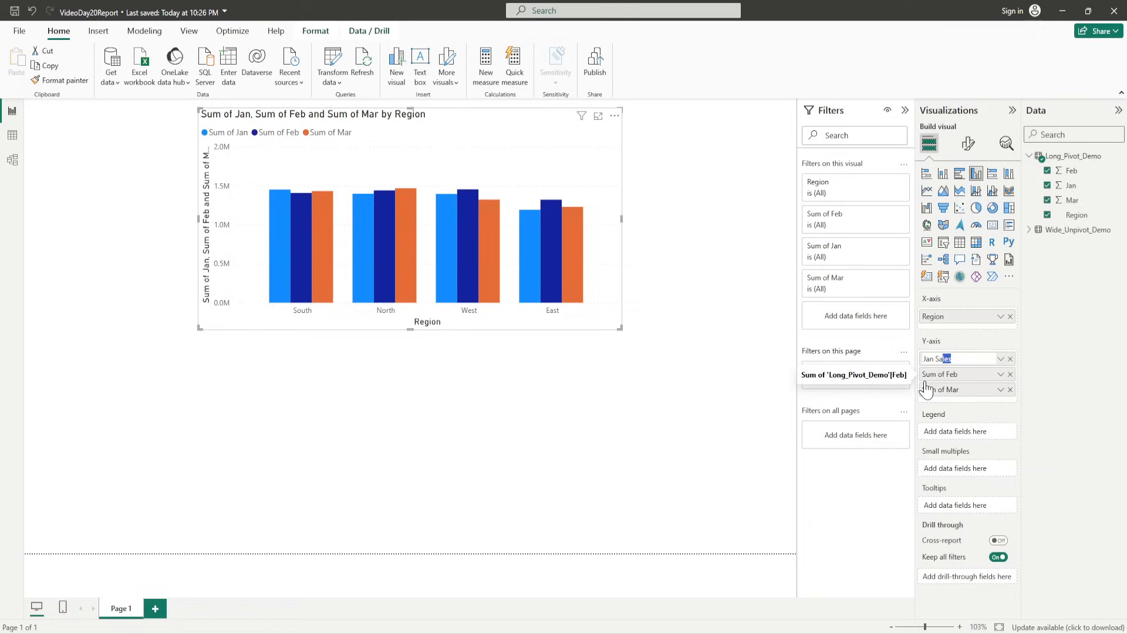
- Rename the Y-axis series to Feb Sales and Mar Sales alongside Jan Sales
double_click(941, 358)
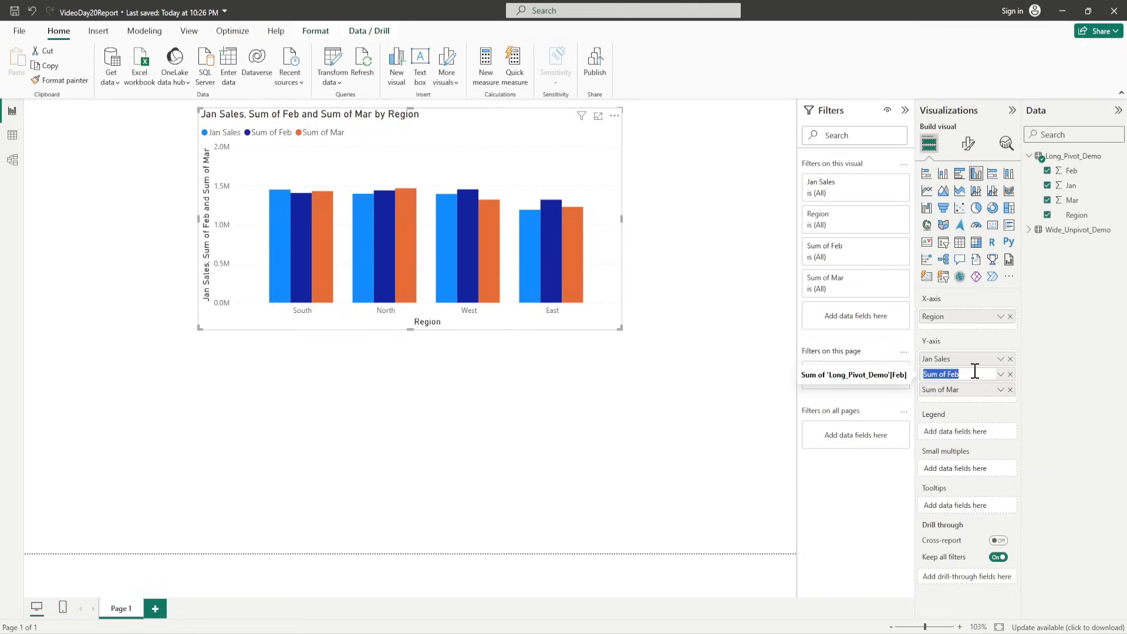
type("Sales")
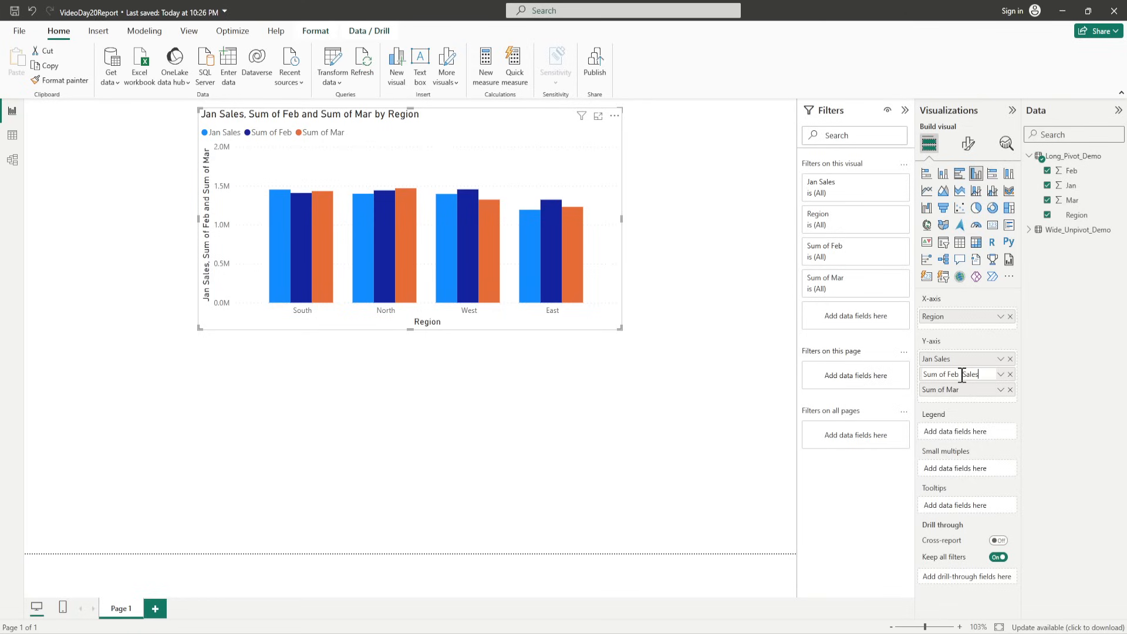
double_click(933, 374)
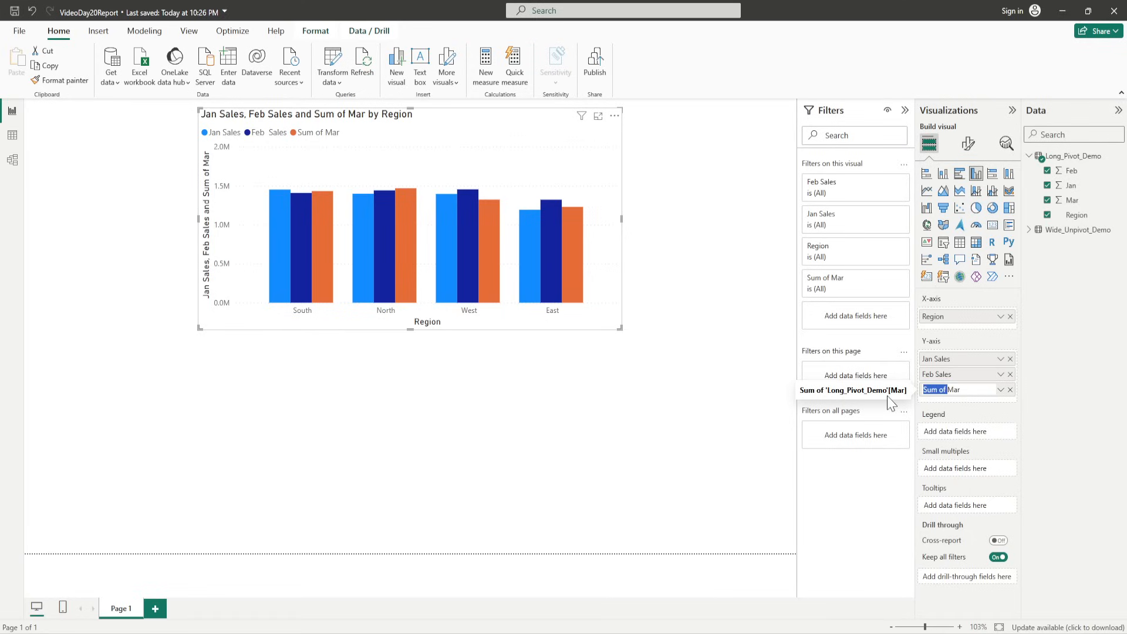
type("Mar")
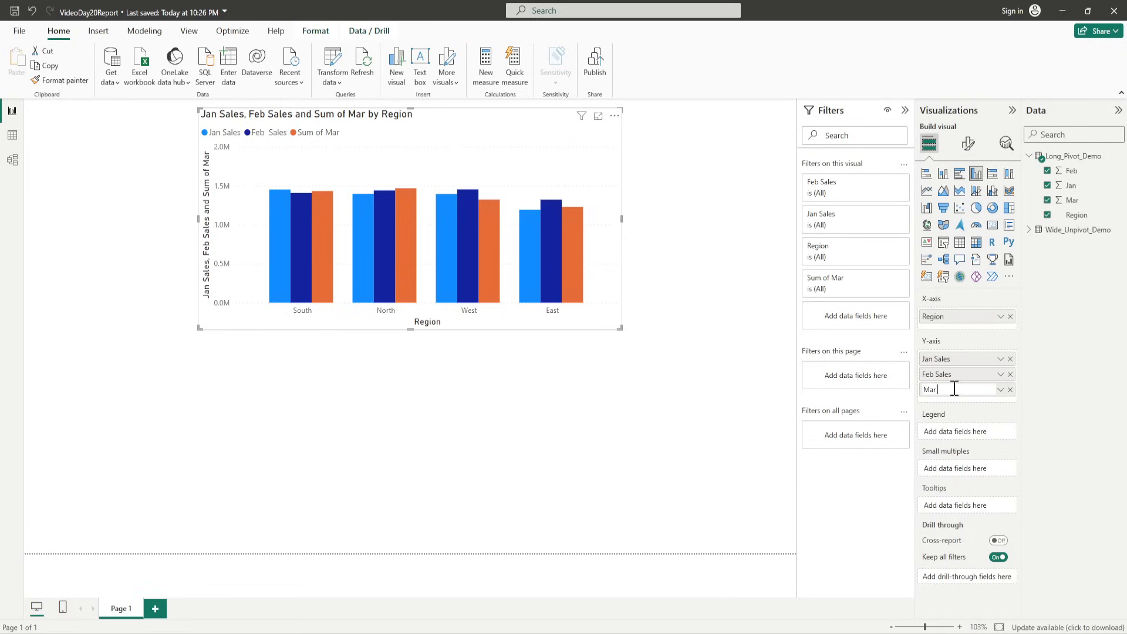
type("Sales")
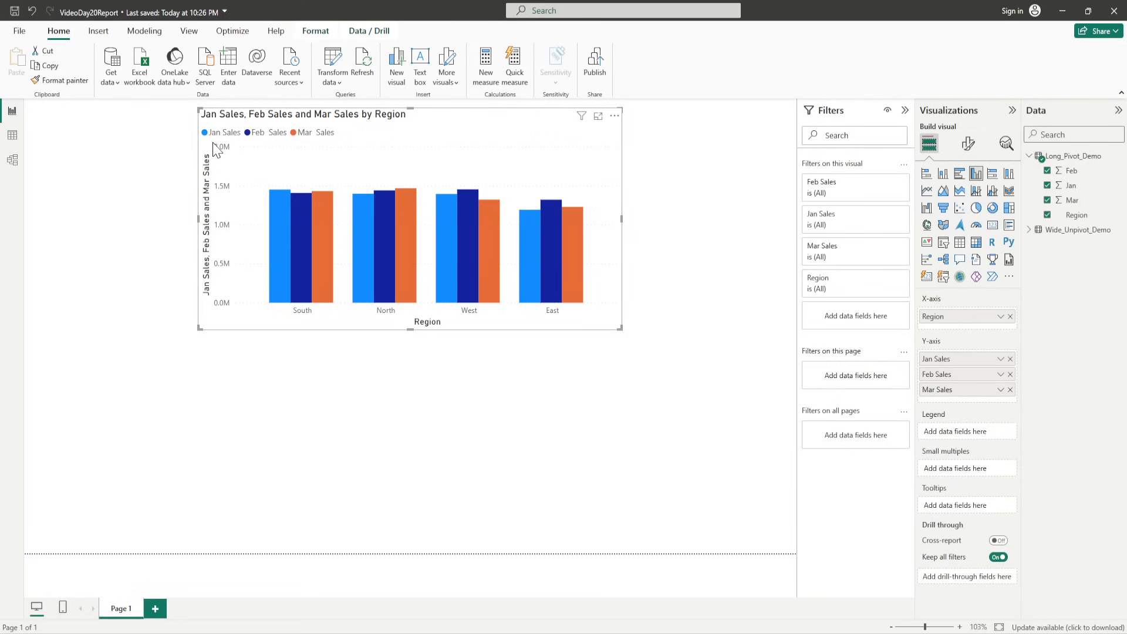
mouse_move(341, 139)
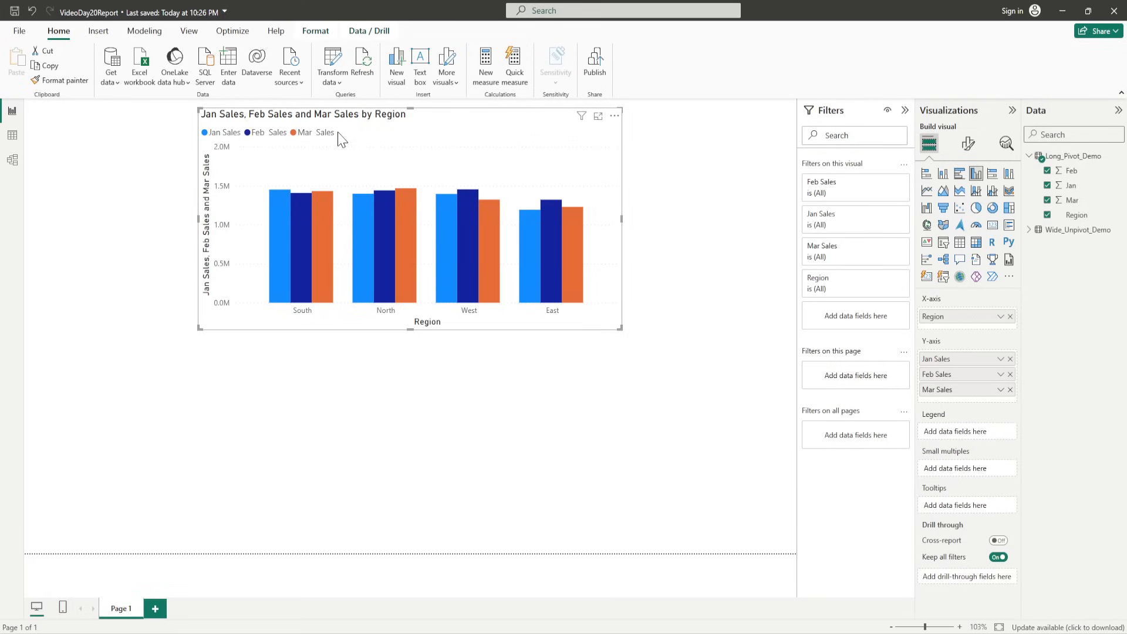
mouse_move(332, 196)
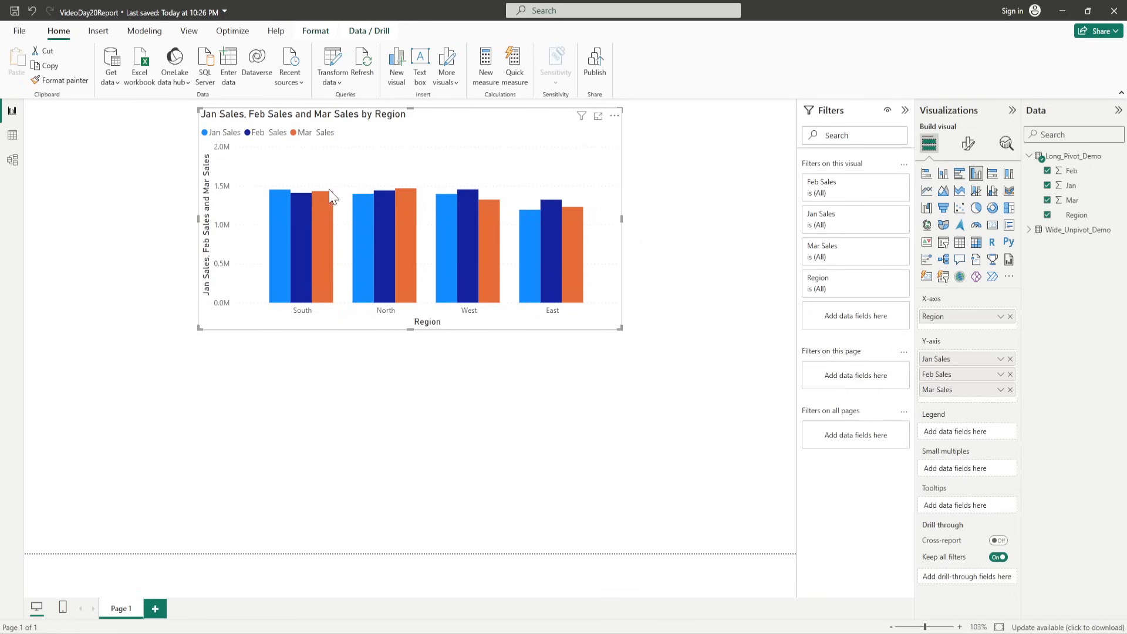
mouse_move(220, 263)
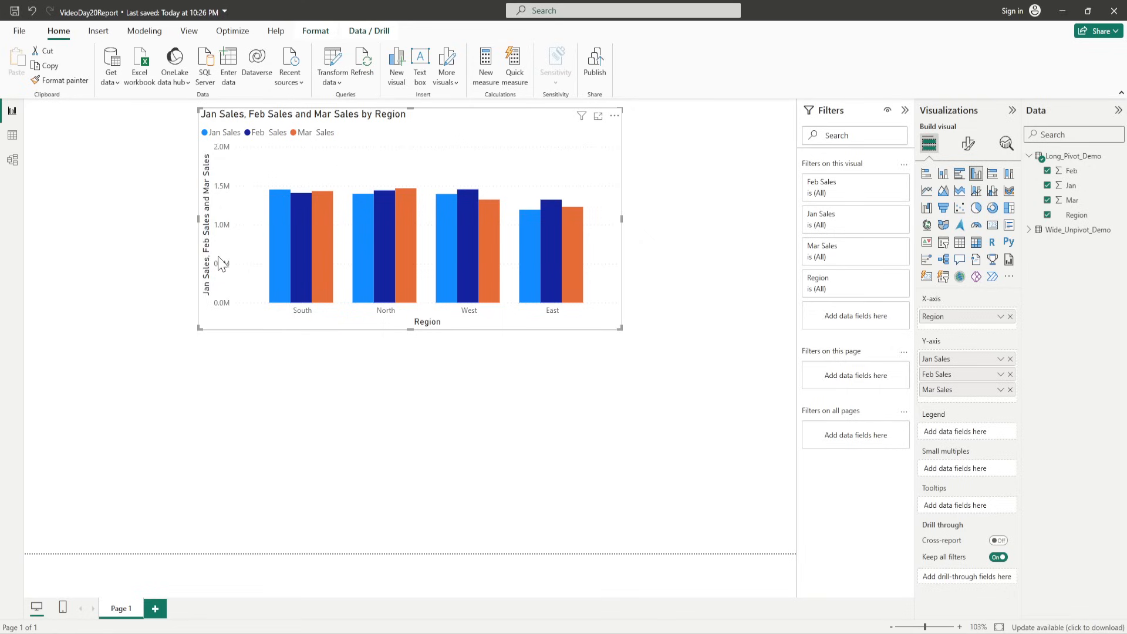
mouse_move(211, 300)
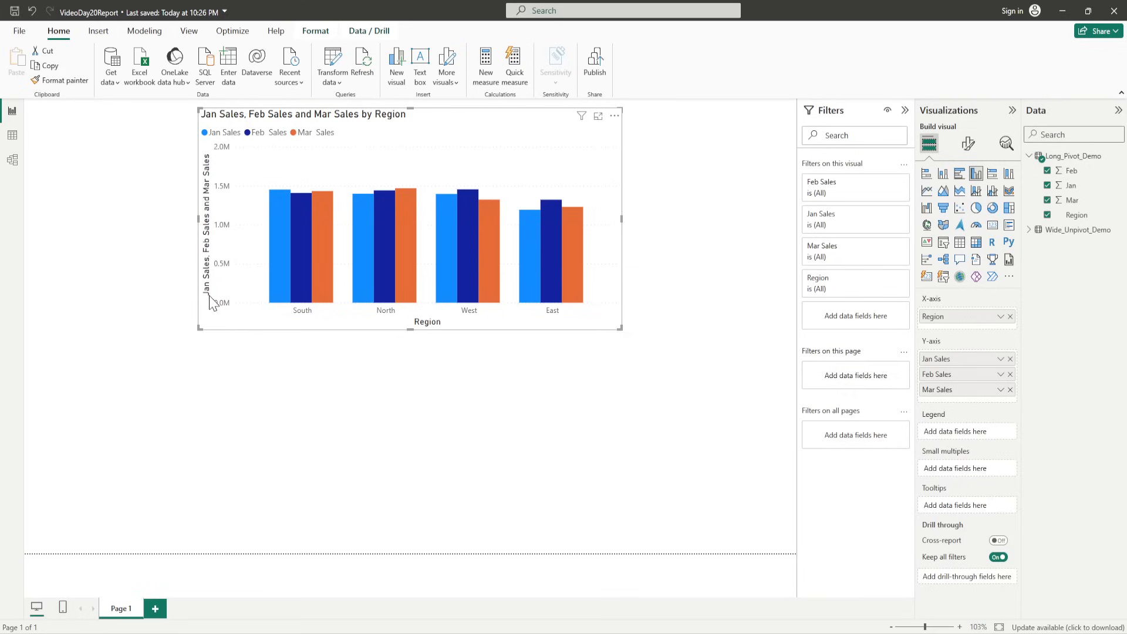
mouse_move(217, 300)
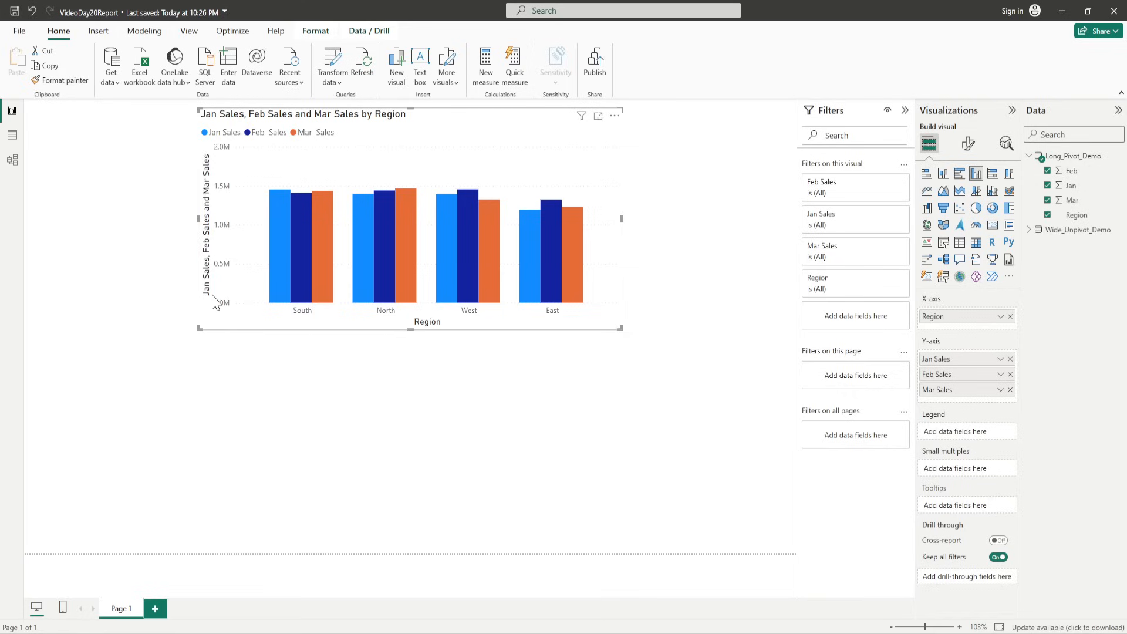
mouse_move(594, 286)
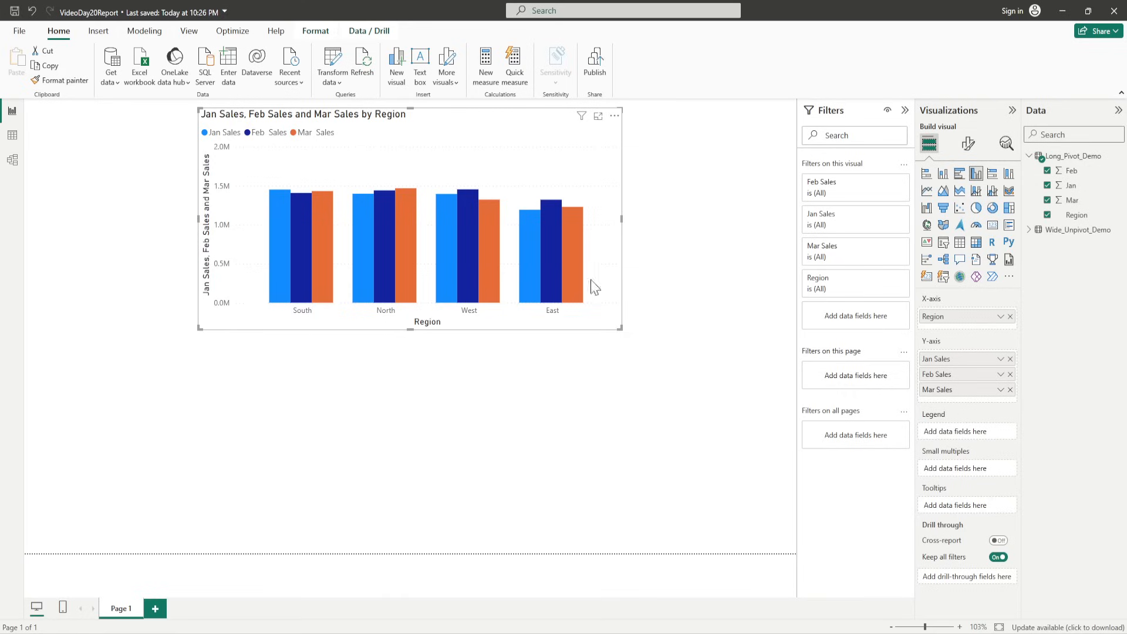
- Set the chart's Y-axis title text to 'Monthly Sales' in Format visual
left_click(967, 144)
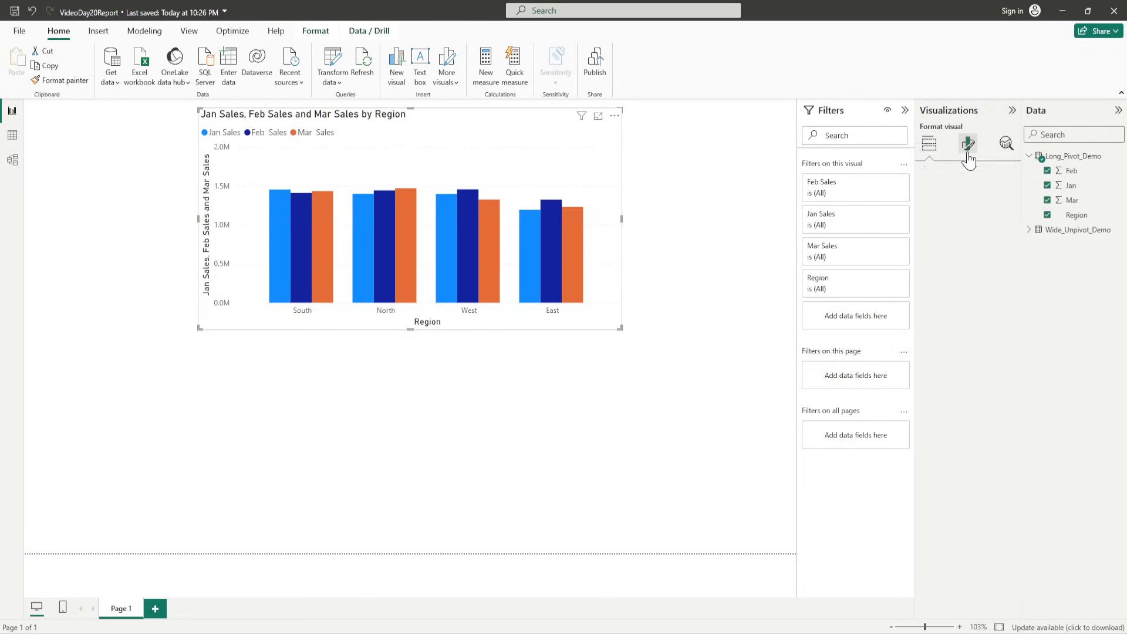
left_click(967, 144)
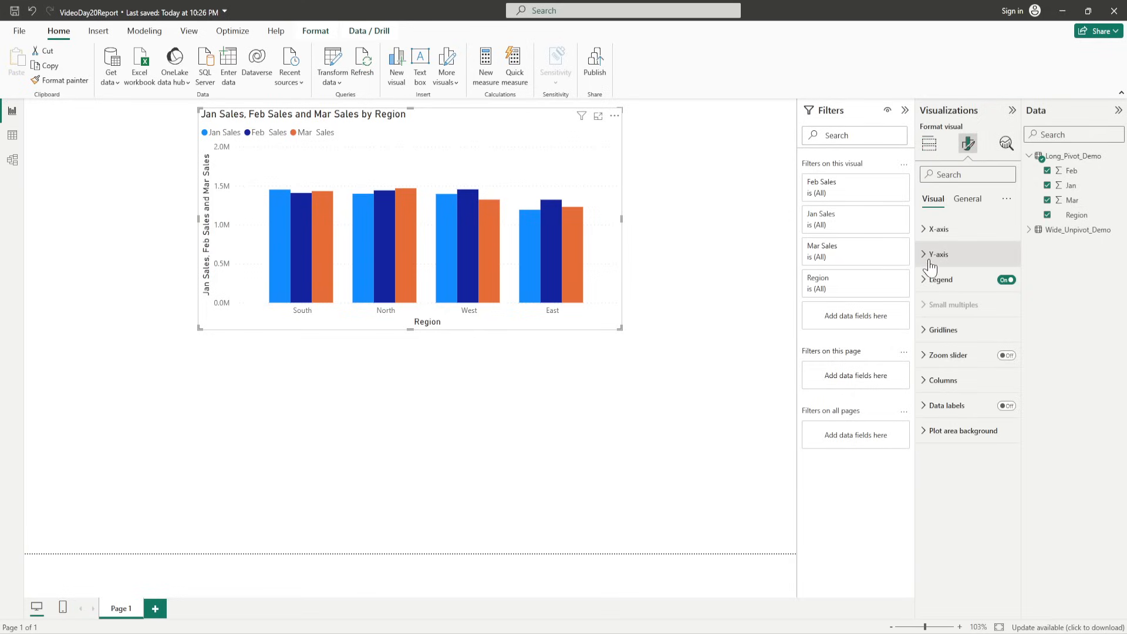
left_click(937, 254)
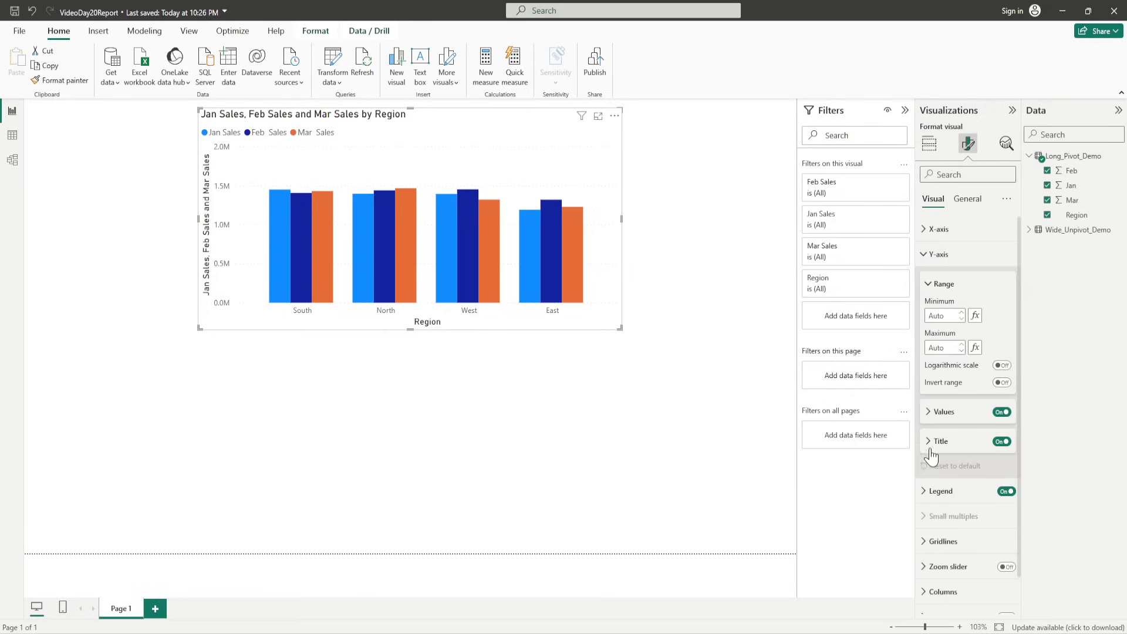
left_click(928, 441)
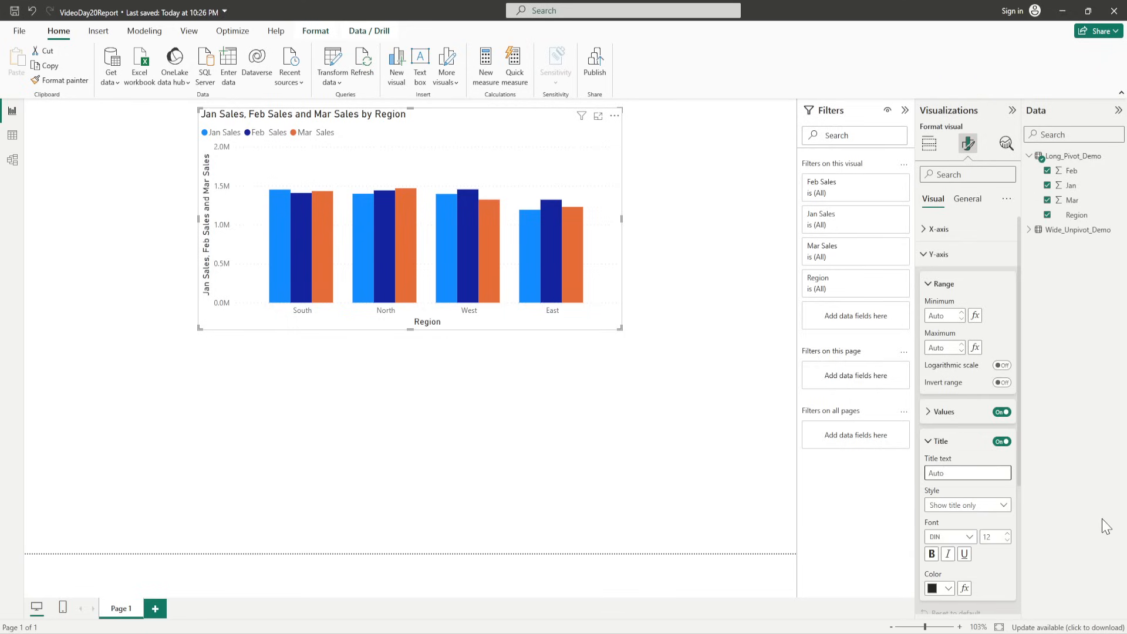
type("MOnl")
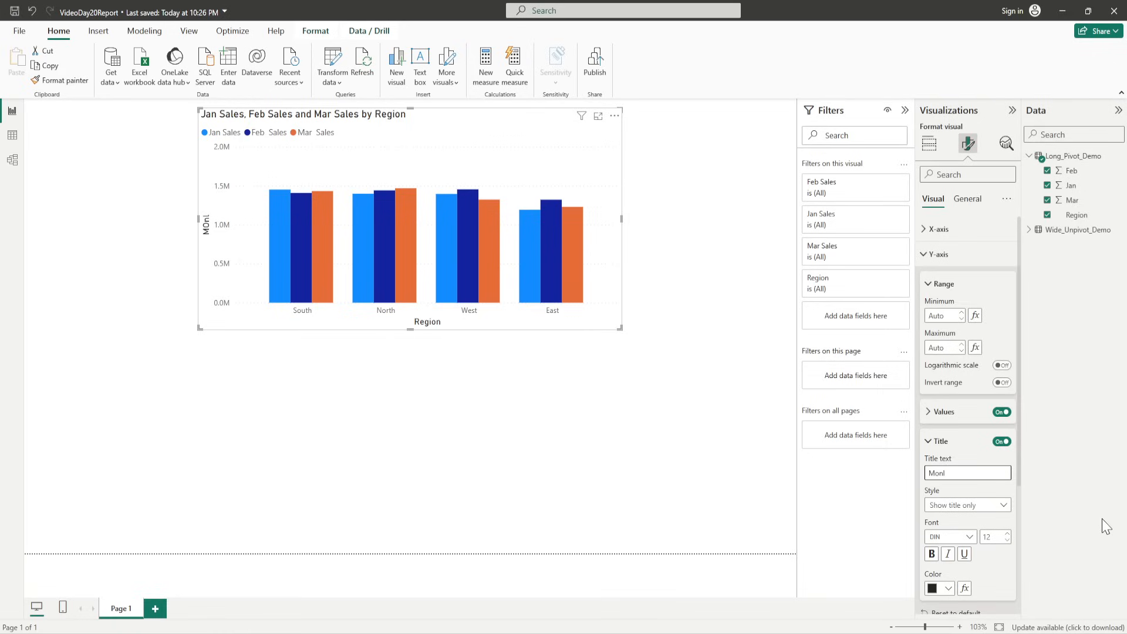
type("Monthly Sales")
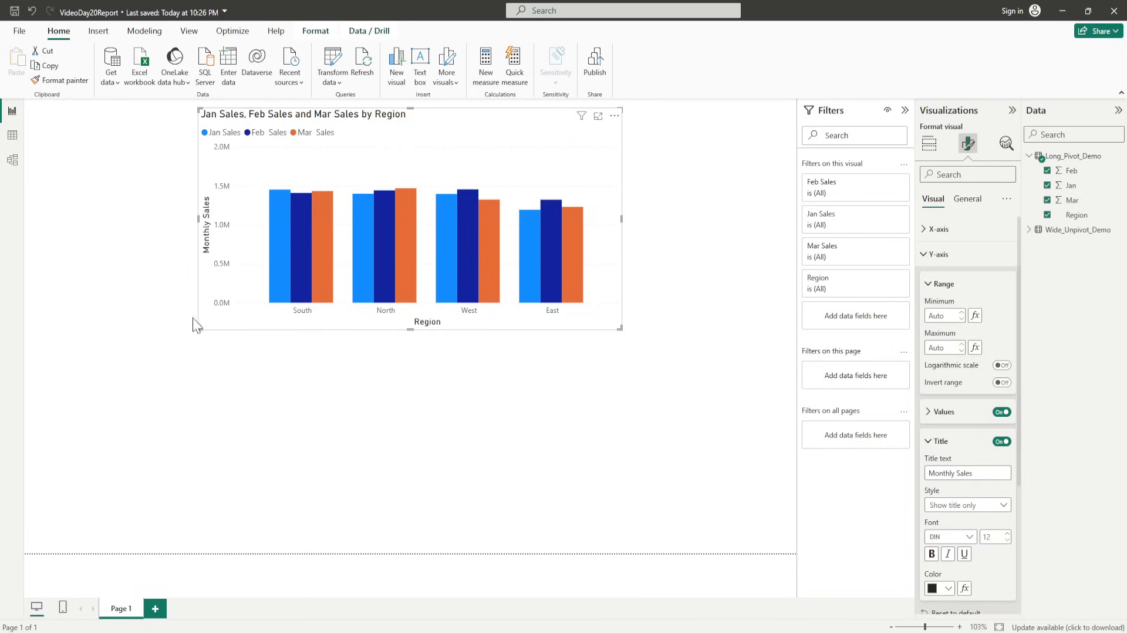
mouse_move(215, 355)
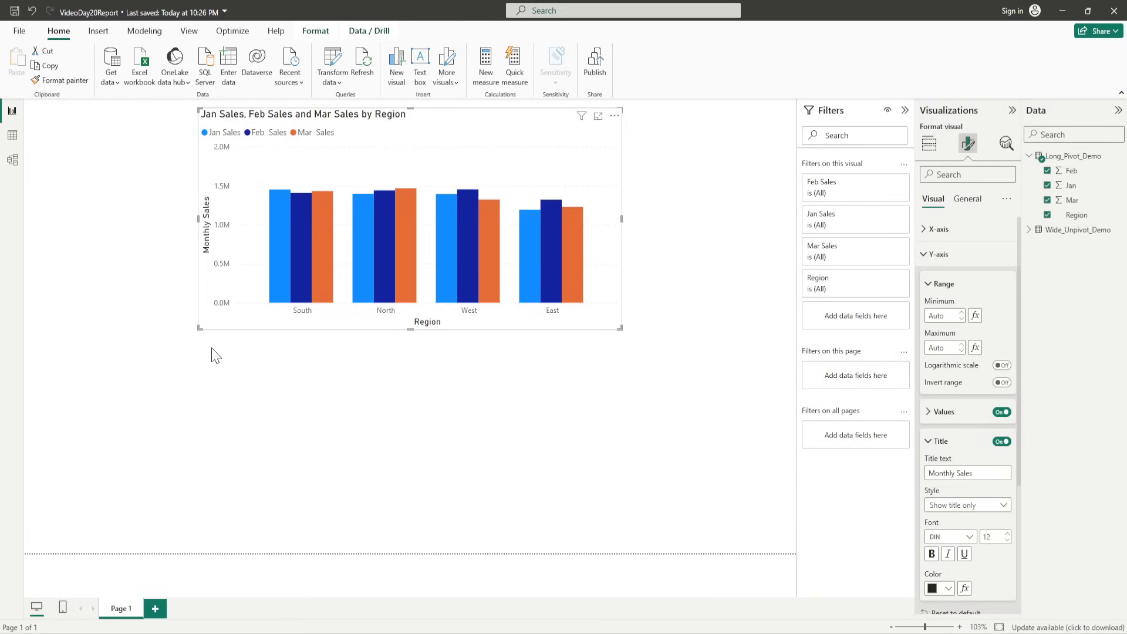
mouse_move(232, 127)
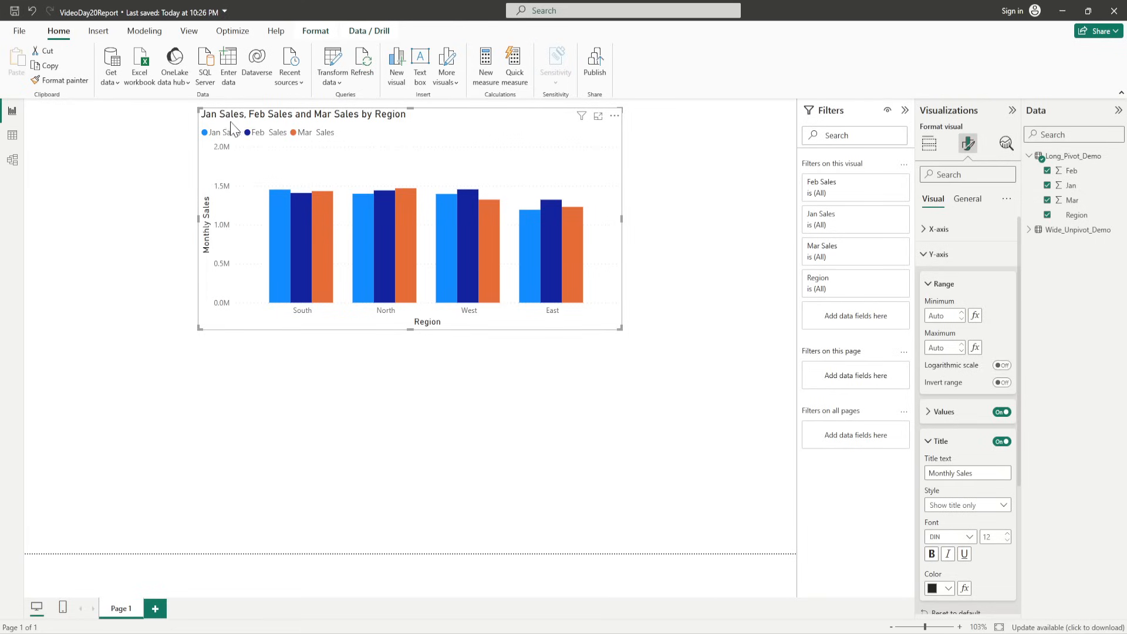
mouse_move(916, 251)
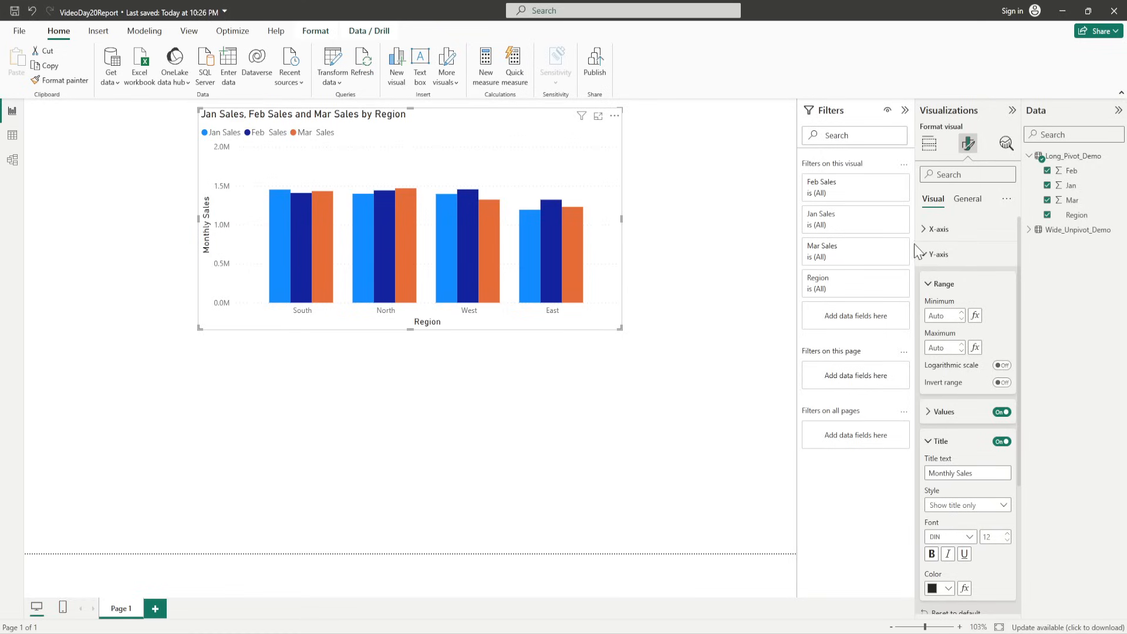
- Change the X-axis title text to 'Monthly Sales by Region'
left_click(934, 254)
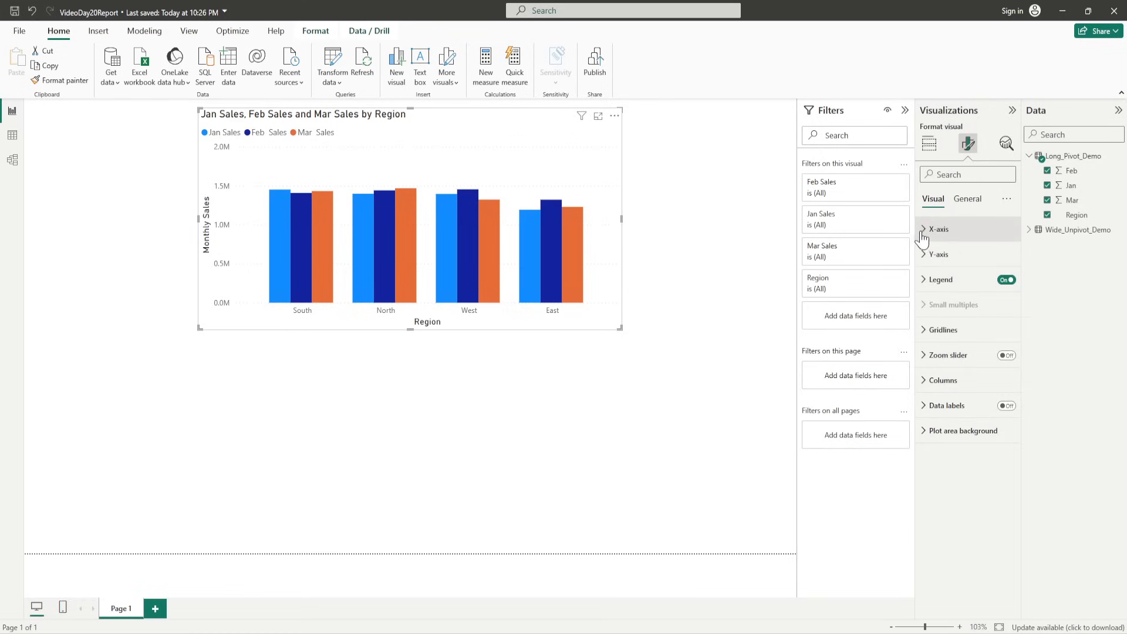
left_click(924, 229)
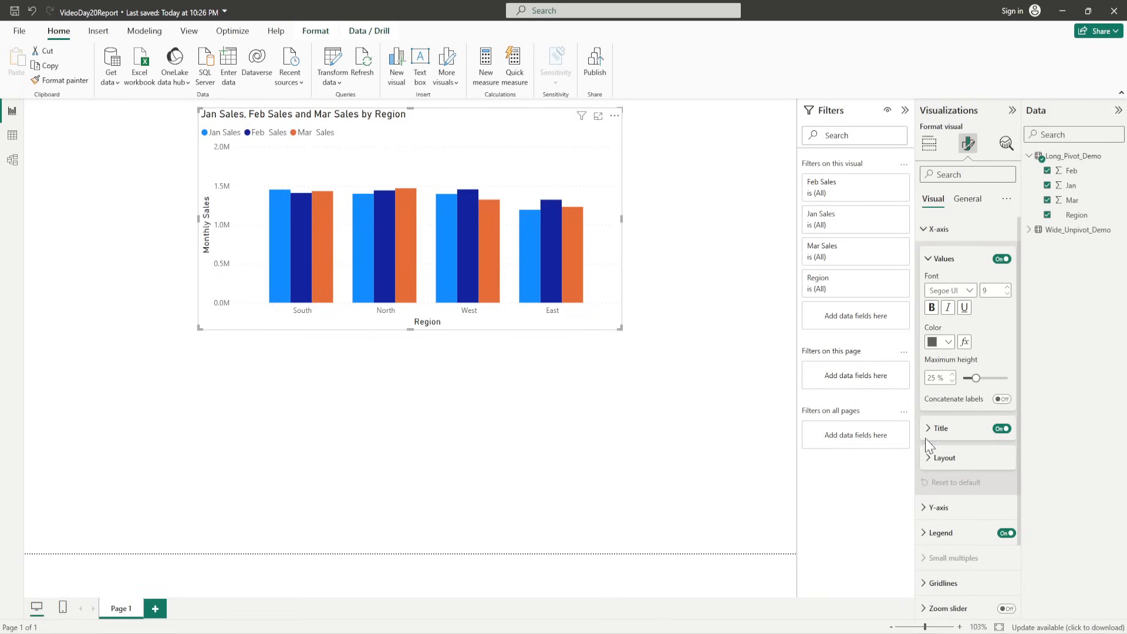
left_click(937, 428)
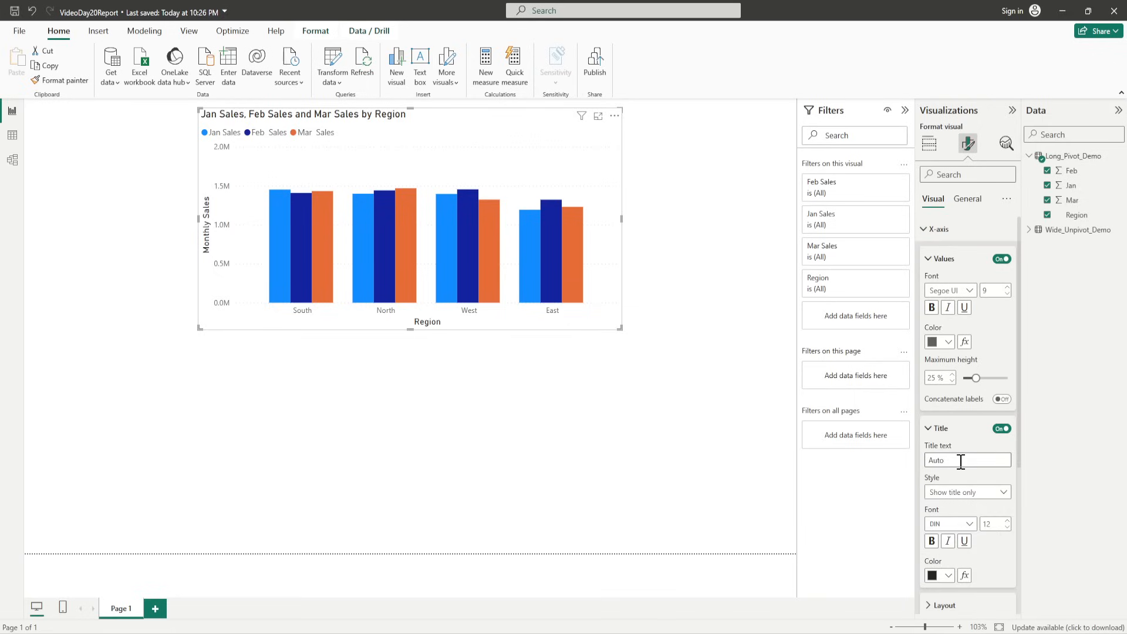
mouse_move(1022, 502)
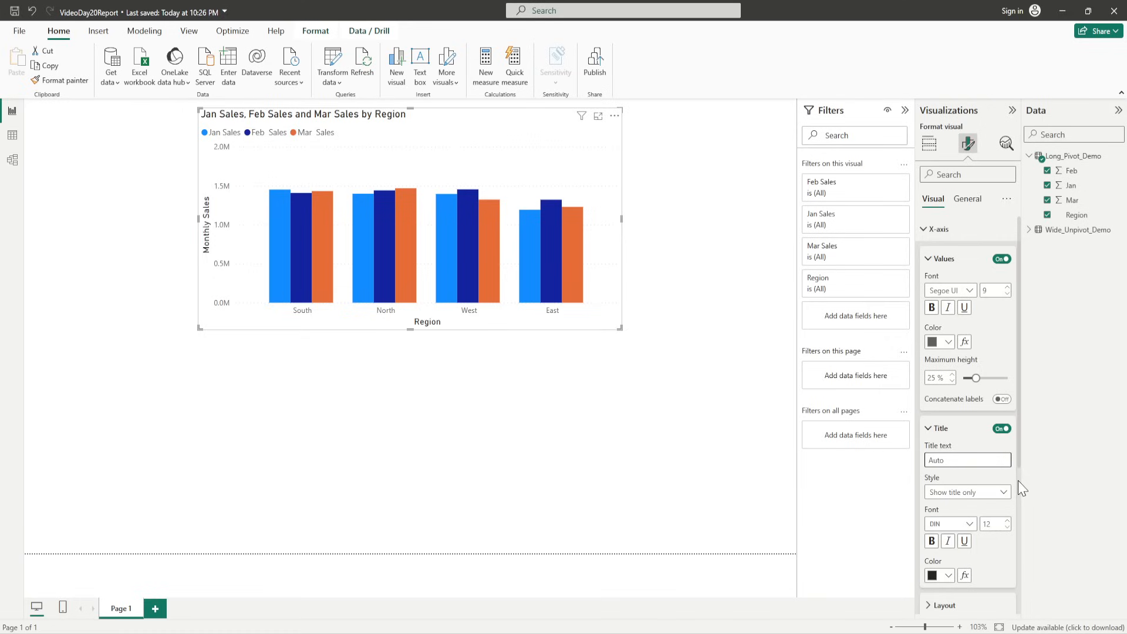
type("Monthly Sales by Reg")
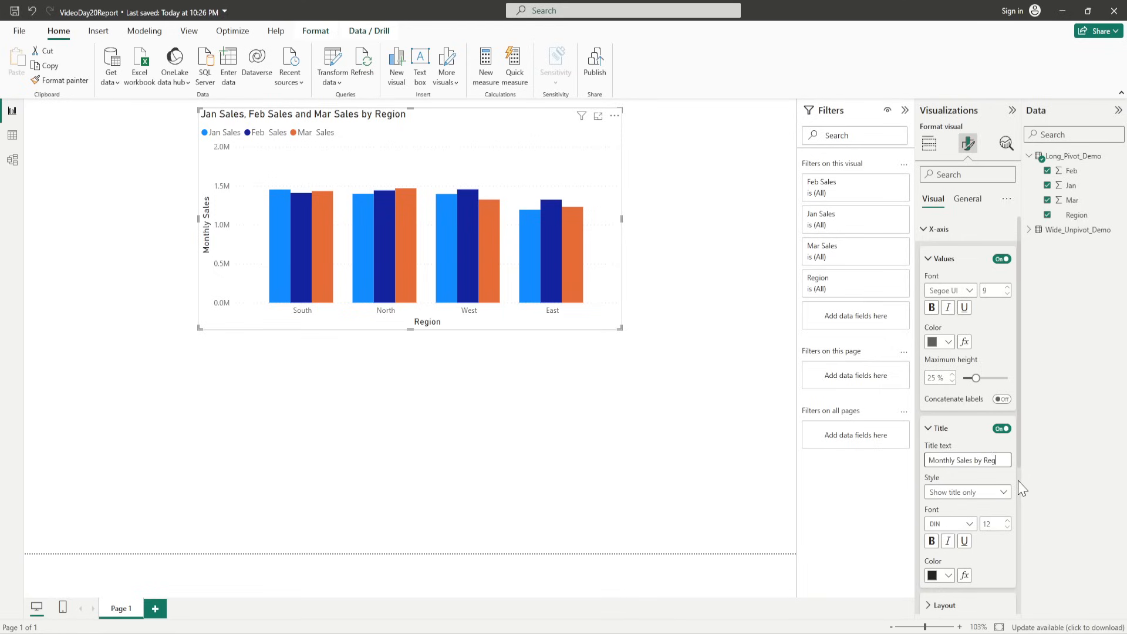
type("ion")
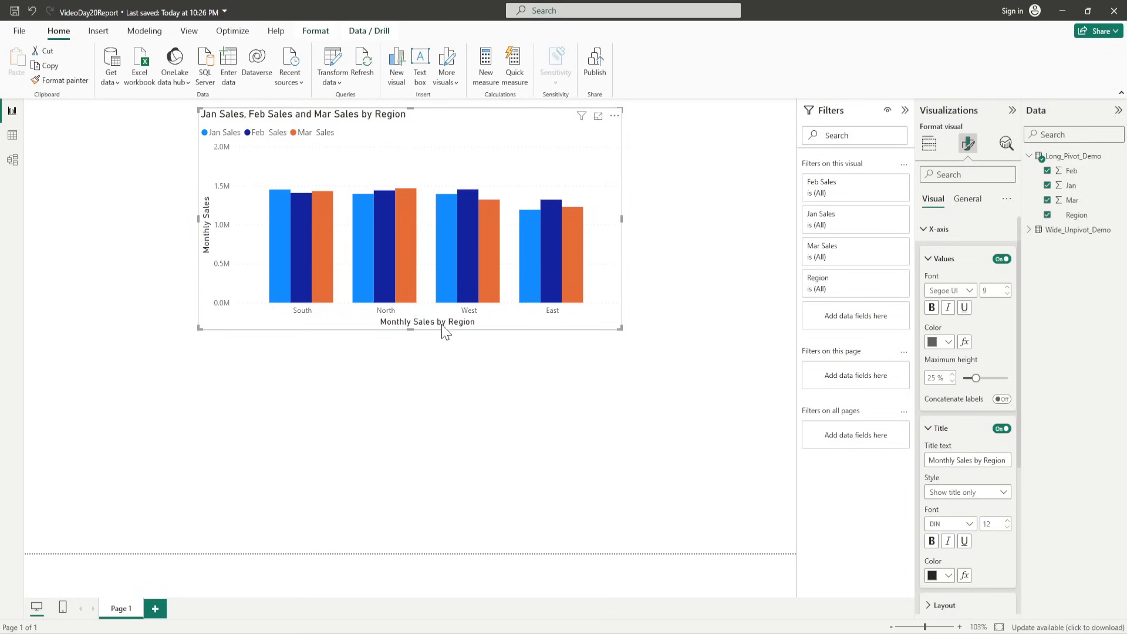
mouse_move(469, 325)
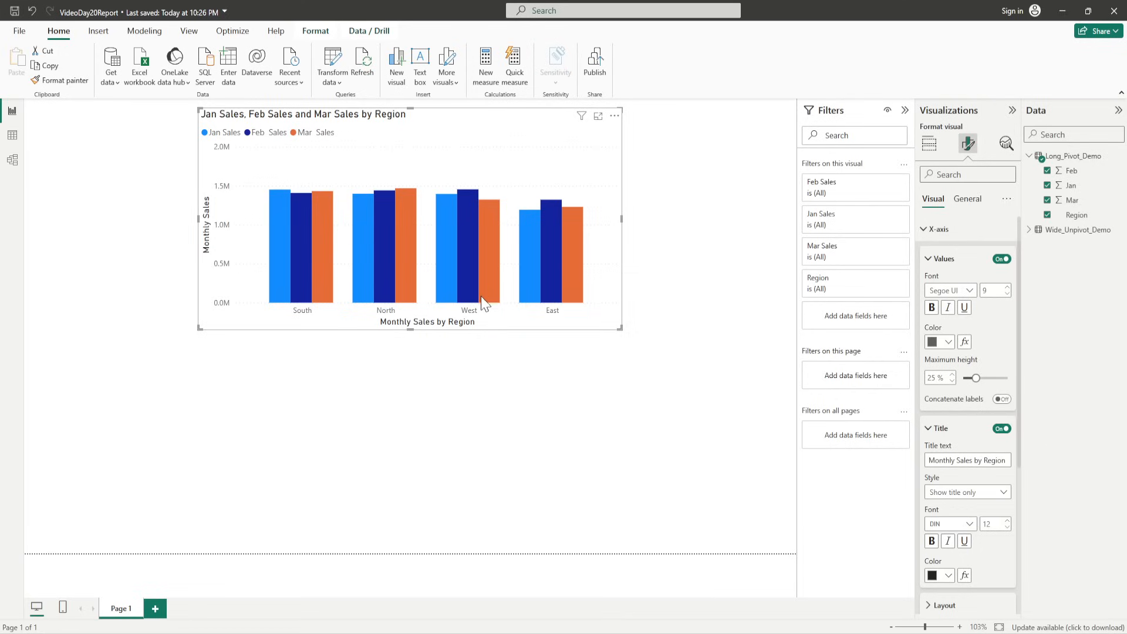
left_click(924, 428)
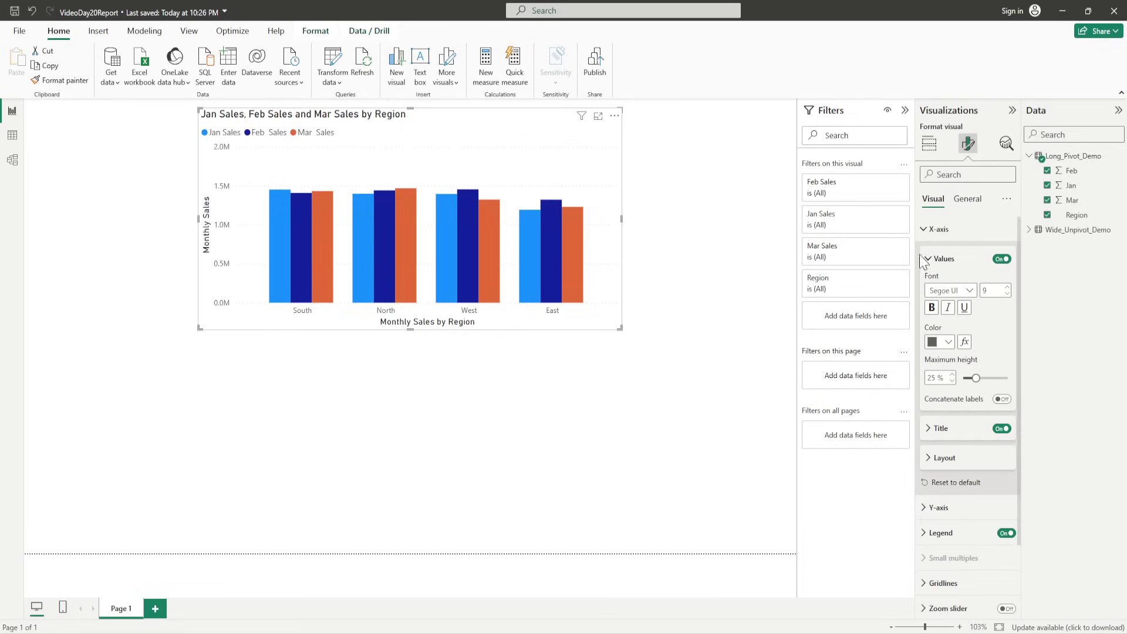
- Set the chart's General title text to 'Monthly Sales by Region'
left_click(928, 229)
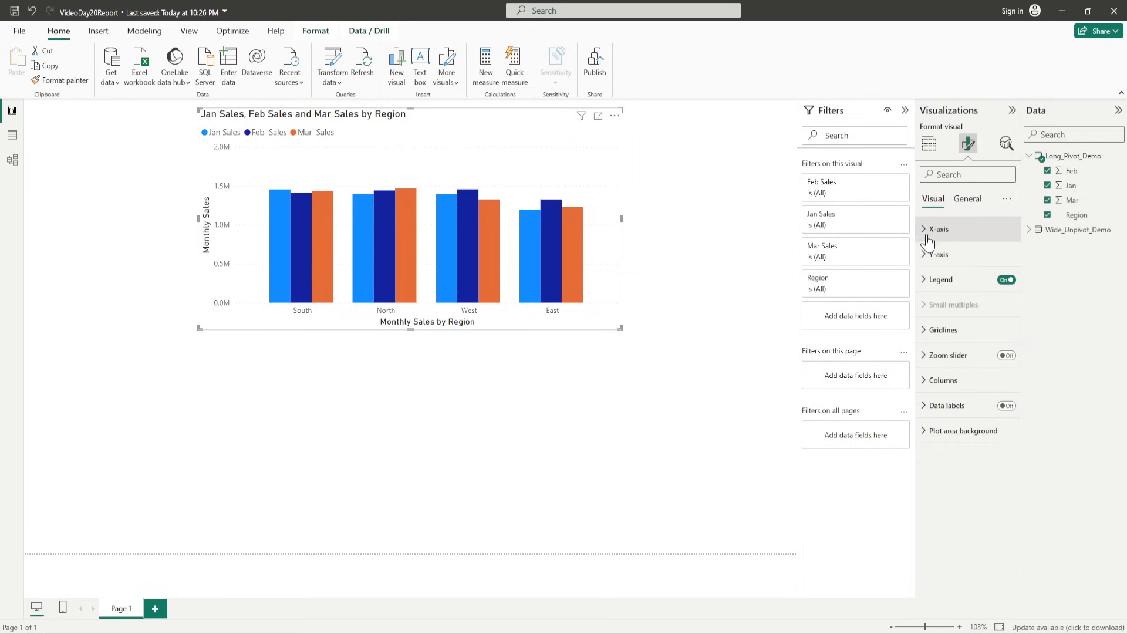
left_click(967, 199)
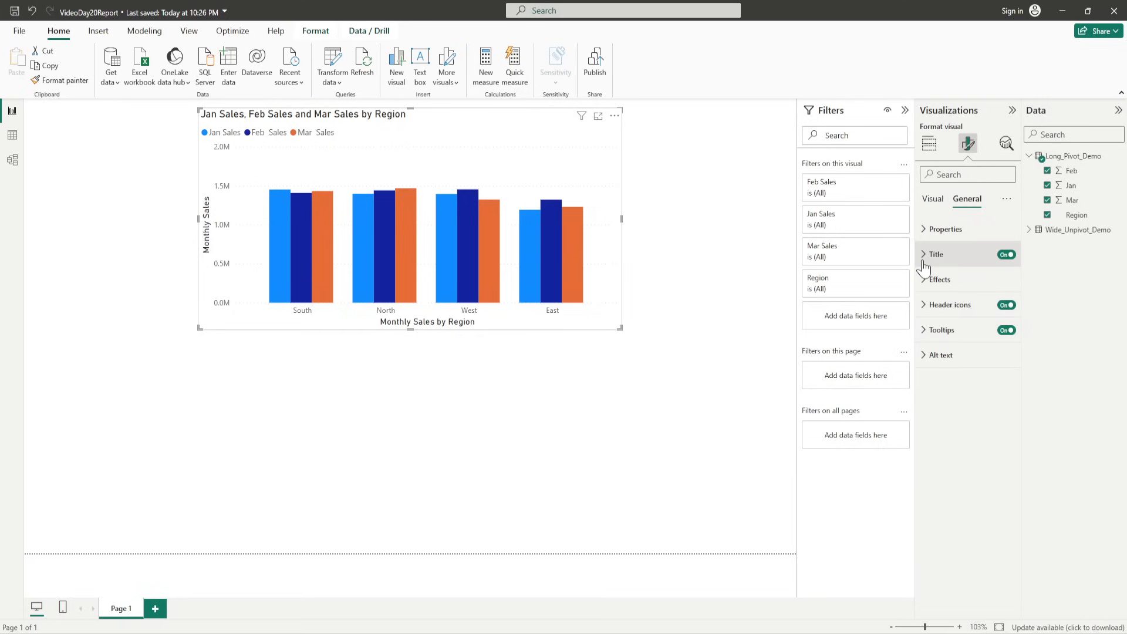
left_click(925, 255)
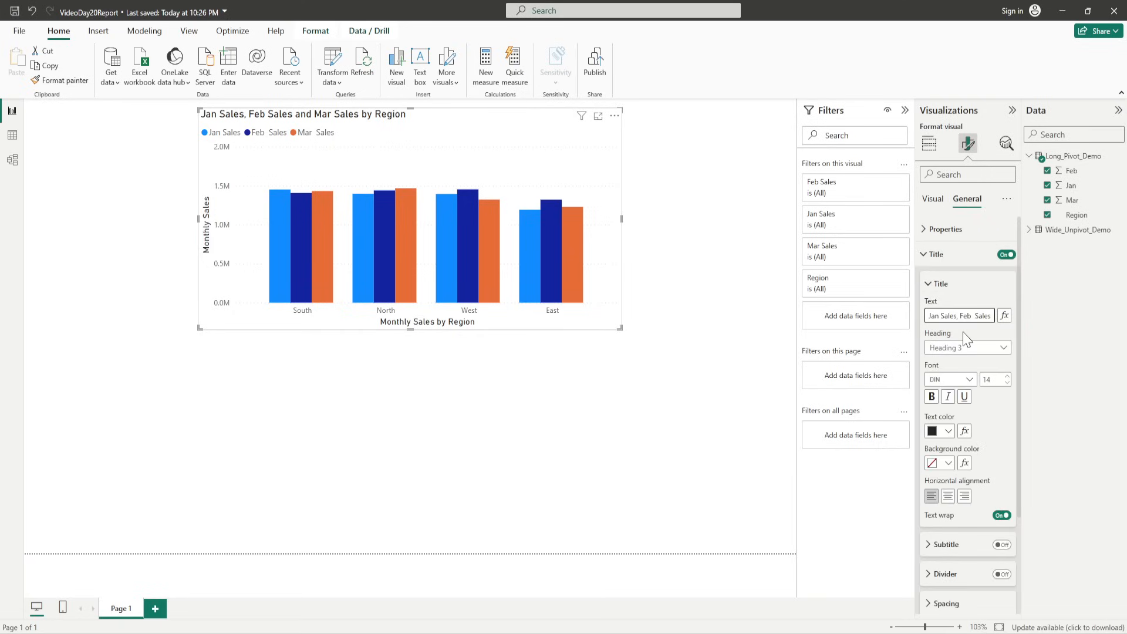
left_click(959, 315)
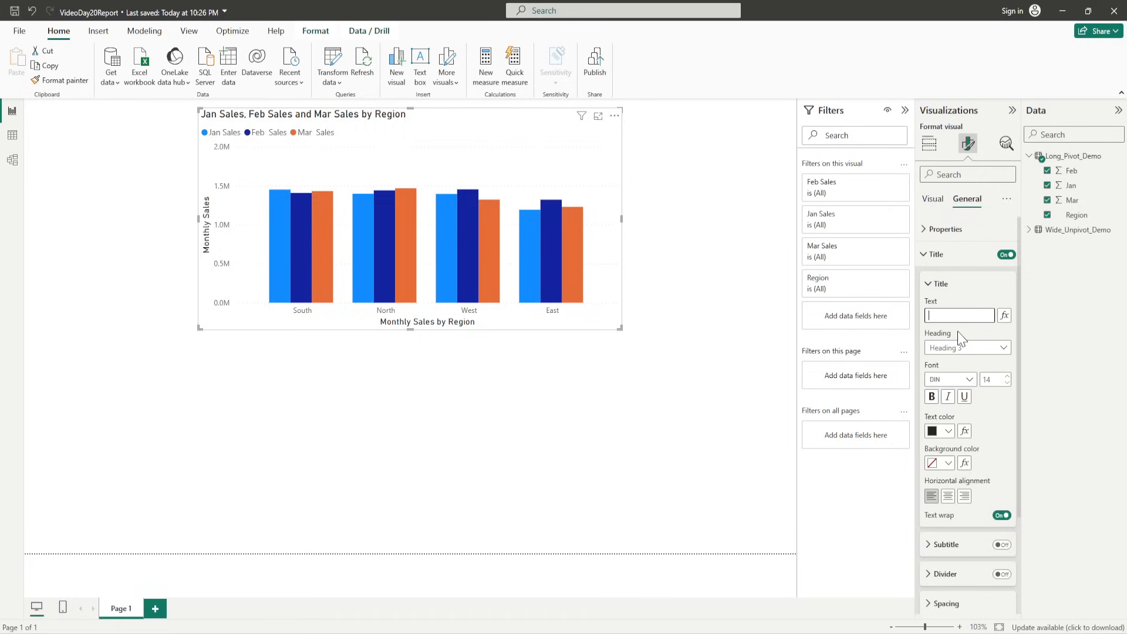
type("MOn")
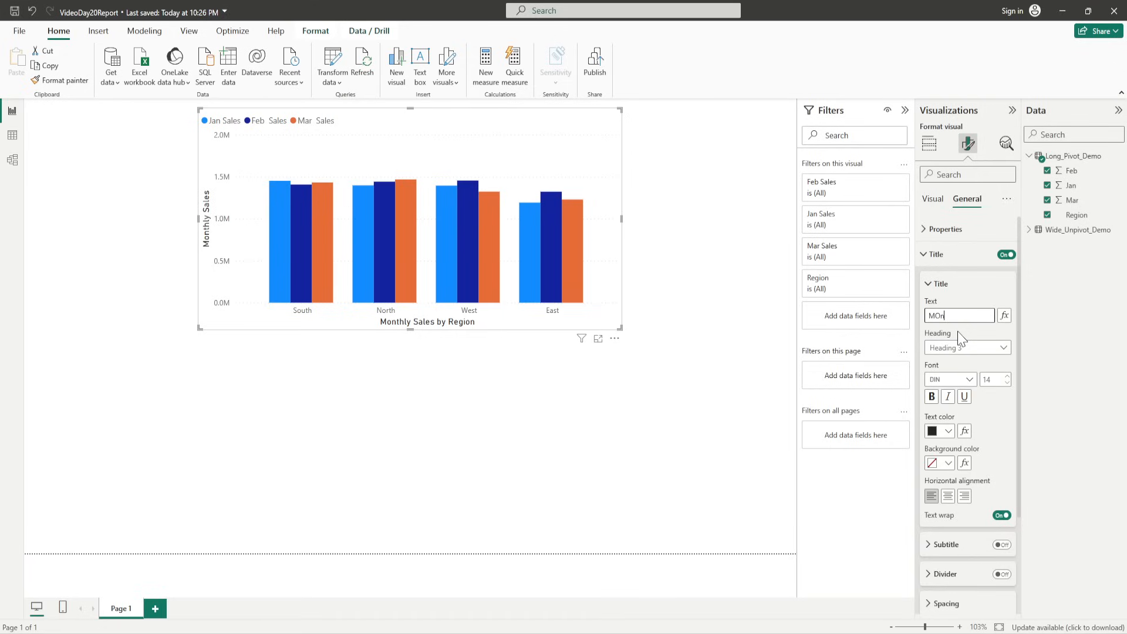
type("Monthly Sales by Reg")
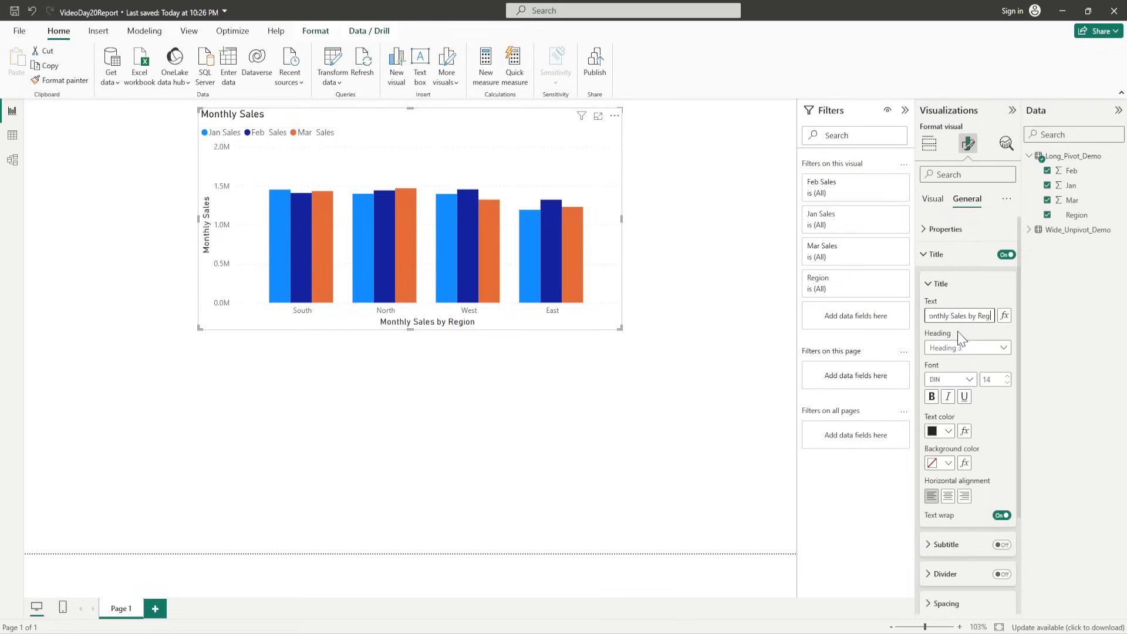
type("Monthly Sales by Region")
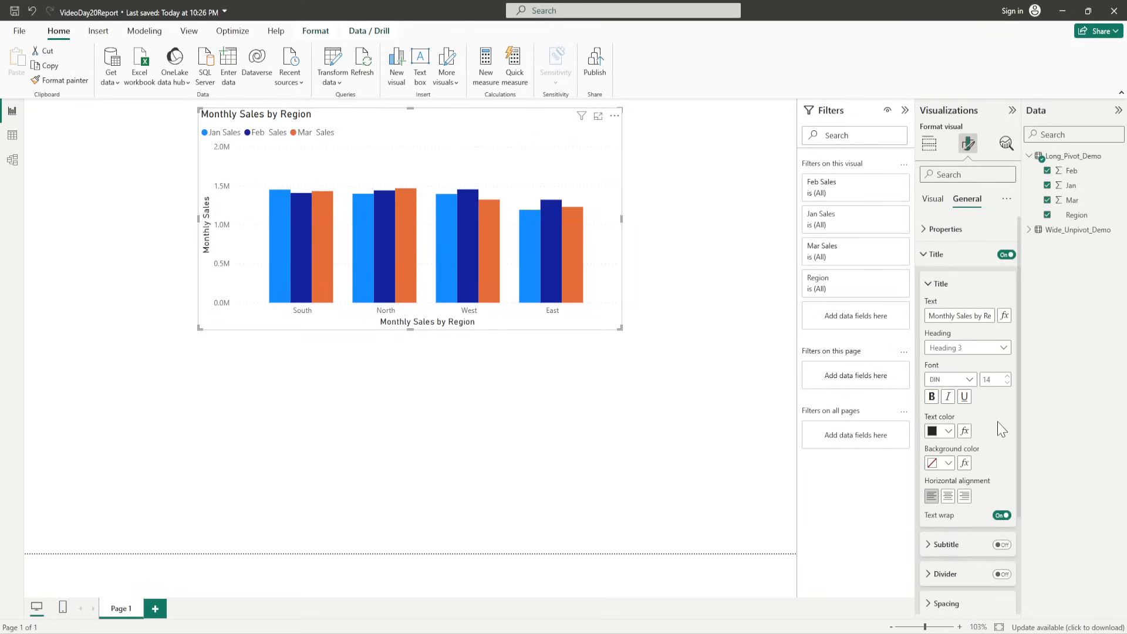
mouse_move(929, 263)
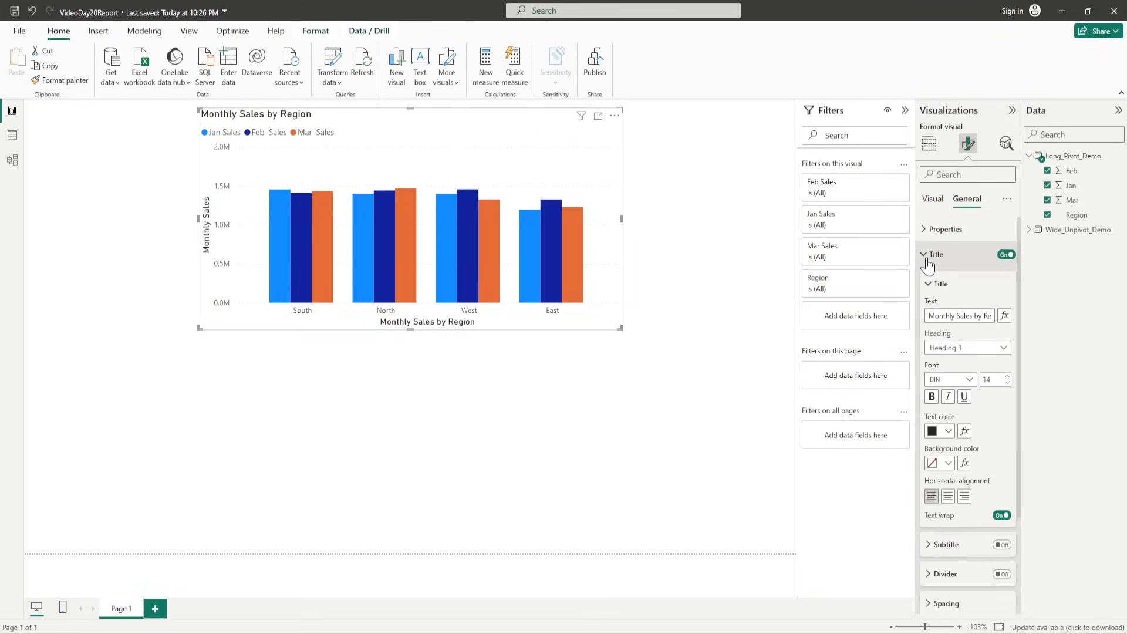
- Clear the X-axis title text so it reverts to the automatic Region label
left_click(924, 254)
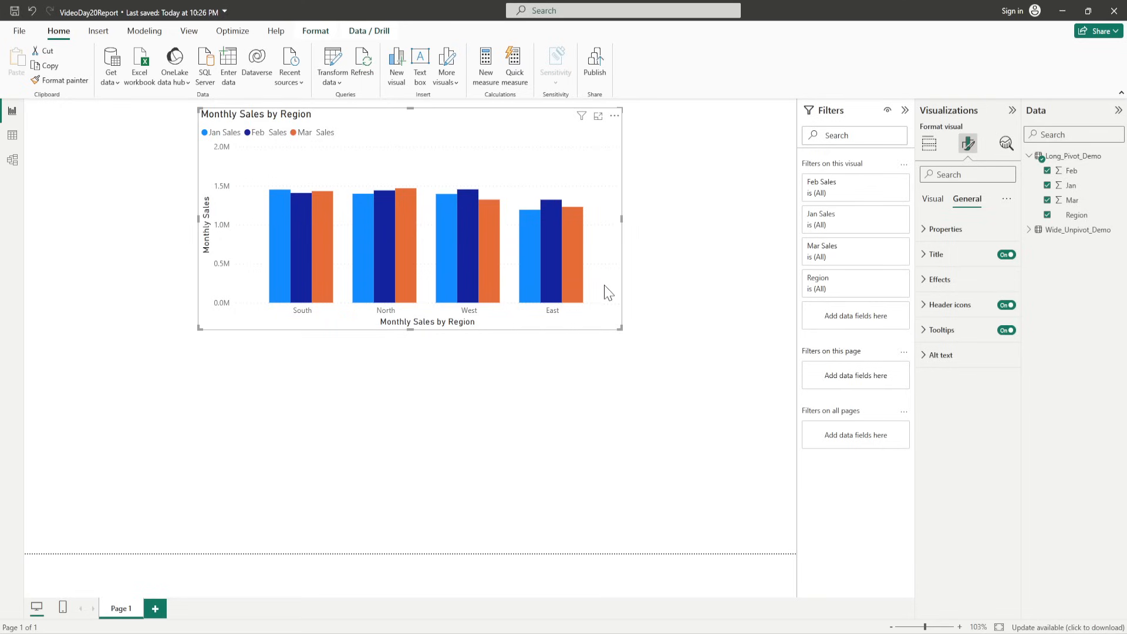
left_click(932, 198)
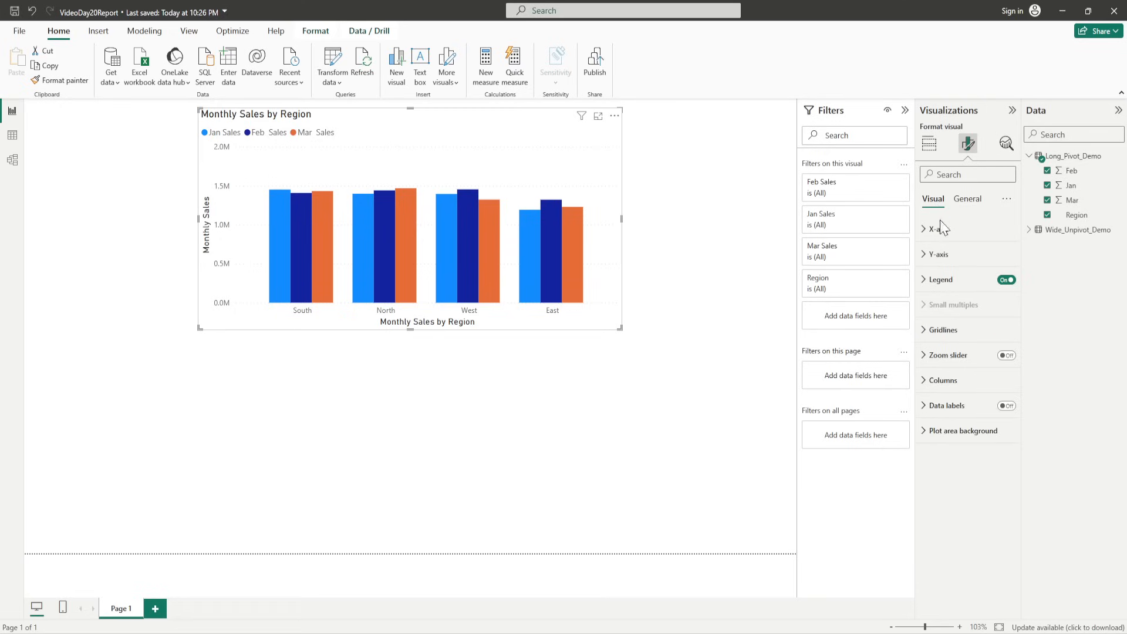
left_click(927, 229)
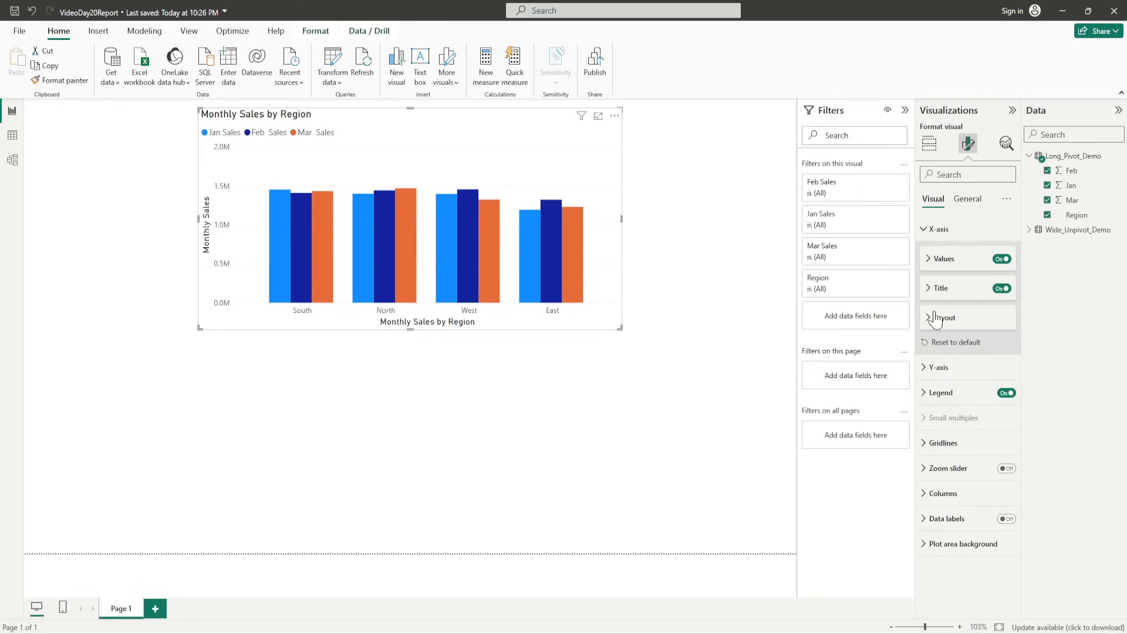
left_click(937, 287)
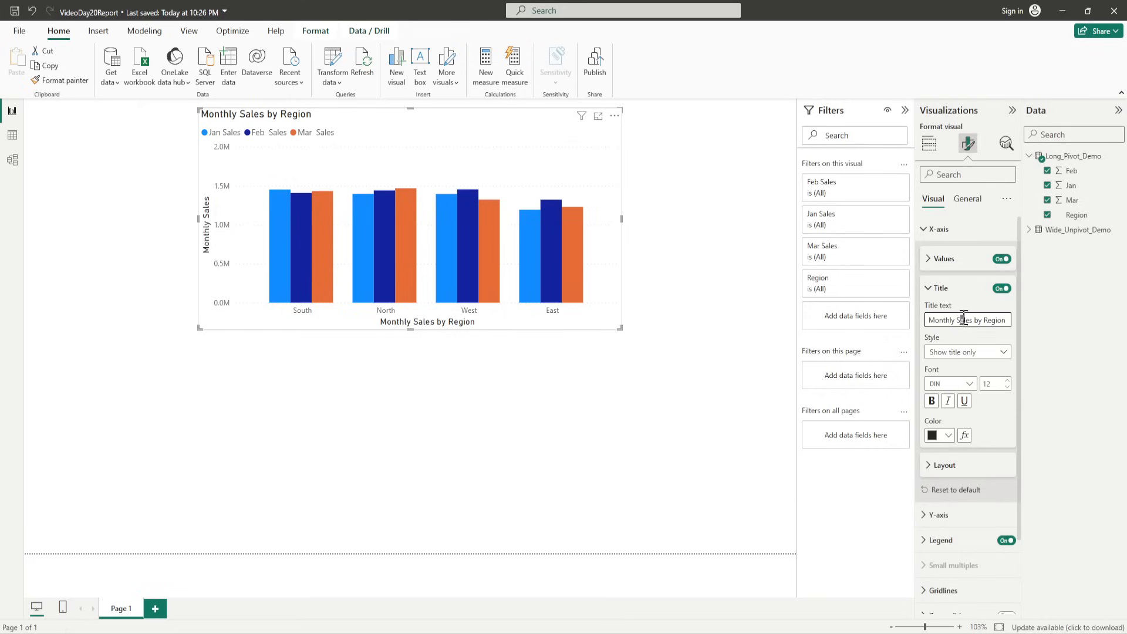
triple_click(963, 320)
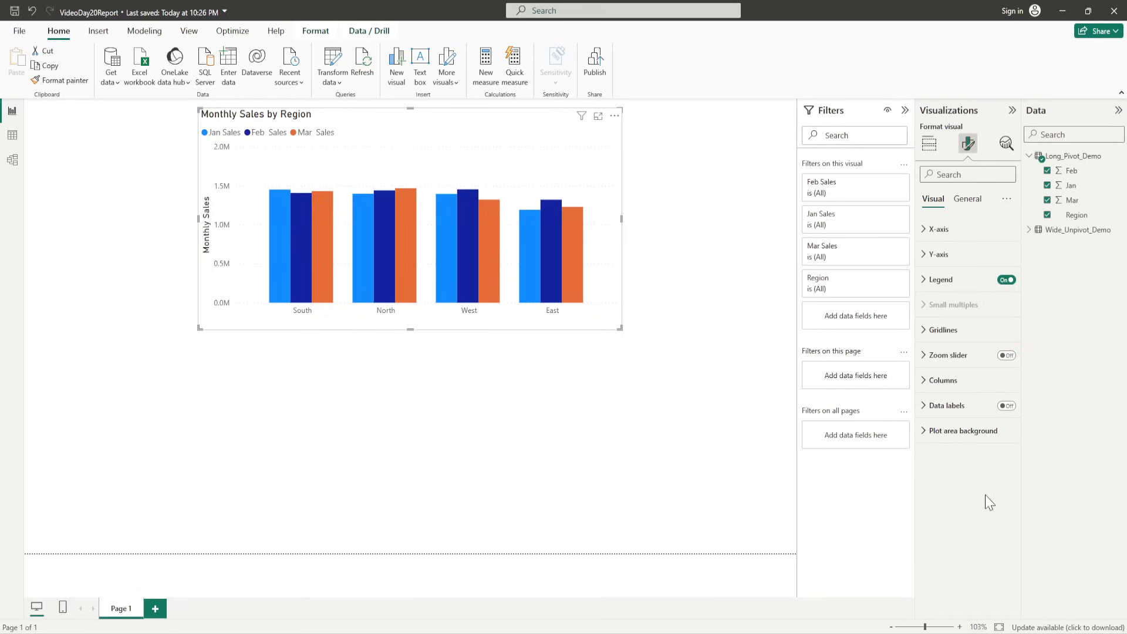
mouse_move(933, 254)
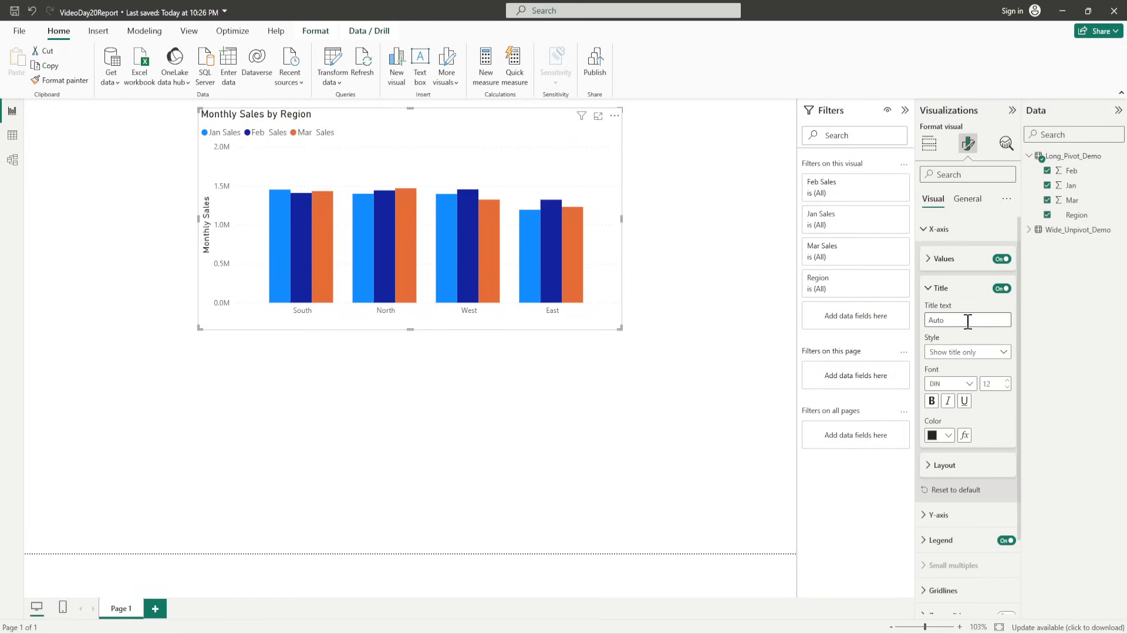
type("Rg")
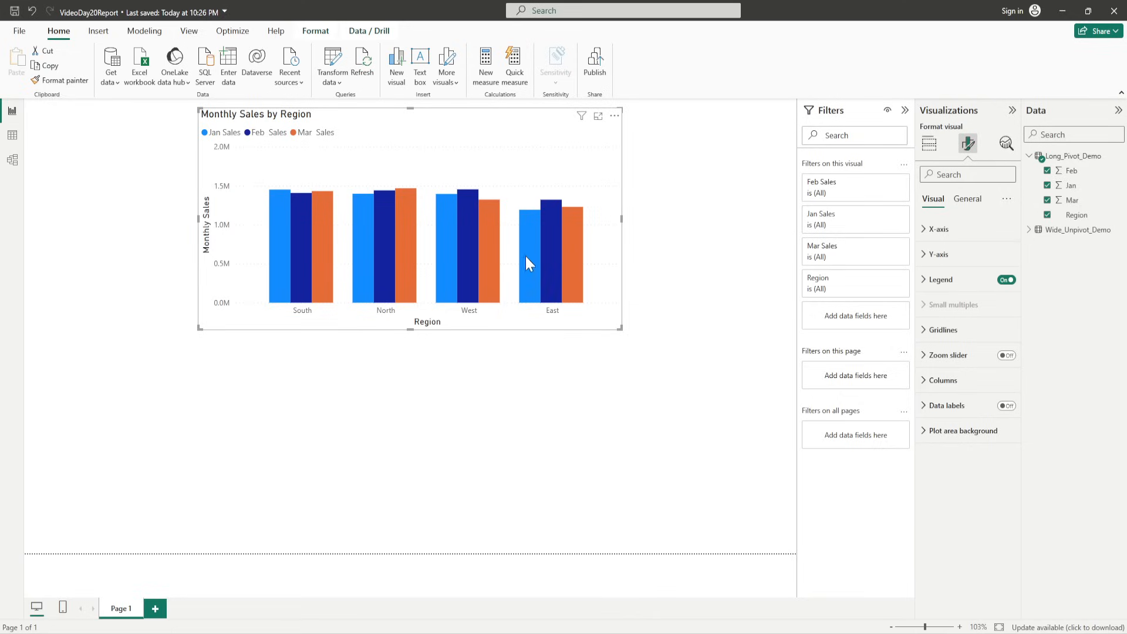
mouse_move(492, 276)
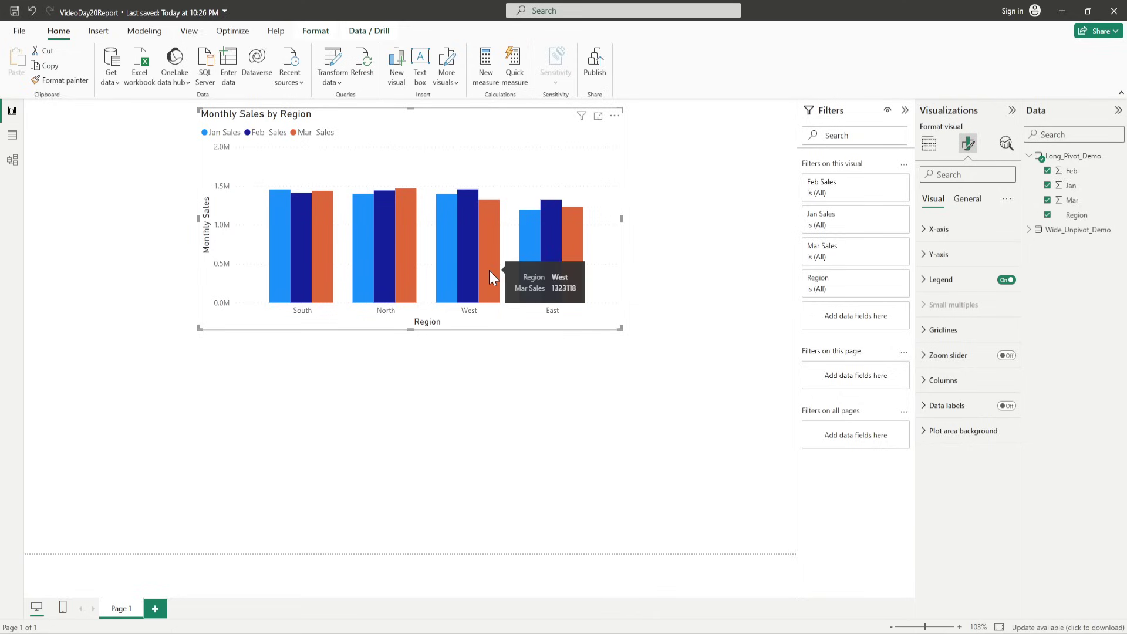
mouse_move(1056, 339)
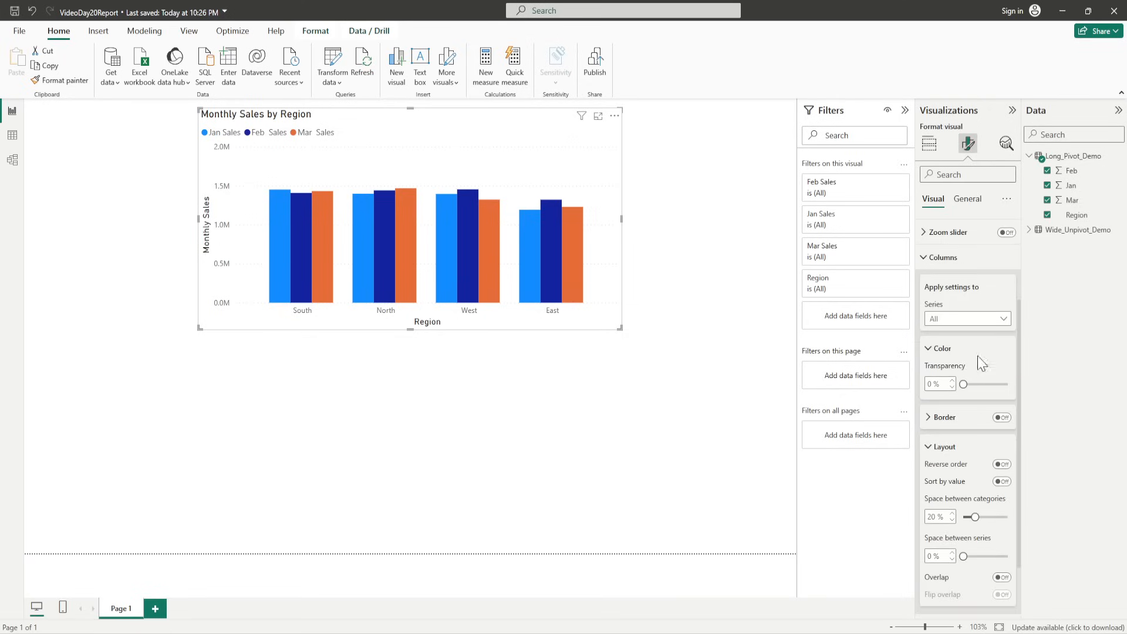
- Recolour the Jan Sales columns purple in the Columns formatting section
left_click(967, 318)
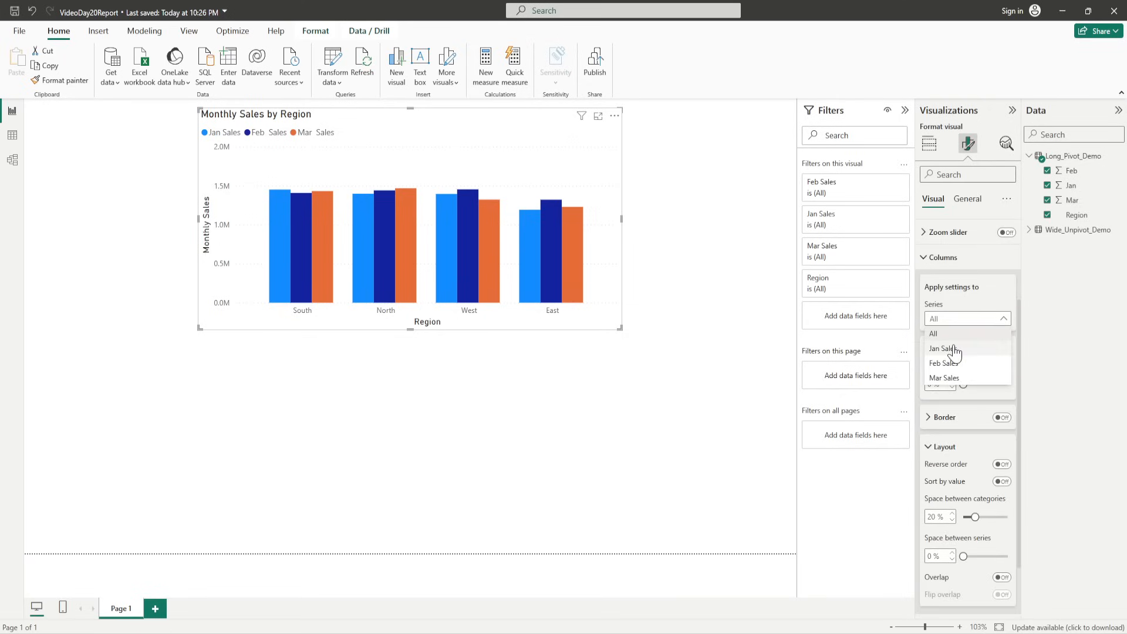
left_click(949, 428)
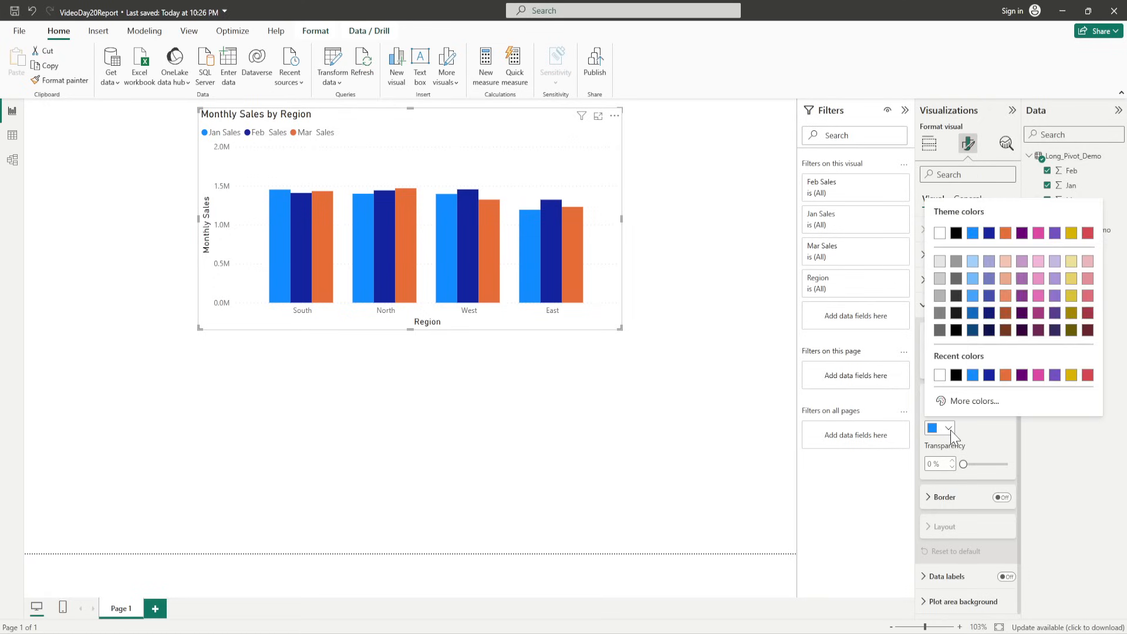
mouse_move(1035, 269)
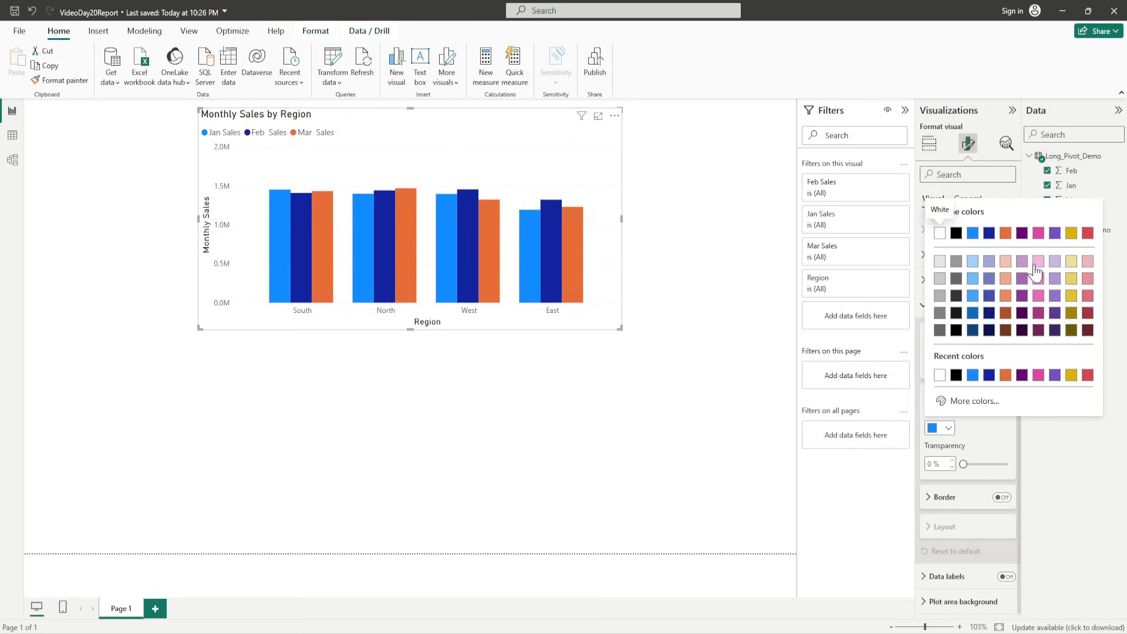
left_click(1037, 261)
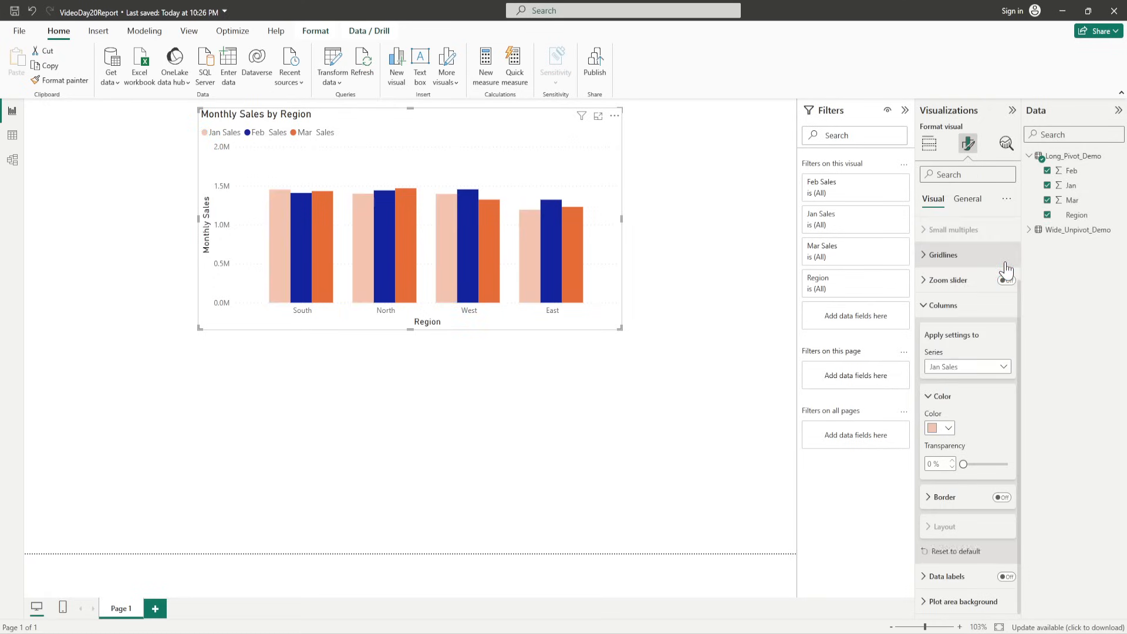
left_click(947, 427)
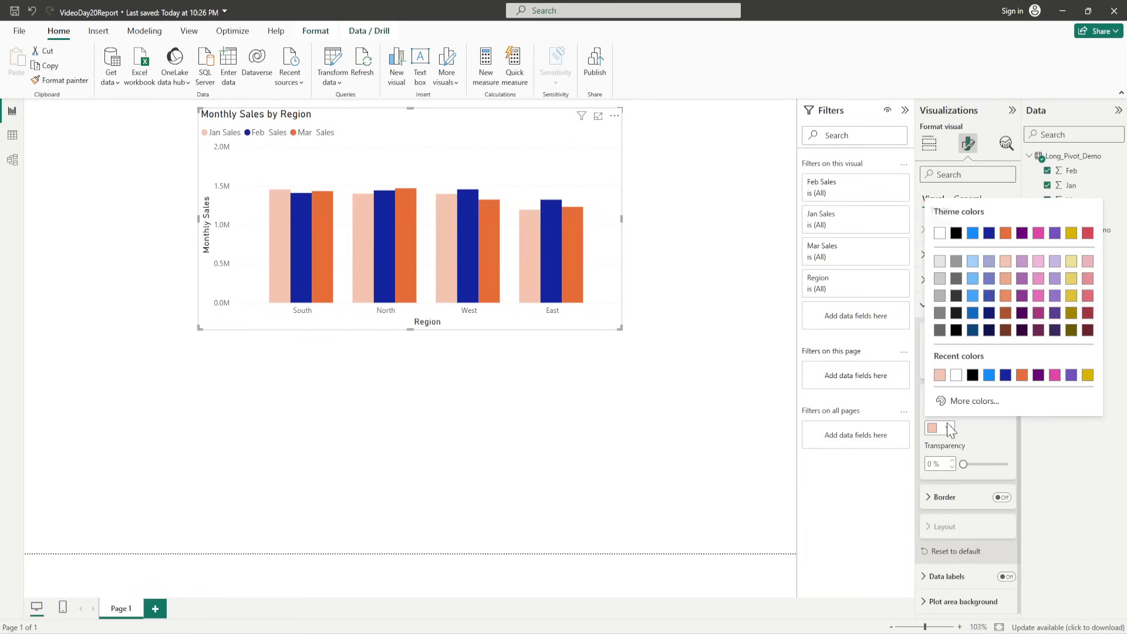
mouse_move(1038, 321)
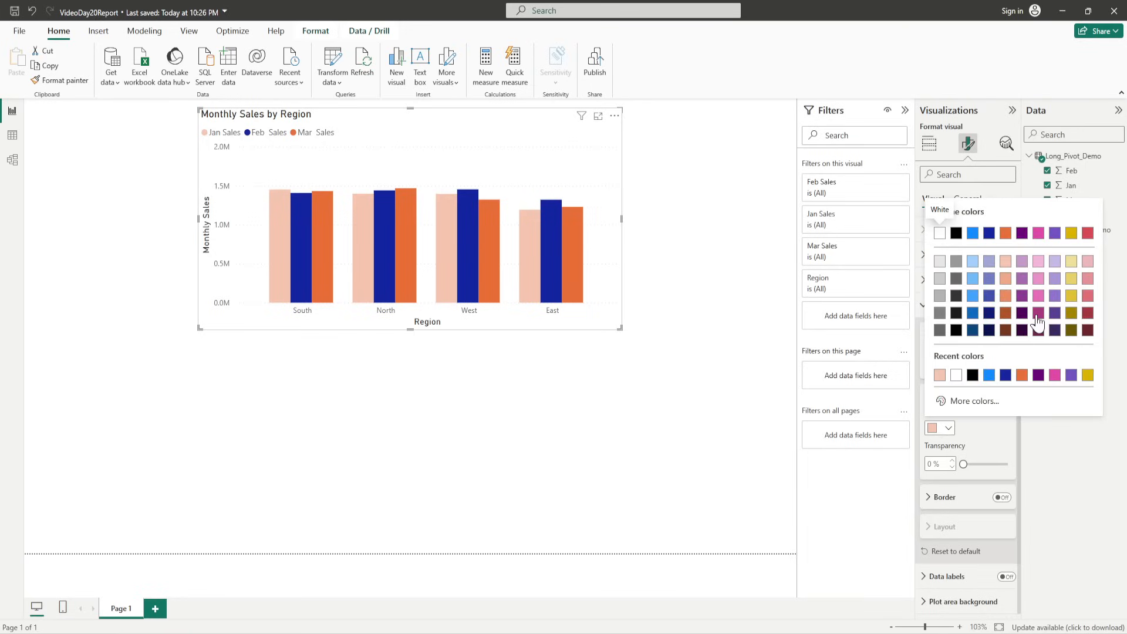
left_click(1038, 312)
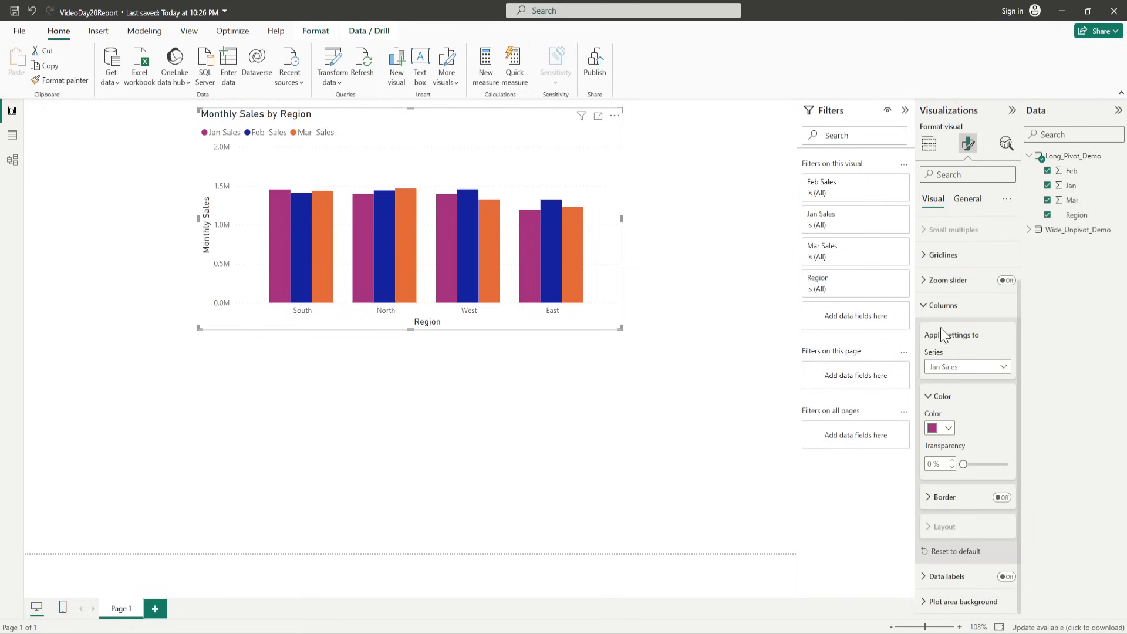
left_click(940, 305)
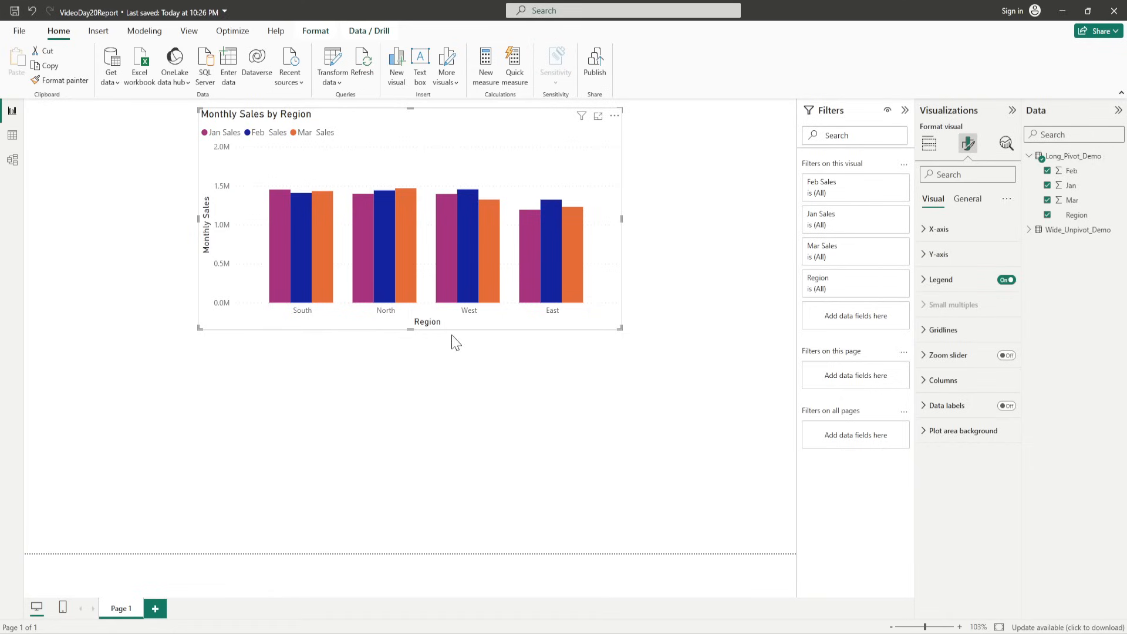
mouse_move(958, 229)
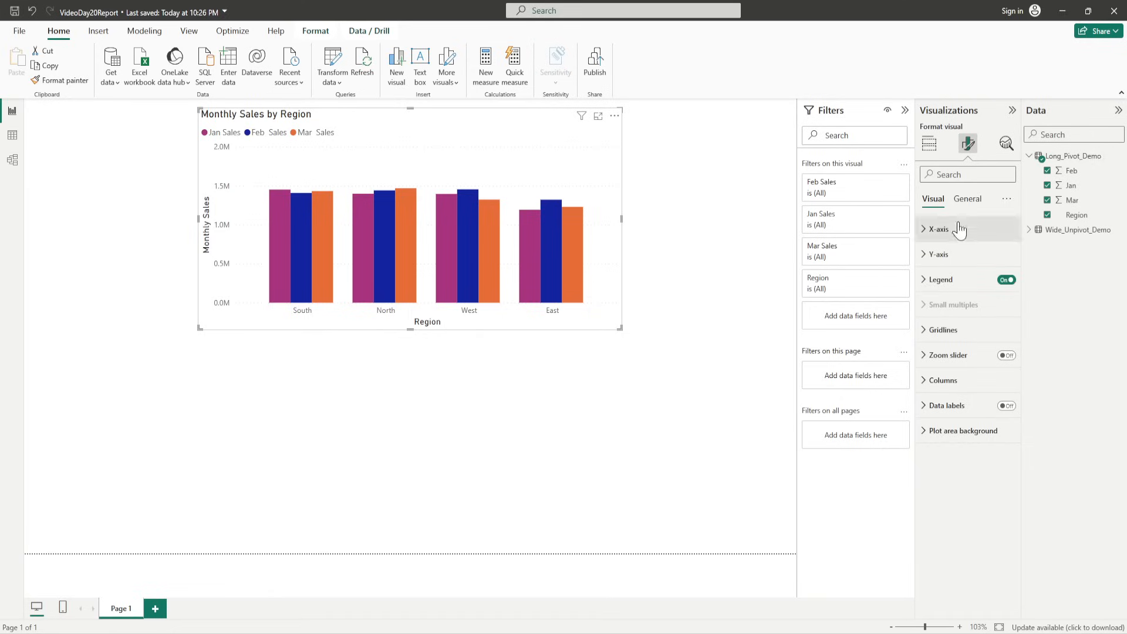
- Return to the Build visual pane and click empty canvas to deselect the chart
left_click(967, 198)
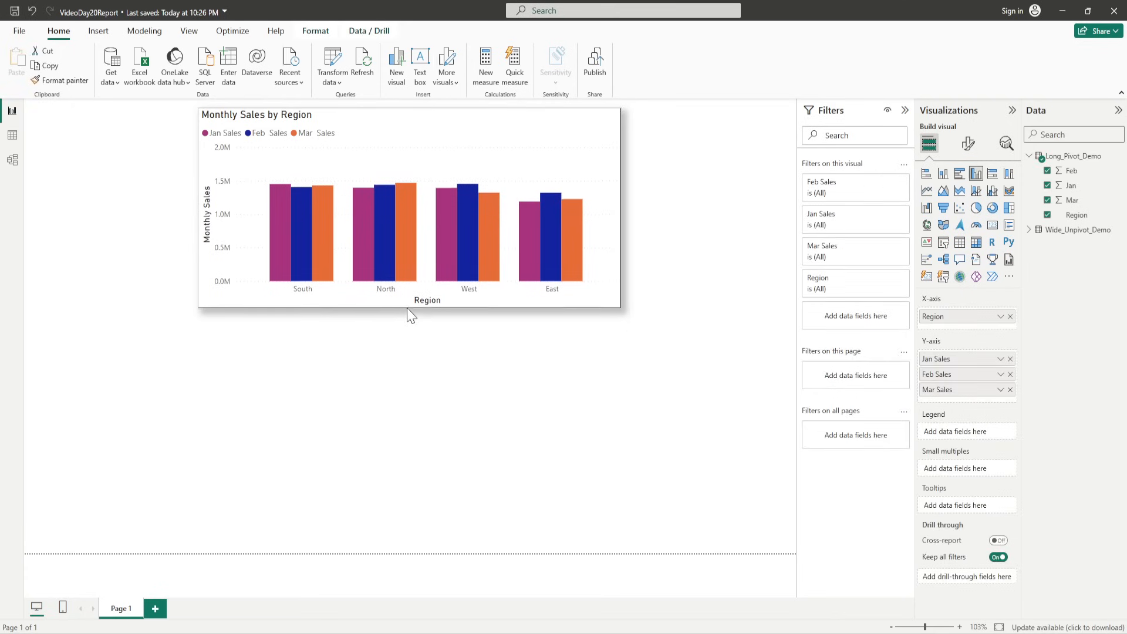
left_click(400, 233)
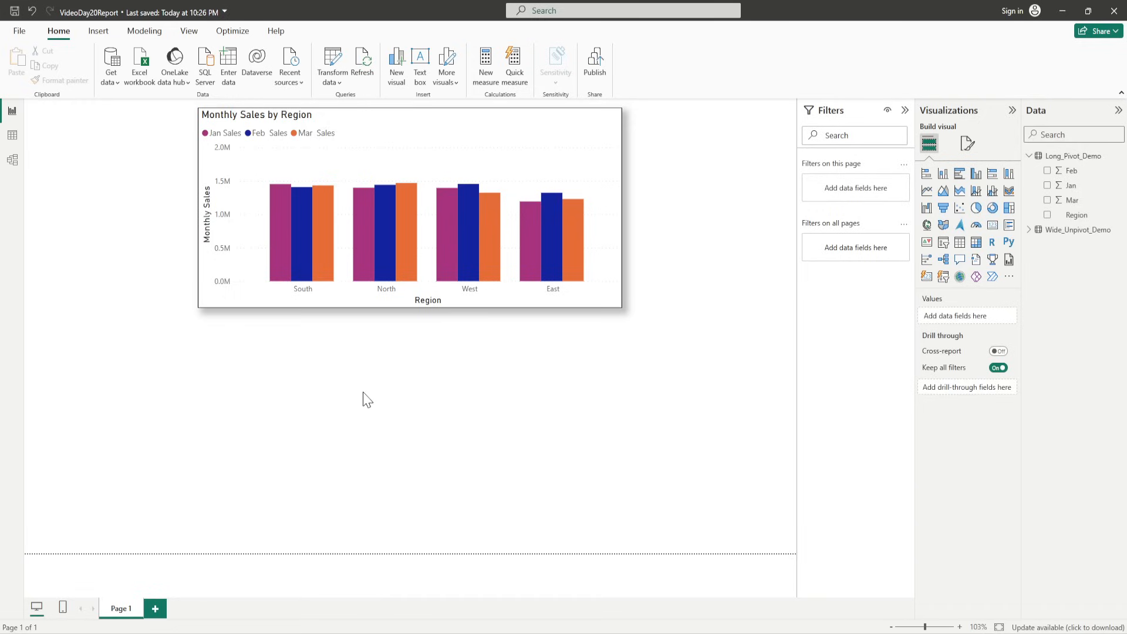
mouse_move(885, 149)
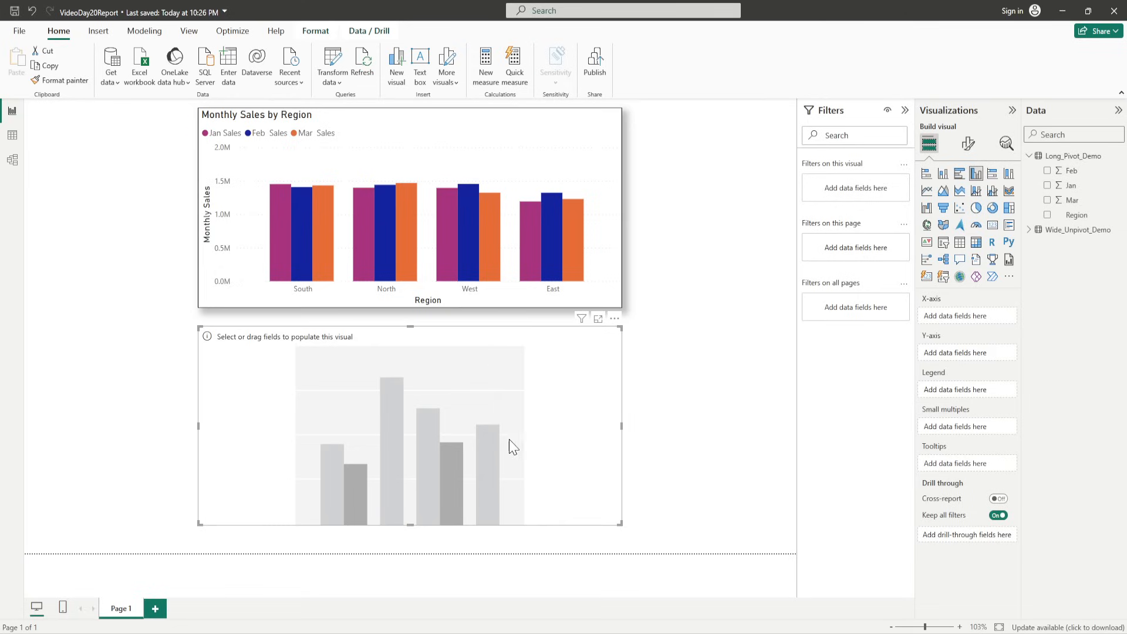
mouse_move(1055, 158)
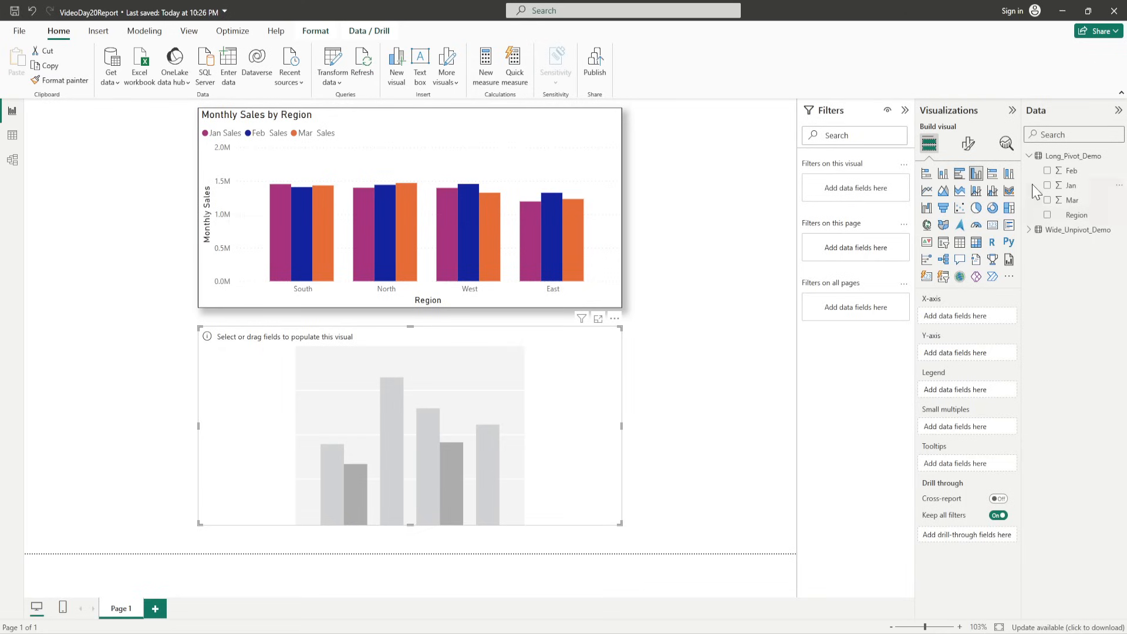
- Expand the Wide_Unpivot_Demo table and add its Month field to the new chart
left_click(1038, 156)
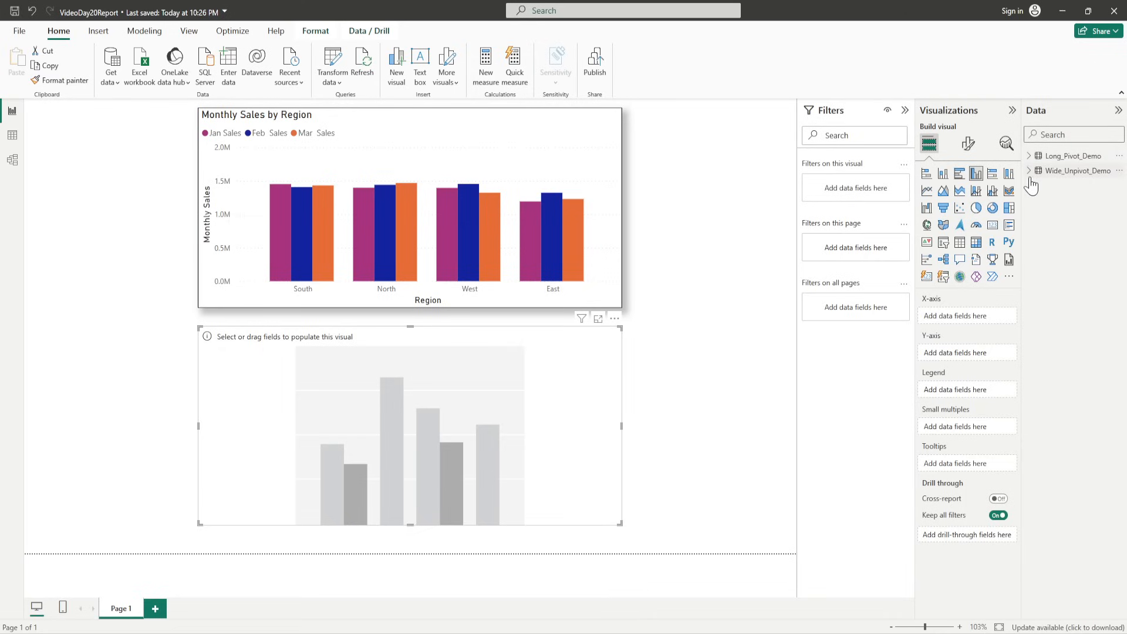
left_click(1036, 171)
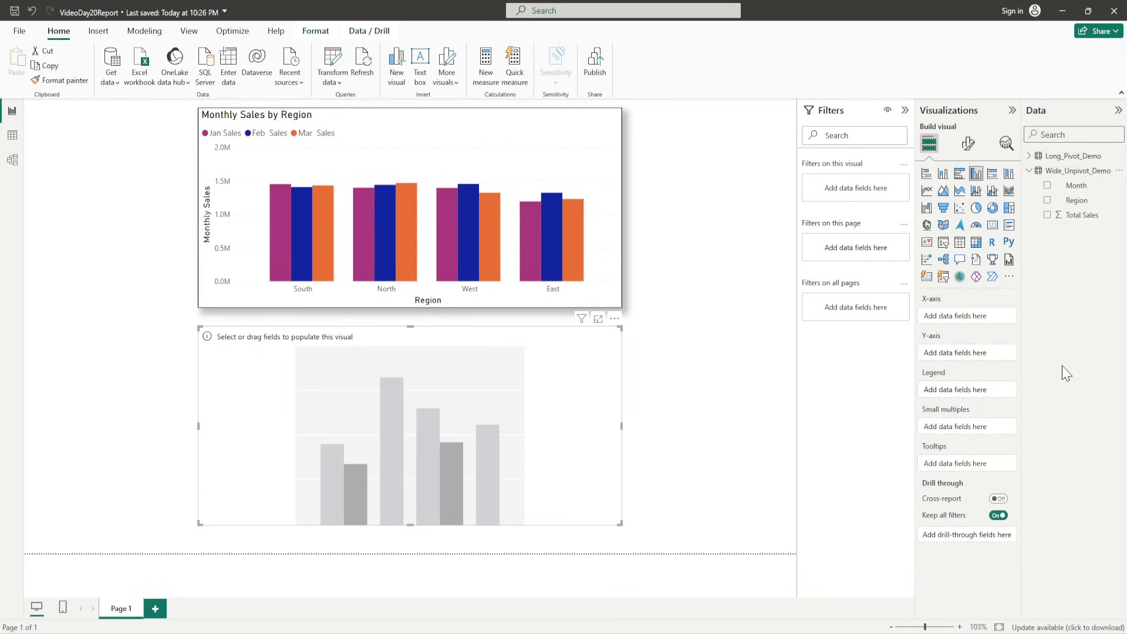
mouse_move(971, 342)
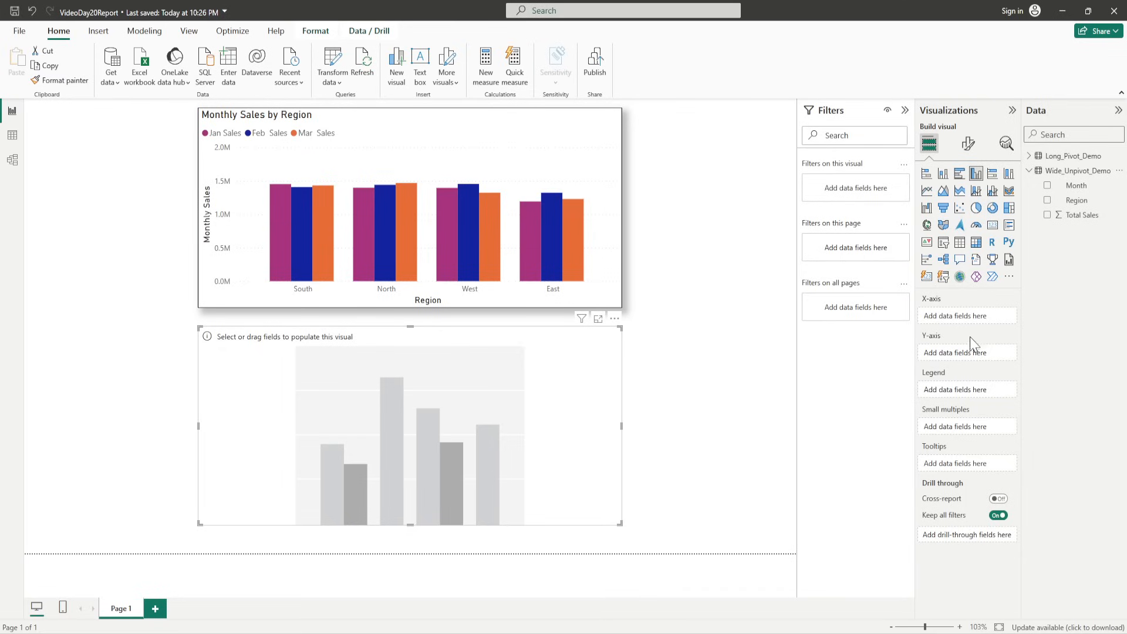
mouse_move(1088, 202)
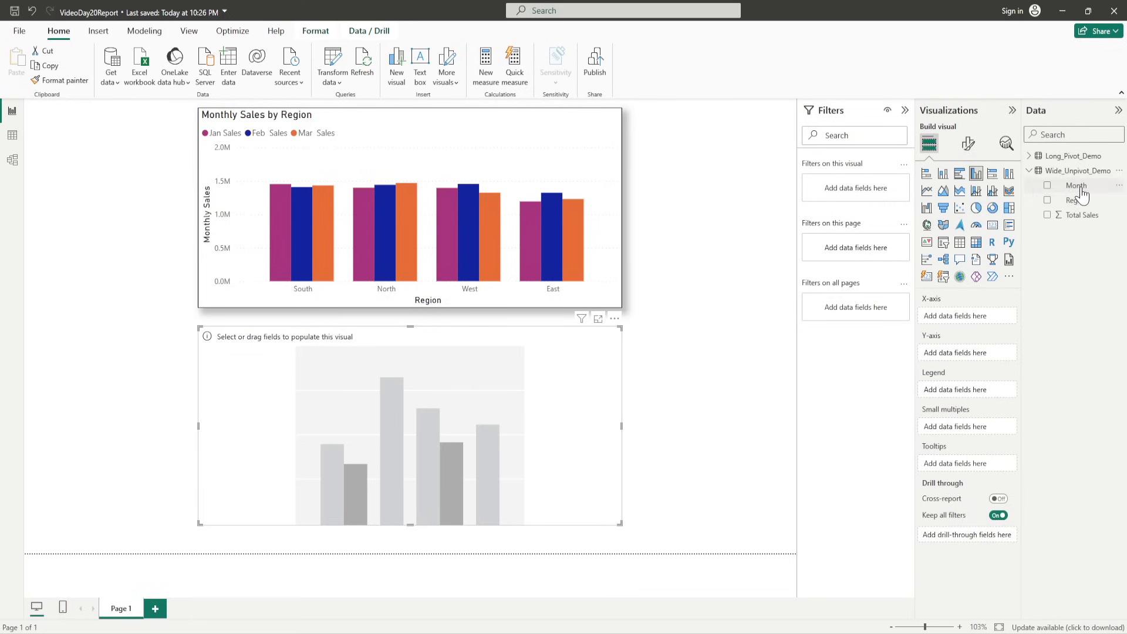
left_click(1047, 185)
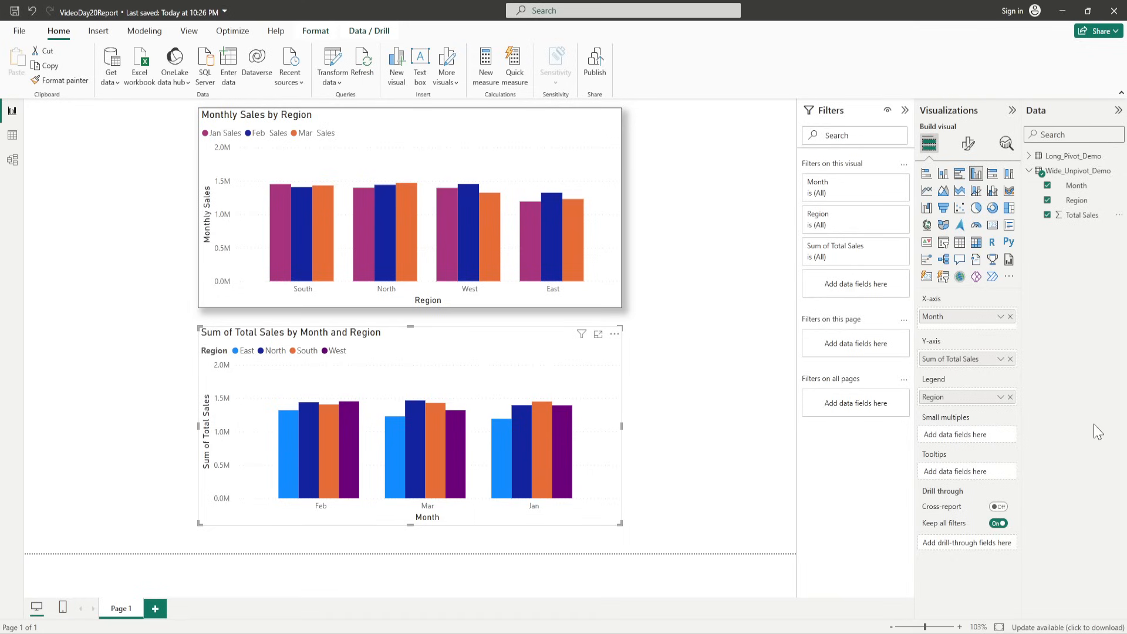
mouse_move(59, 500)
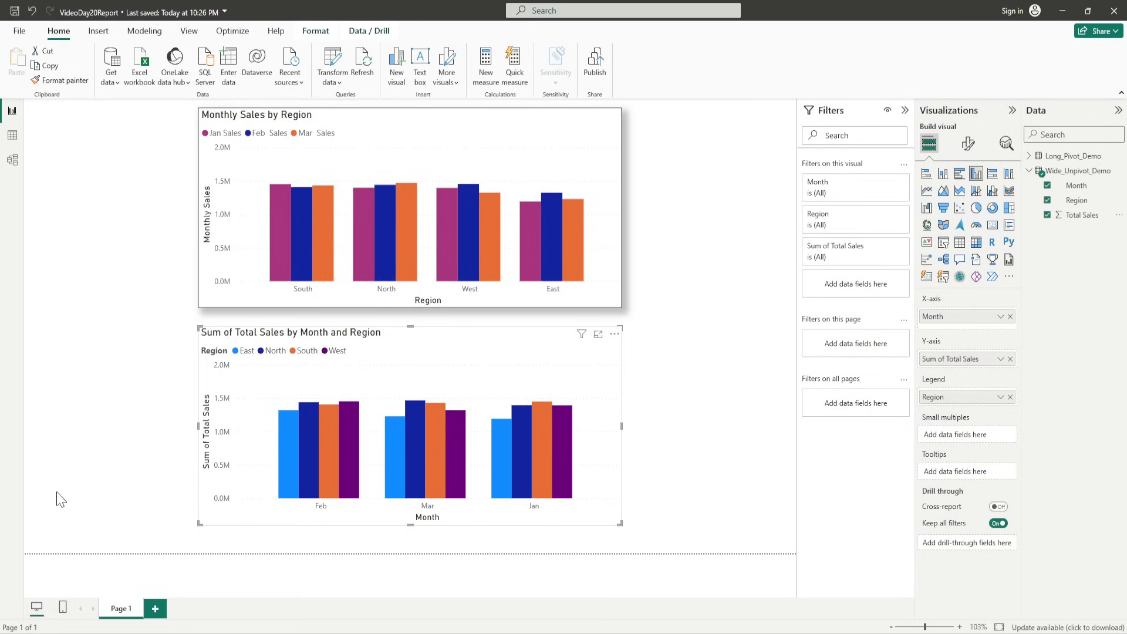
mouse_move(262, 462)
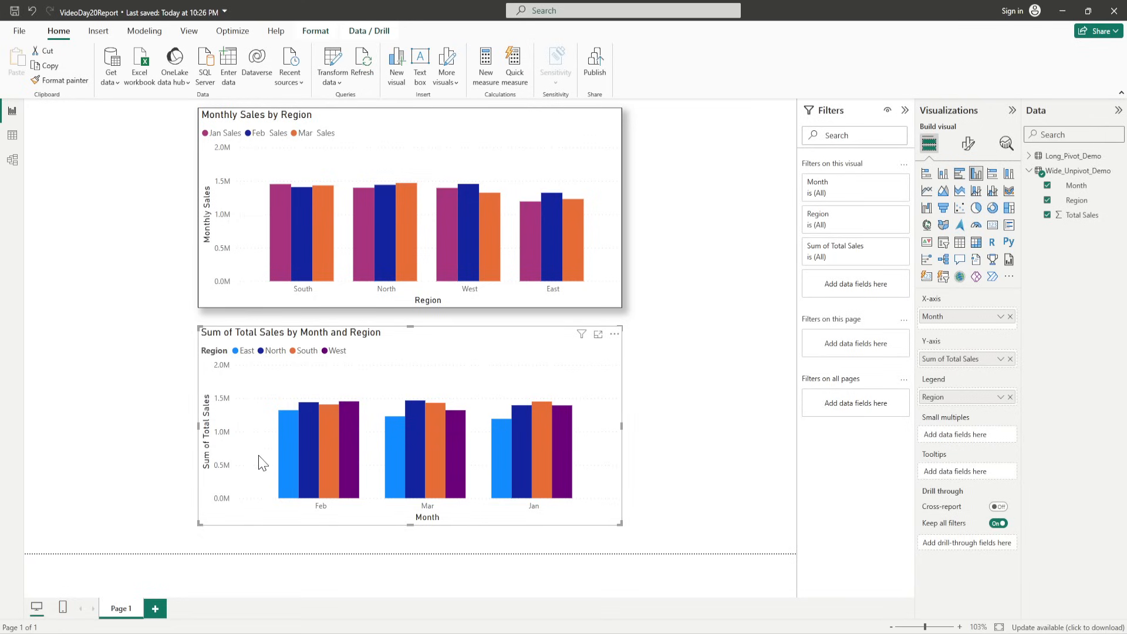
mouse_move(216, 456)
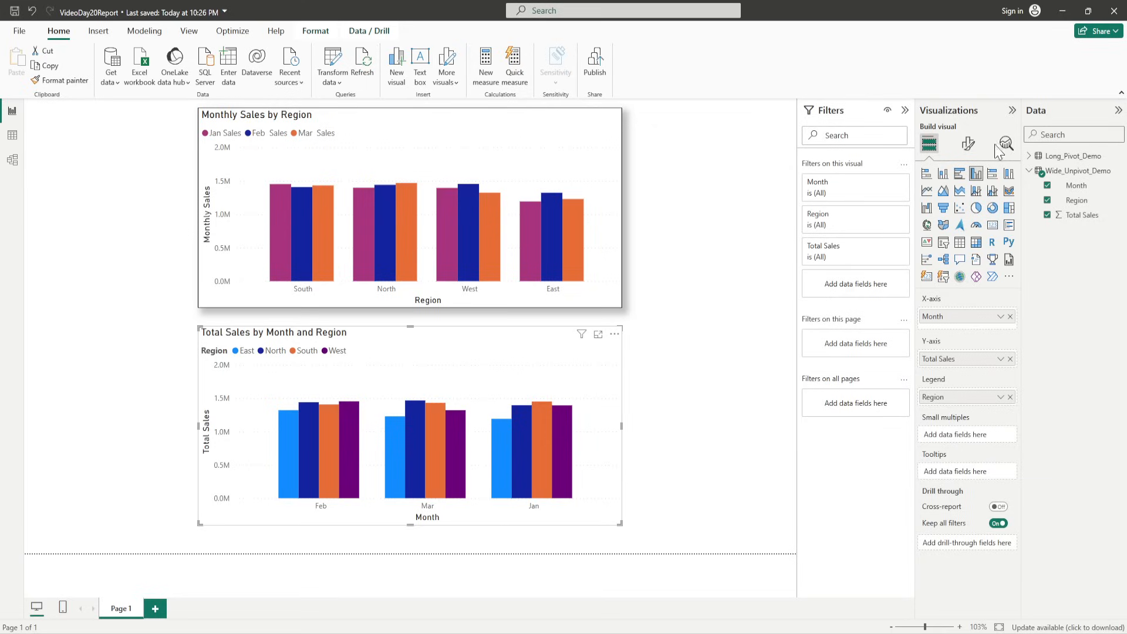
- Retitle the second chart 'Regional Monthly Sales' in the General Title settings
left_click(967, 144)
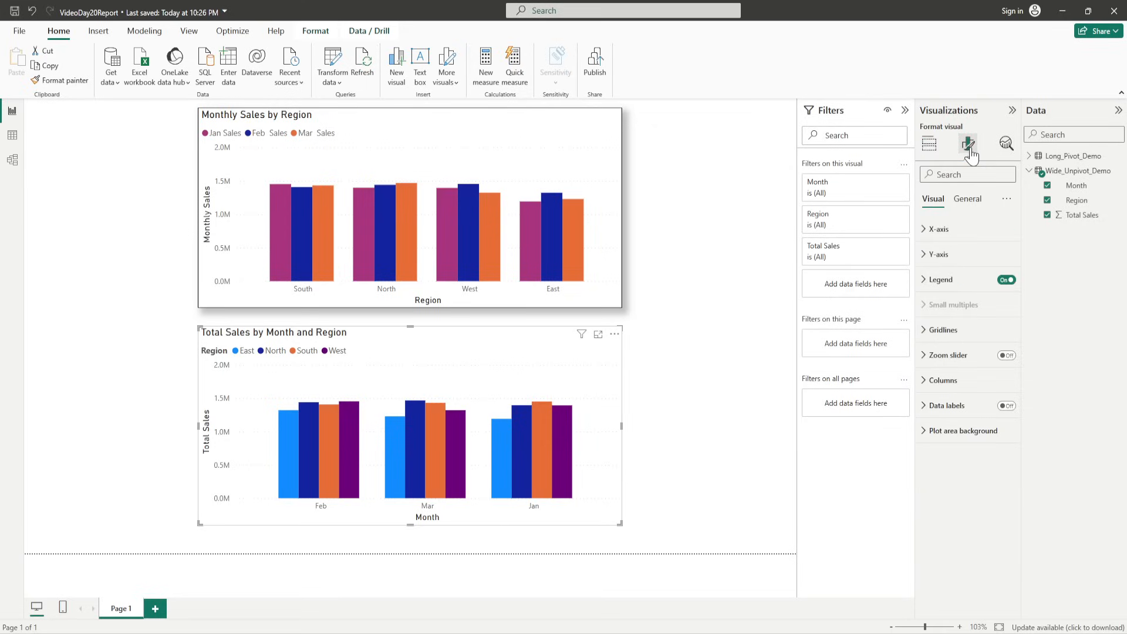
left_click(967, 198)
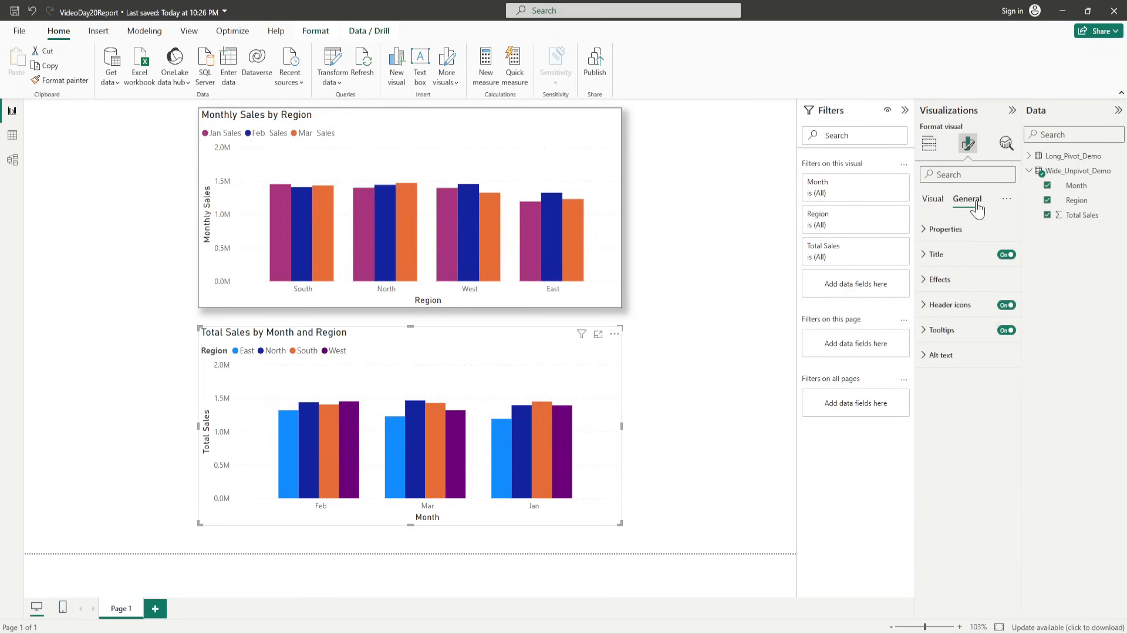
left_click(923, 254)
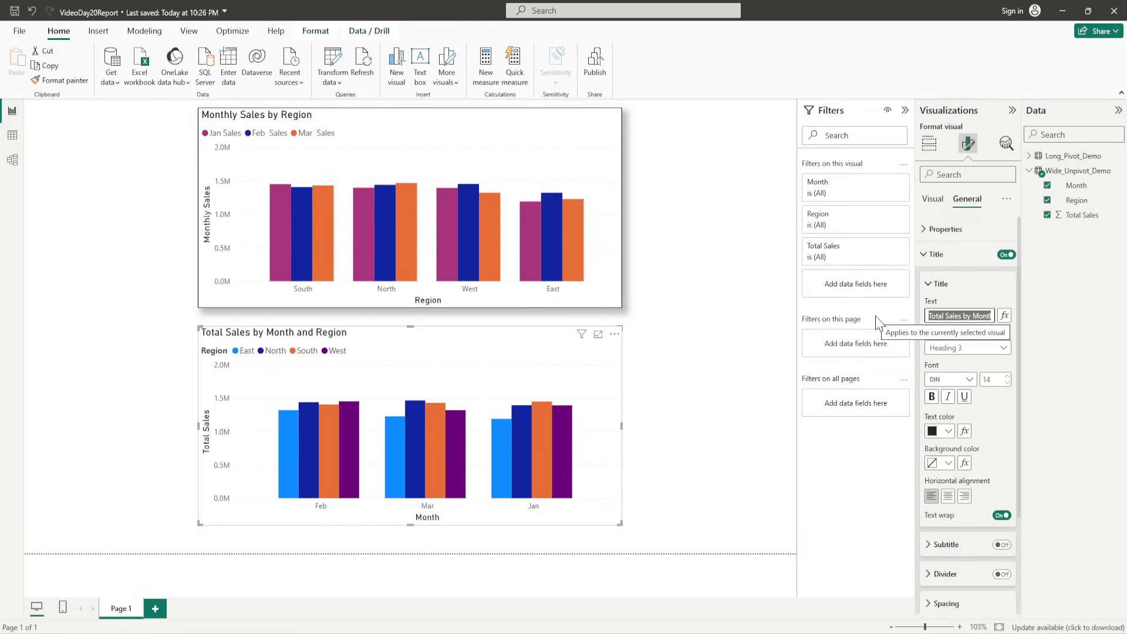
type("Regional Monthly Sales")
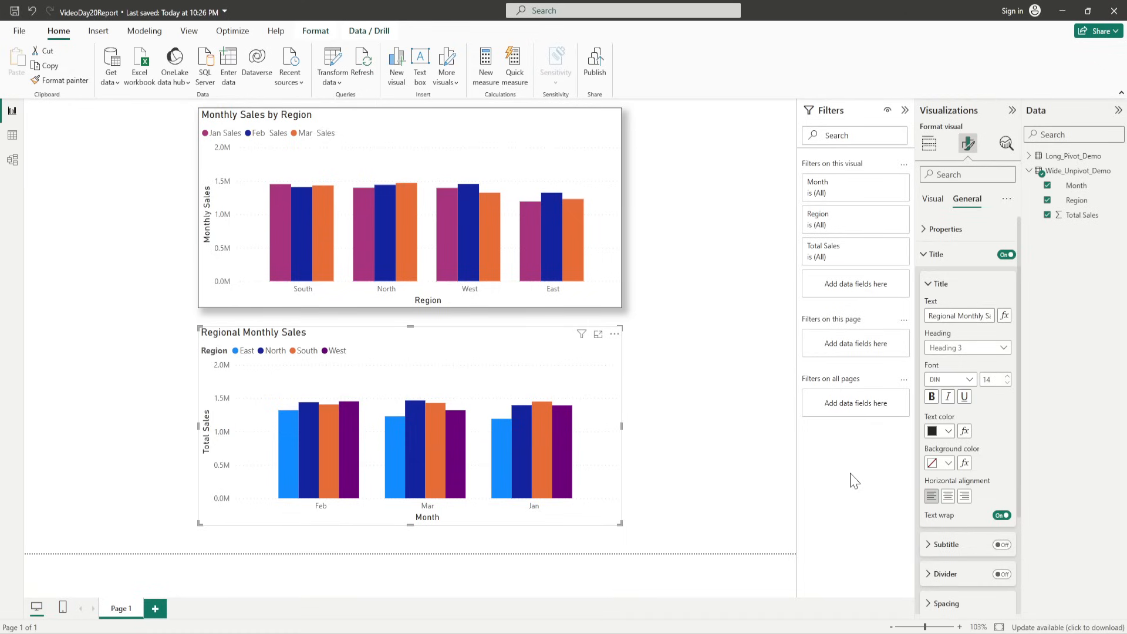
mouse_move(347, 380)
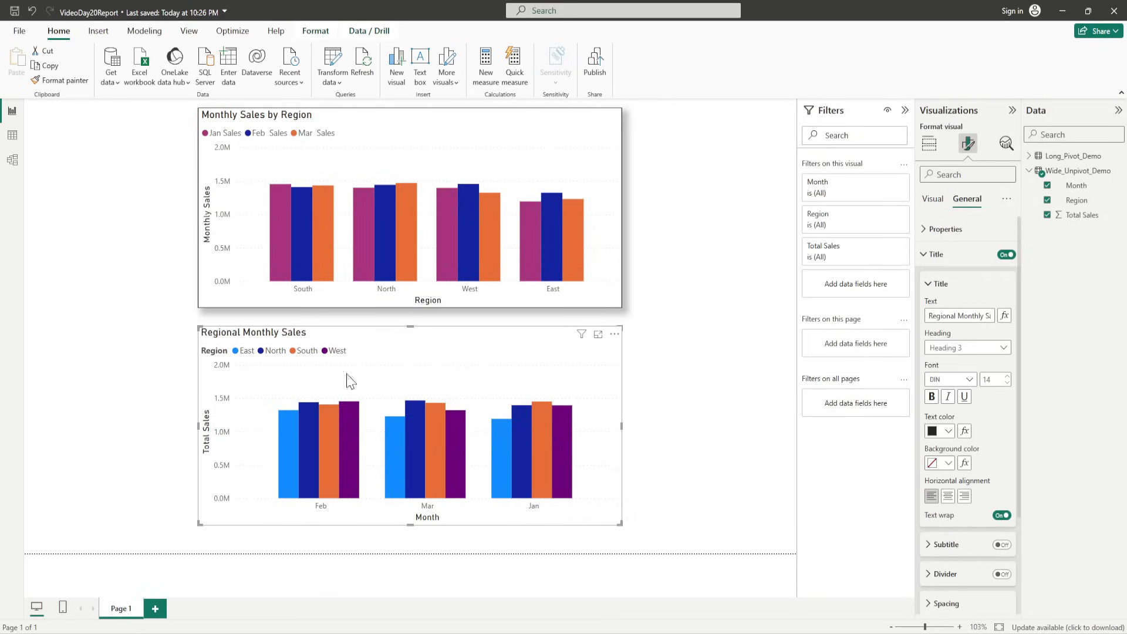
mouse_move(593, 387)
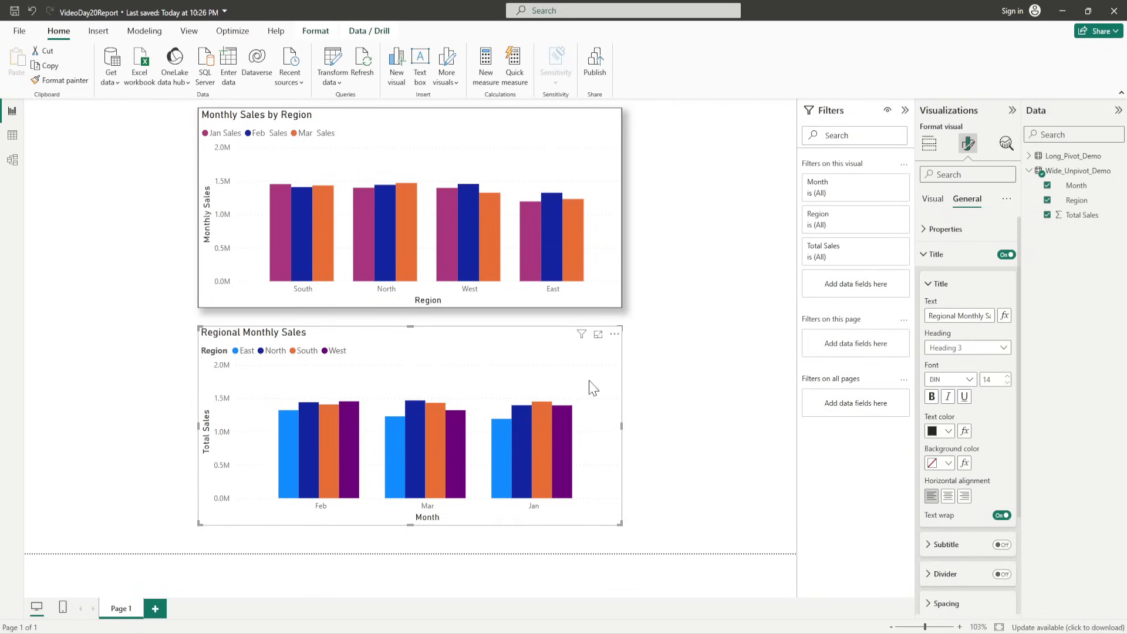
mouse_move(973, 302)
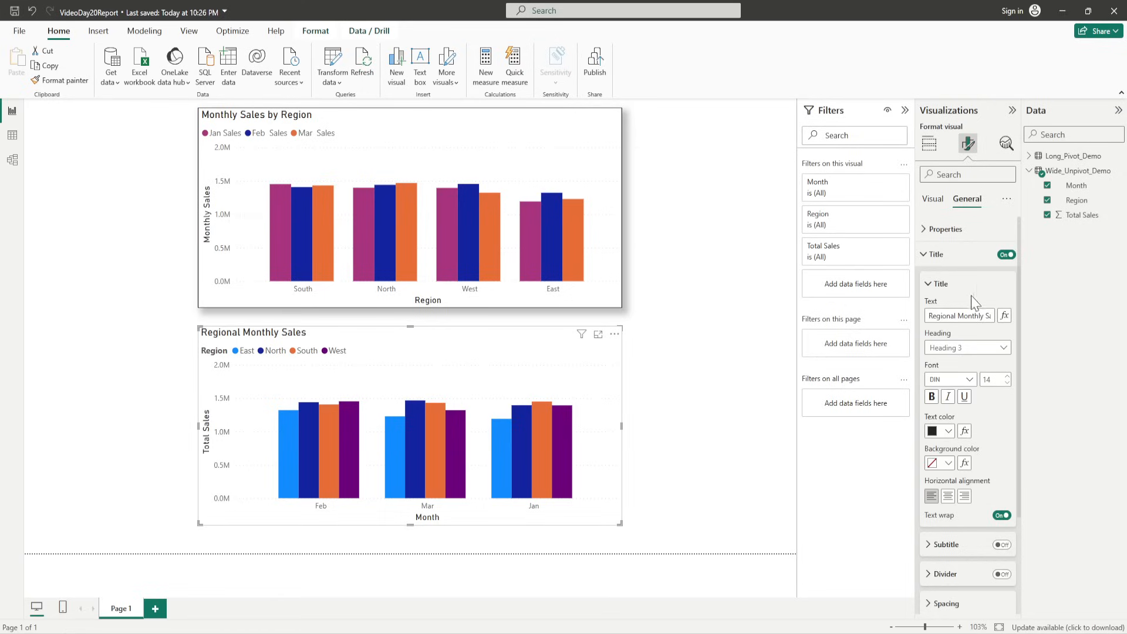
- Select the West series under Columns and color its columns pink instead of purple
left_click(931, 199)
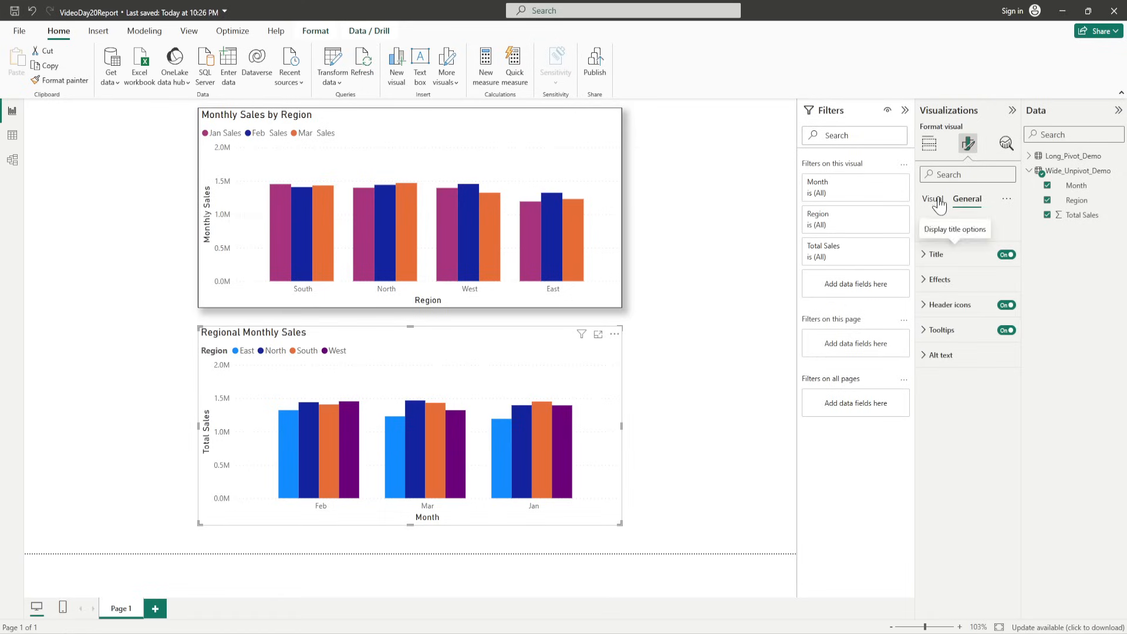
left_click(932, 198)
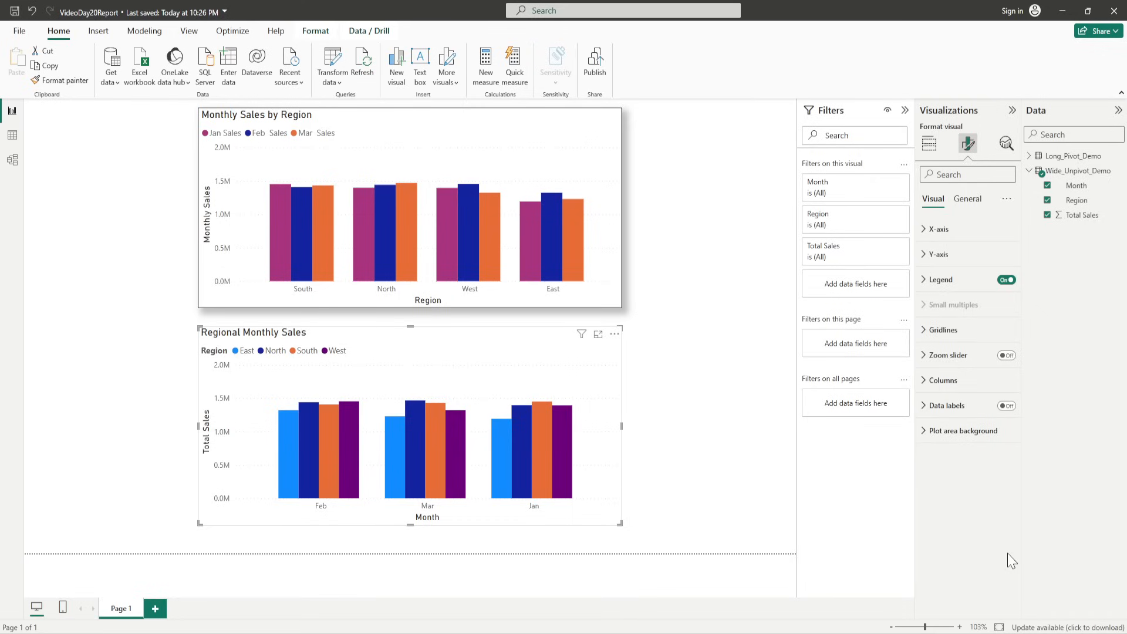
mouse_move(914, 388)
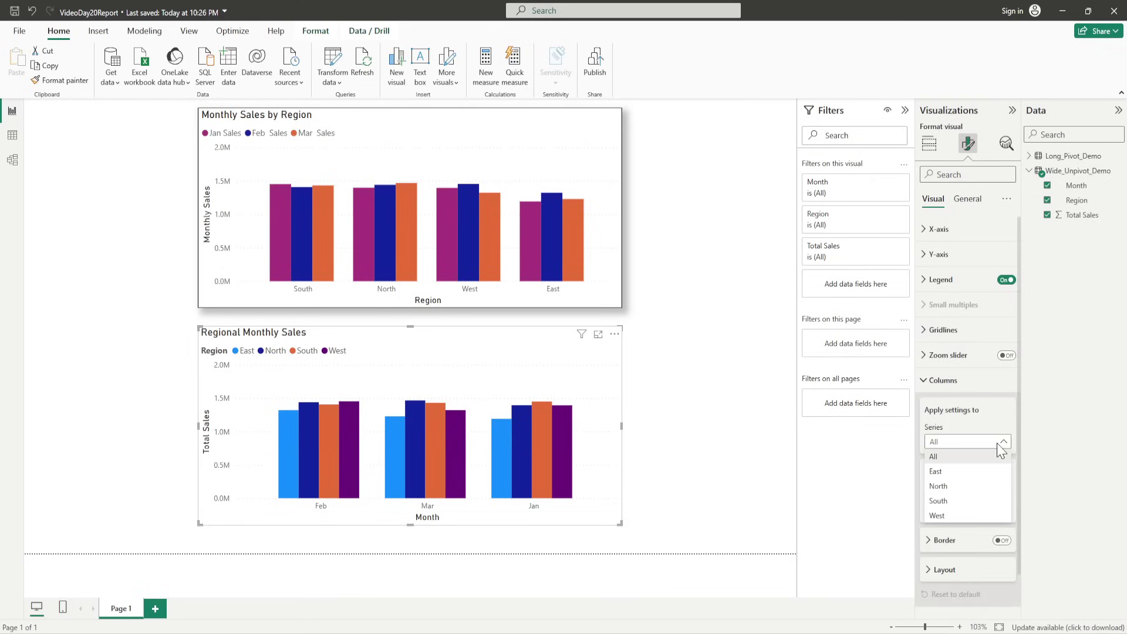
left_click(936, 516)
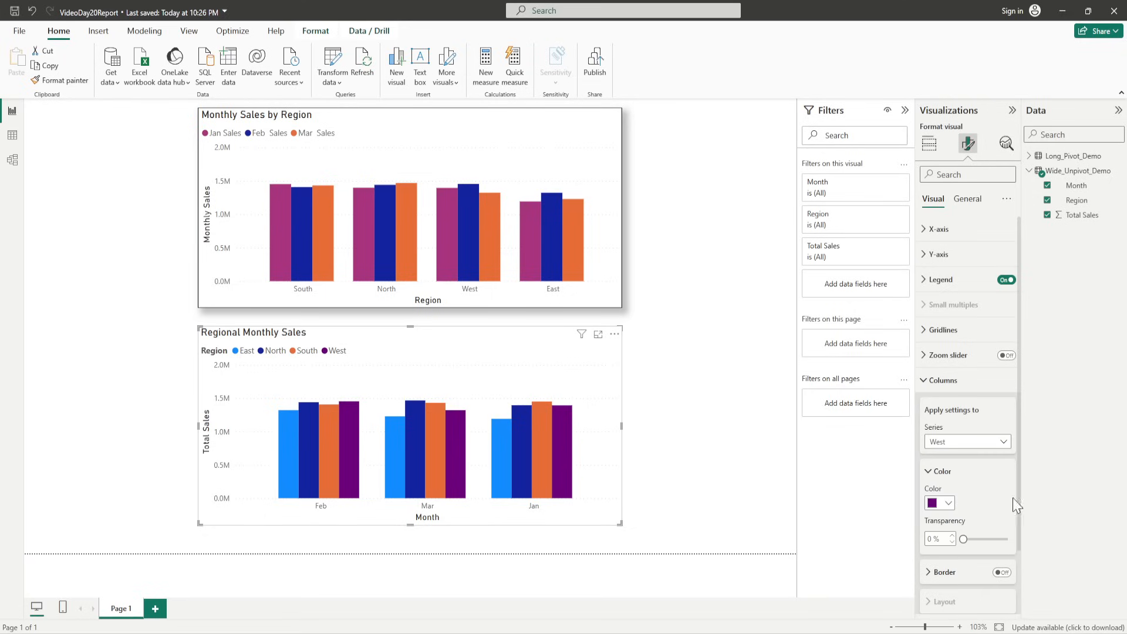
left_click(947, 502)
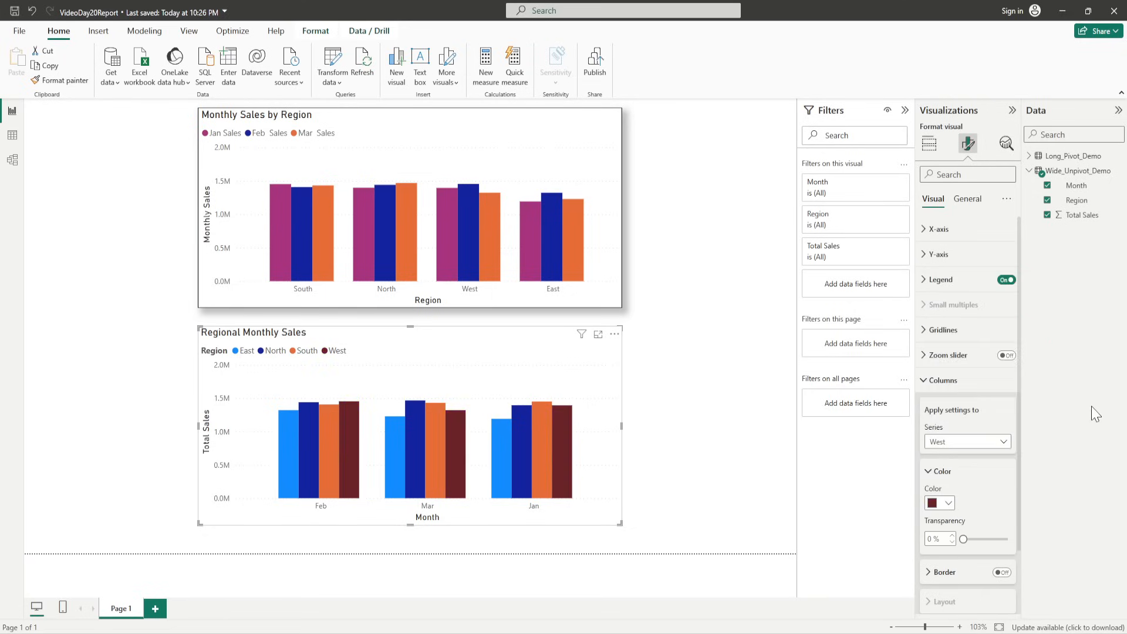
left_click(946, 503)
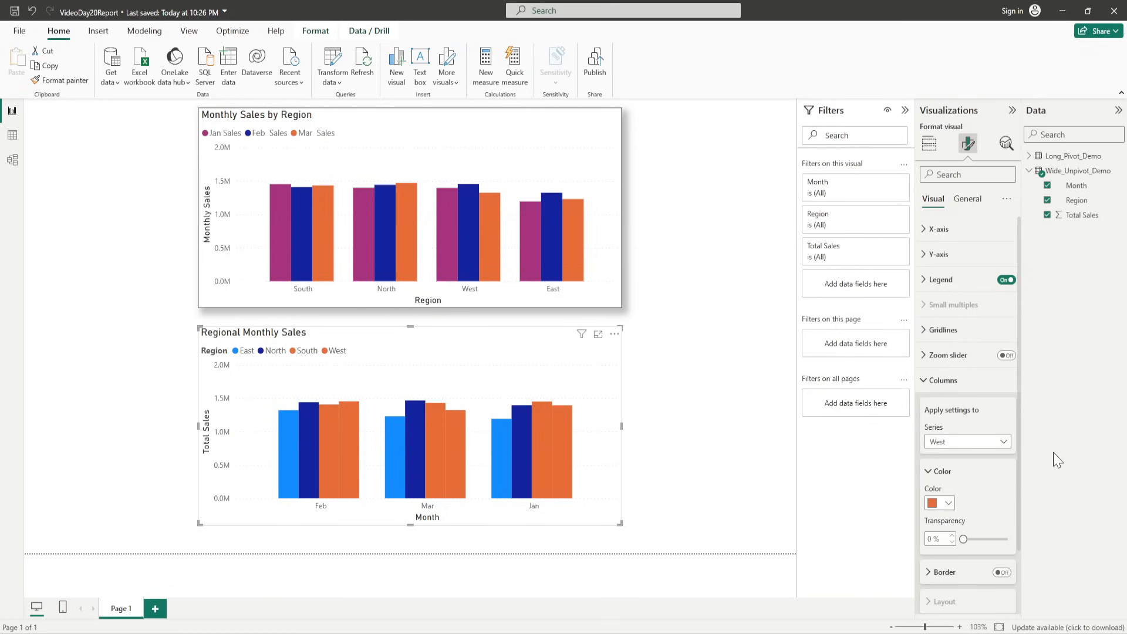
left_click(939, 503)
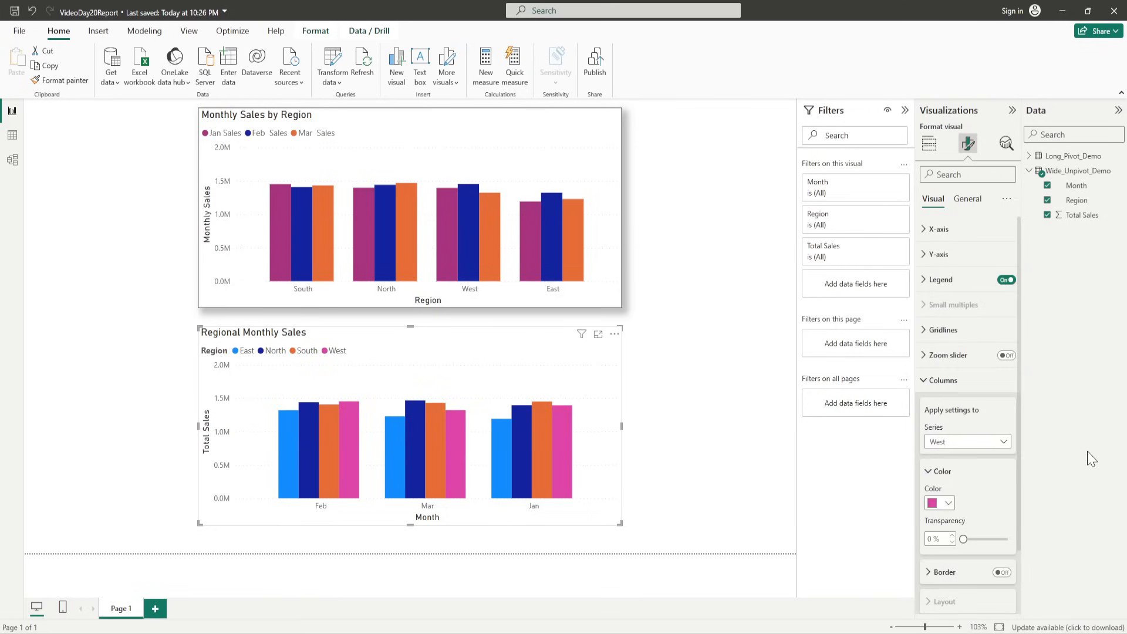
mouse_move(1080, 473)
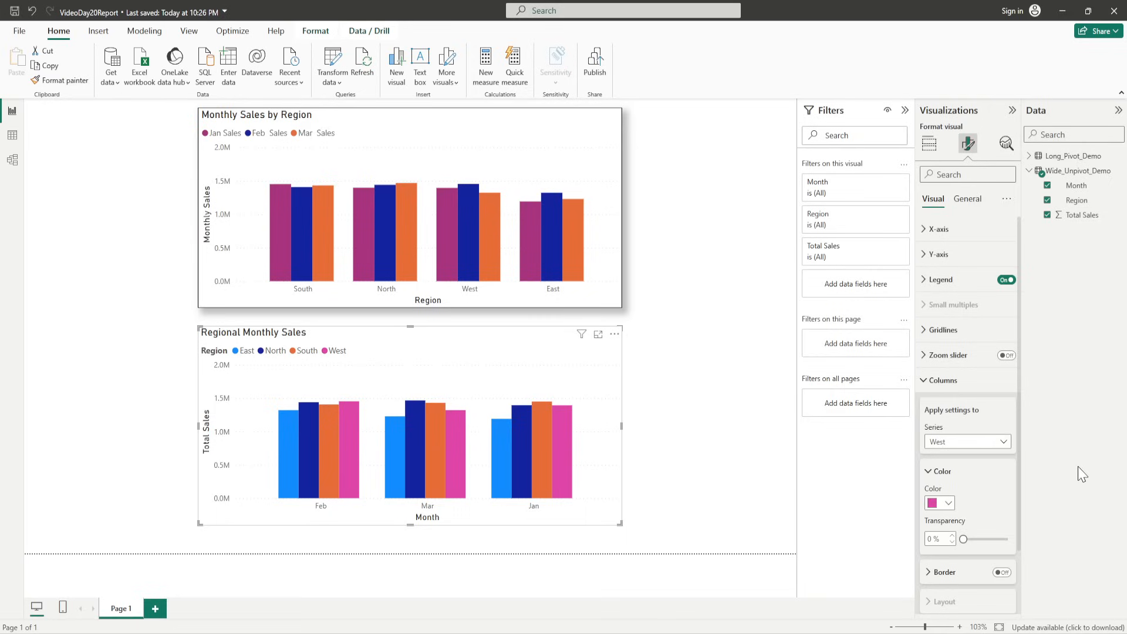